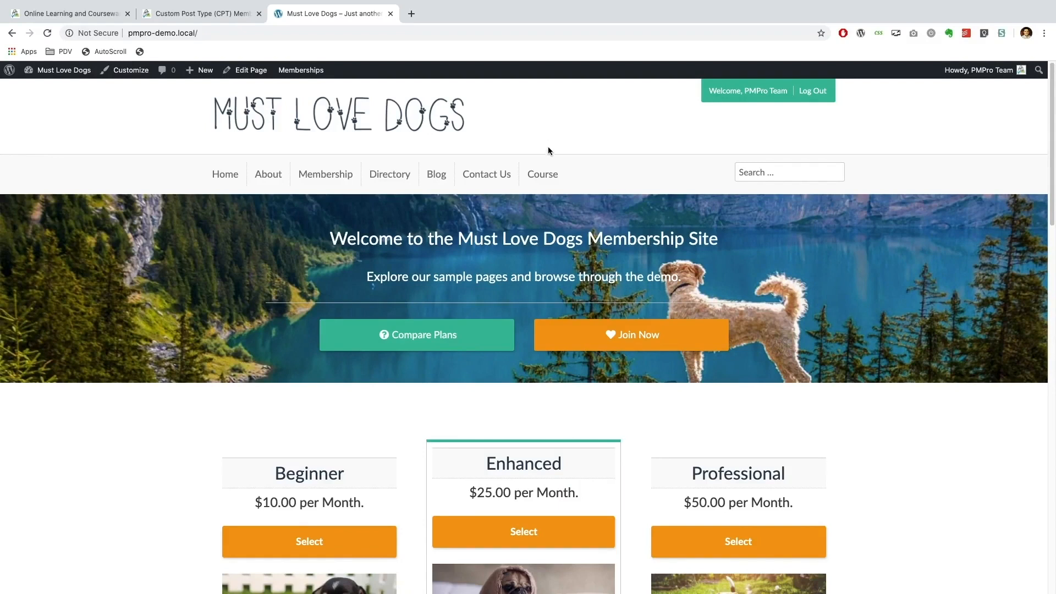
mouse_move(516, 123)
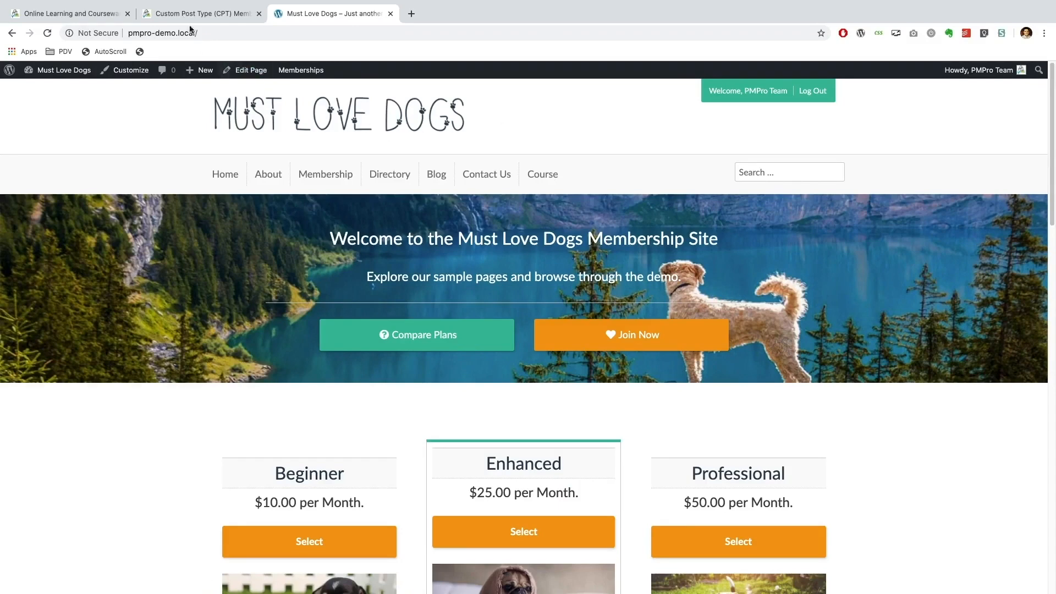
Step: Open the course page on the public site and scroll through it
left_click(200, 13)
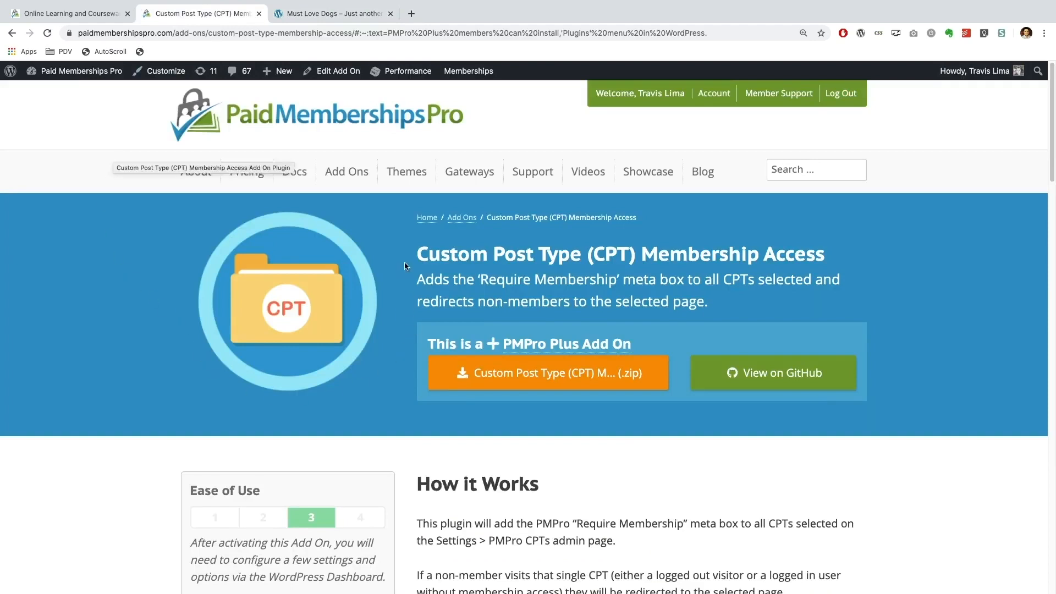
mouse_move(568, 259)
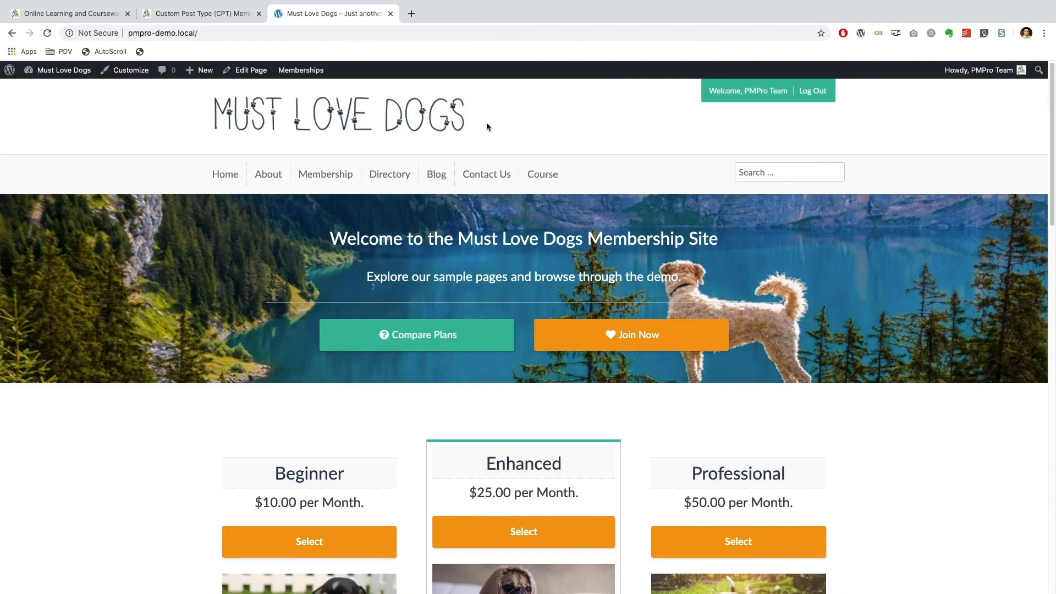
scroll("down", 3)
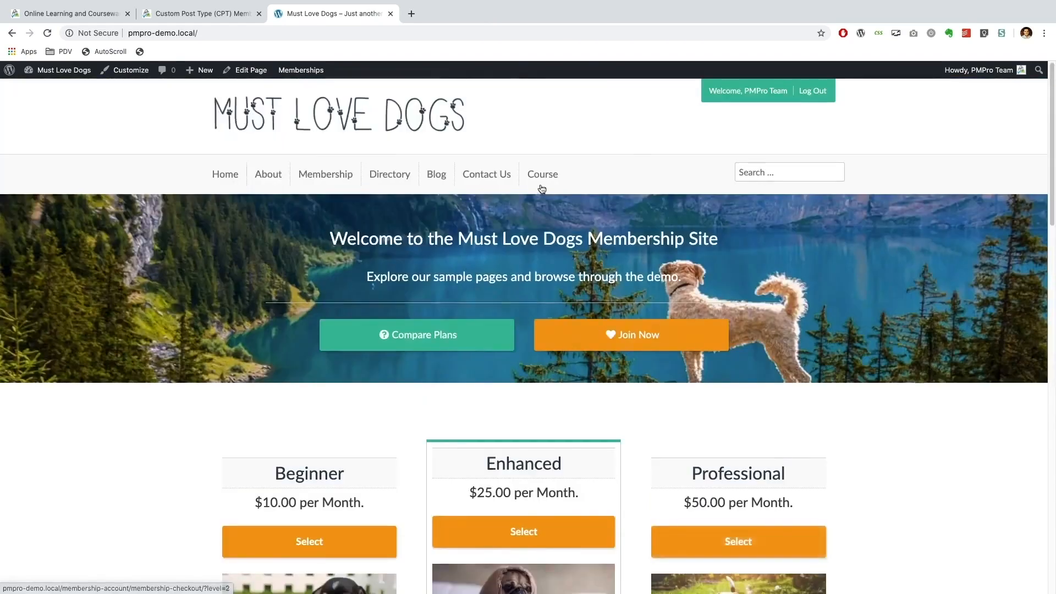
left_click(543, 174)
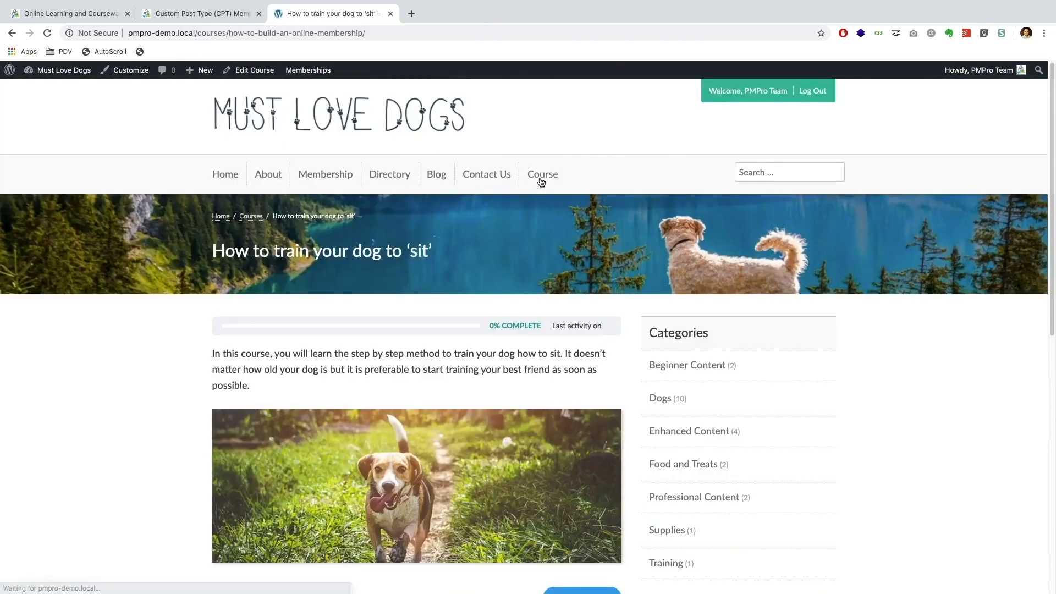
scroll("down", 3)
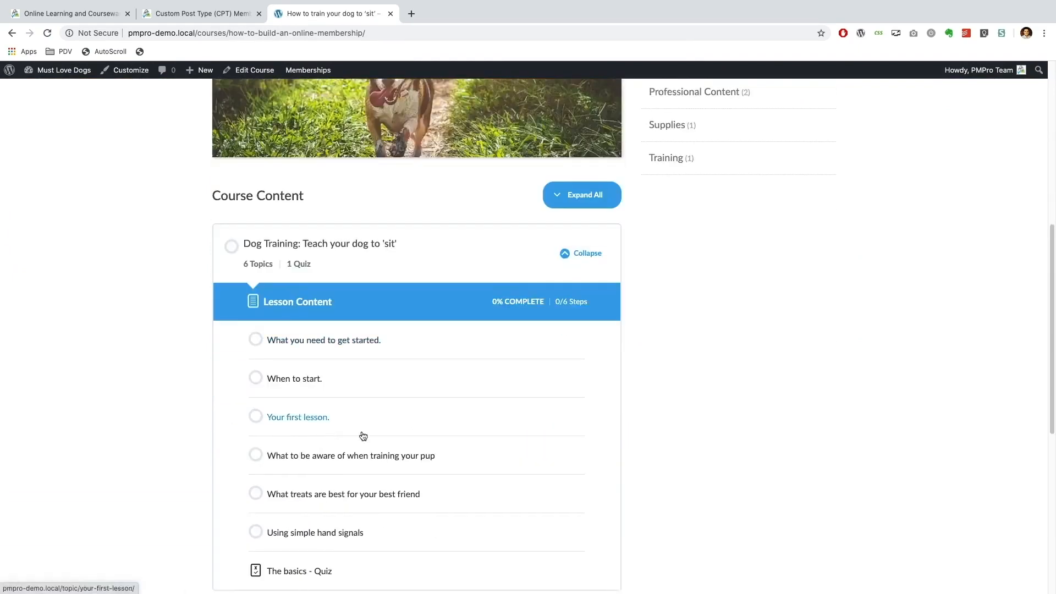
scroll("down", 3)
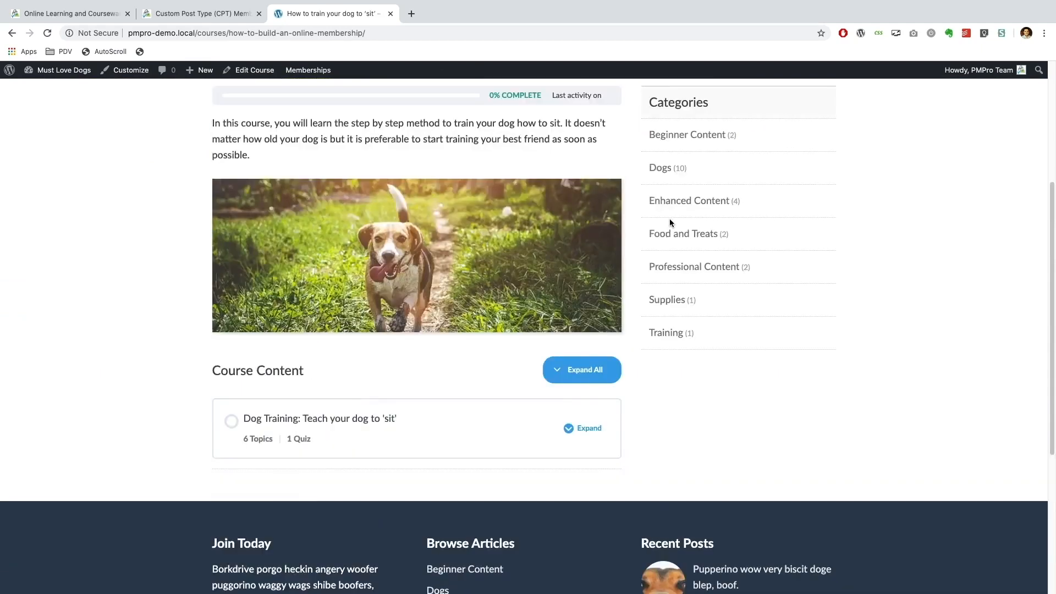
scroll("up", 3)
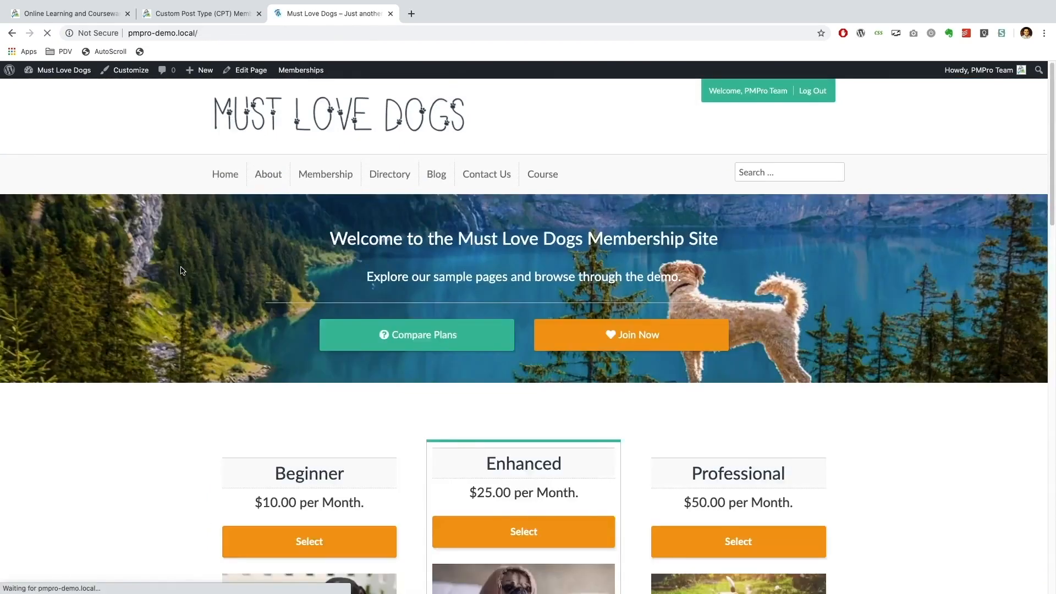
scroll("down", 3)
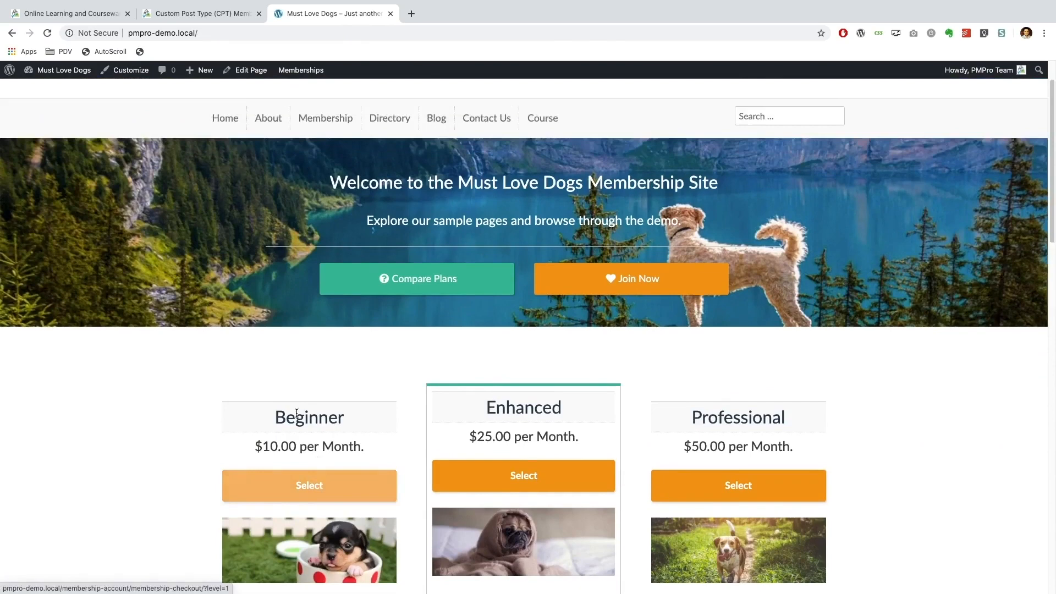
Step: Go to the admin Dashboard and bring up the LearnDash LMS Courses list
left_click(64, 70)
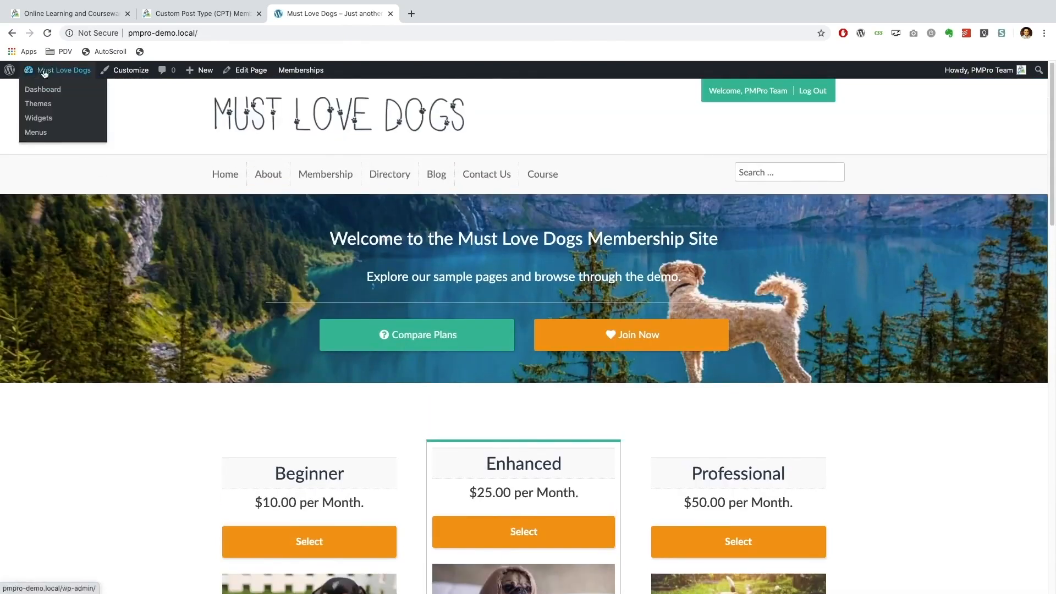
left_click(42, 89)
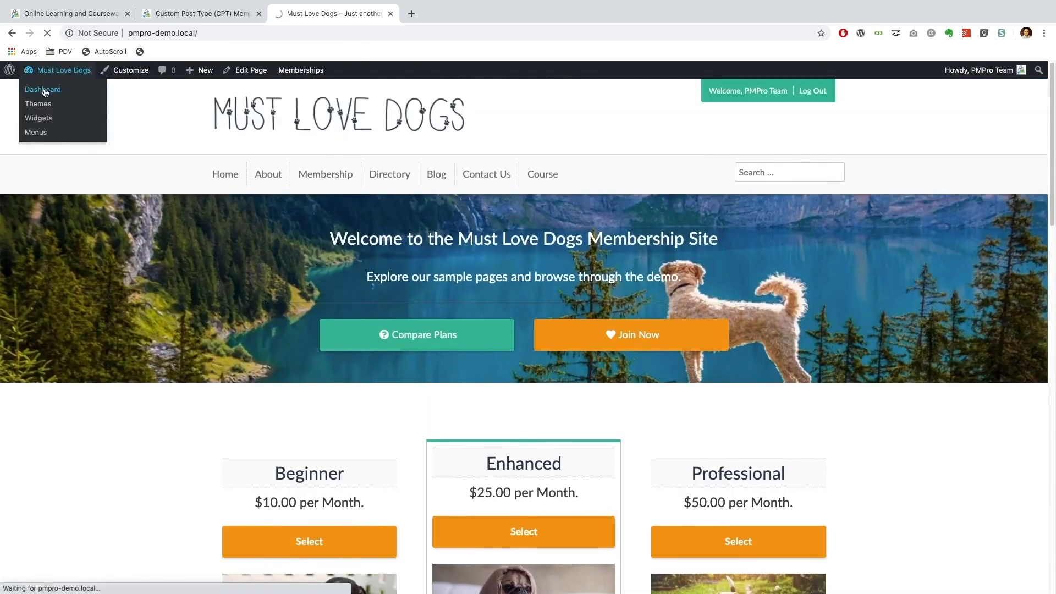
left_click(42, 89)
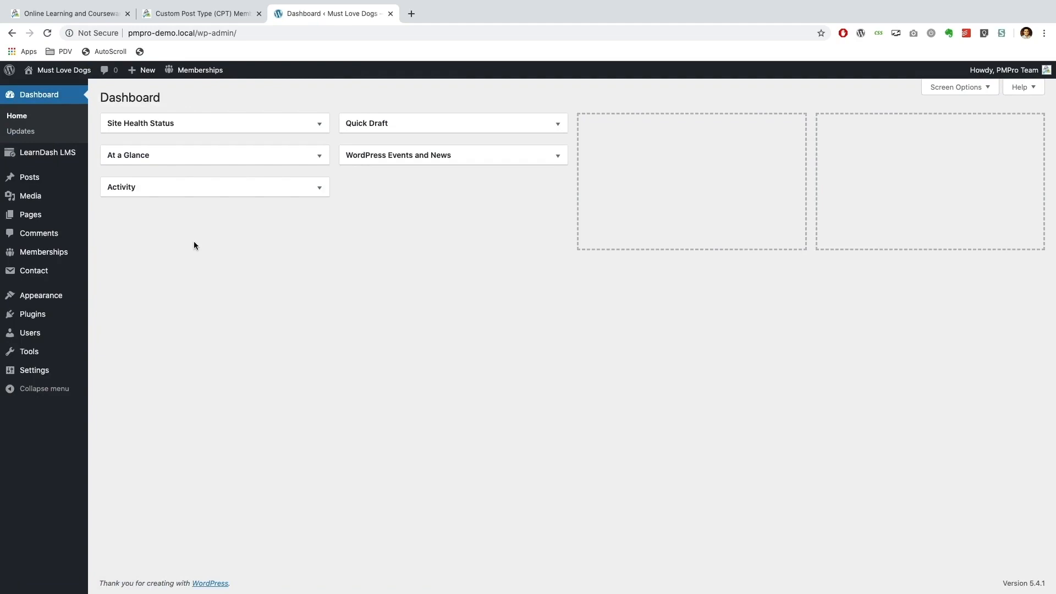
mouse_move(47, 152)
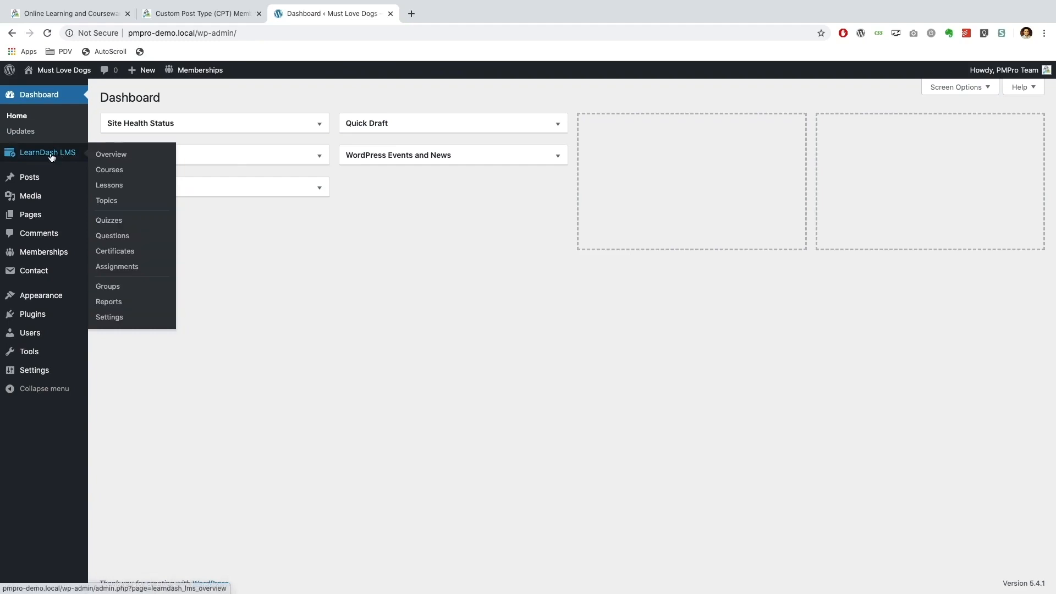
left_click(109, 170)
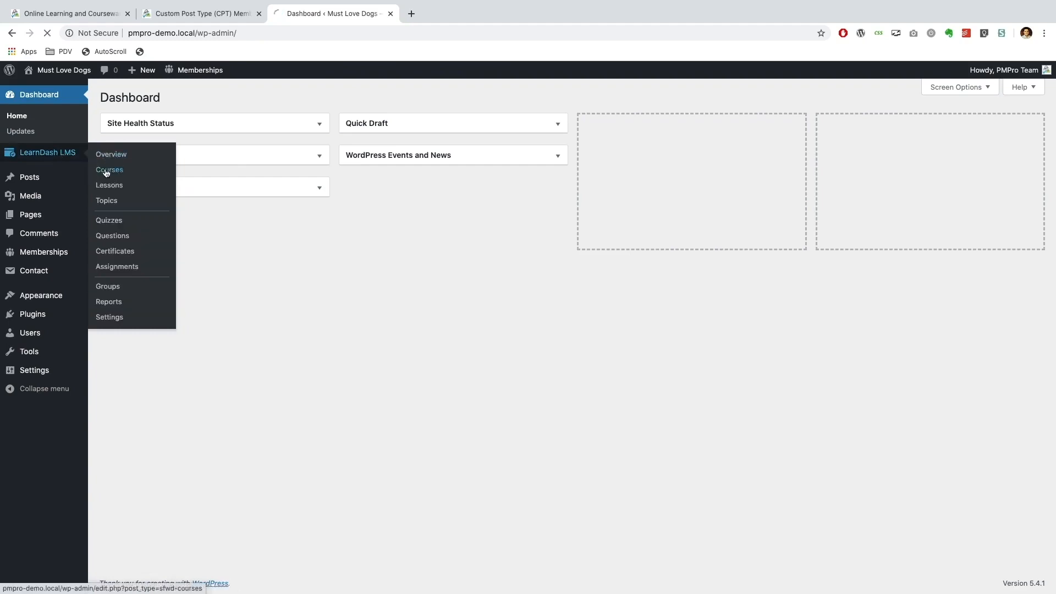
left_click(109, 169)
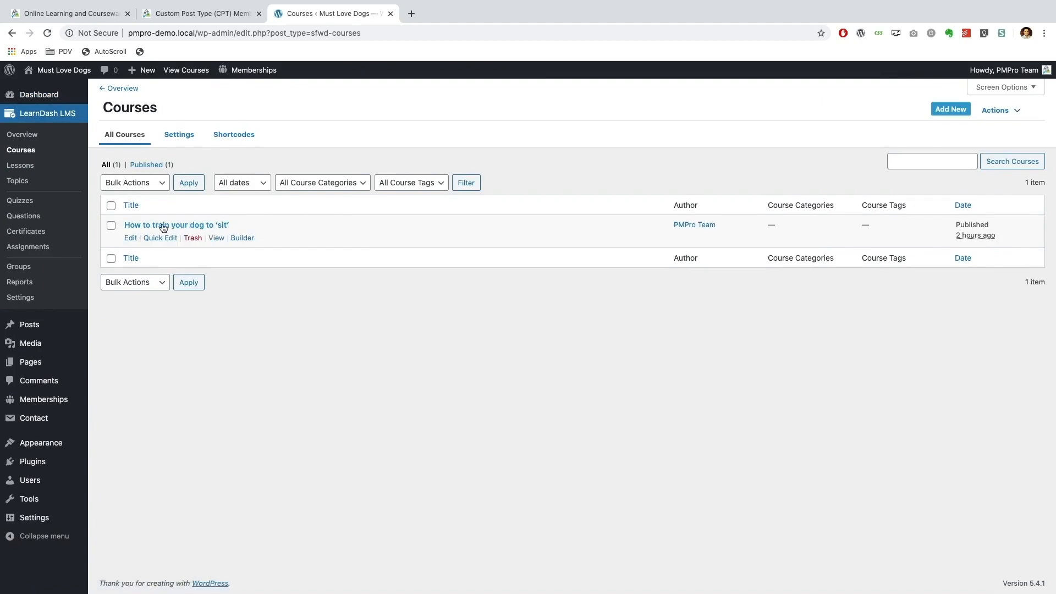
left_click(130, 237)
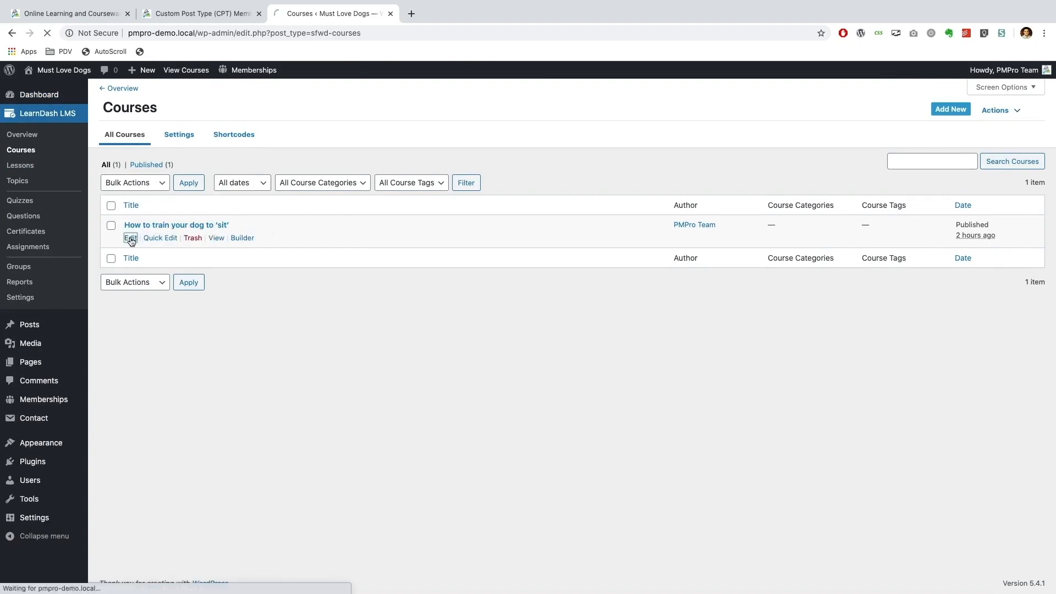
Step: Edit "How to train your dog to 'sit'" from the Courses list
left_click(129, 238)
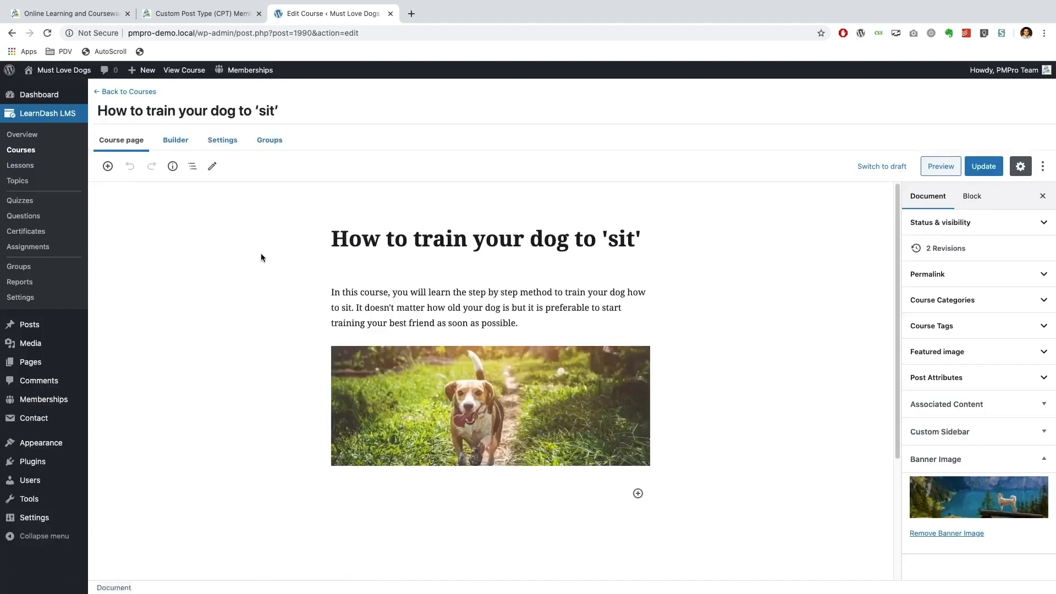
mouse_move(651, 211)
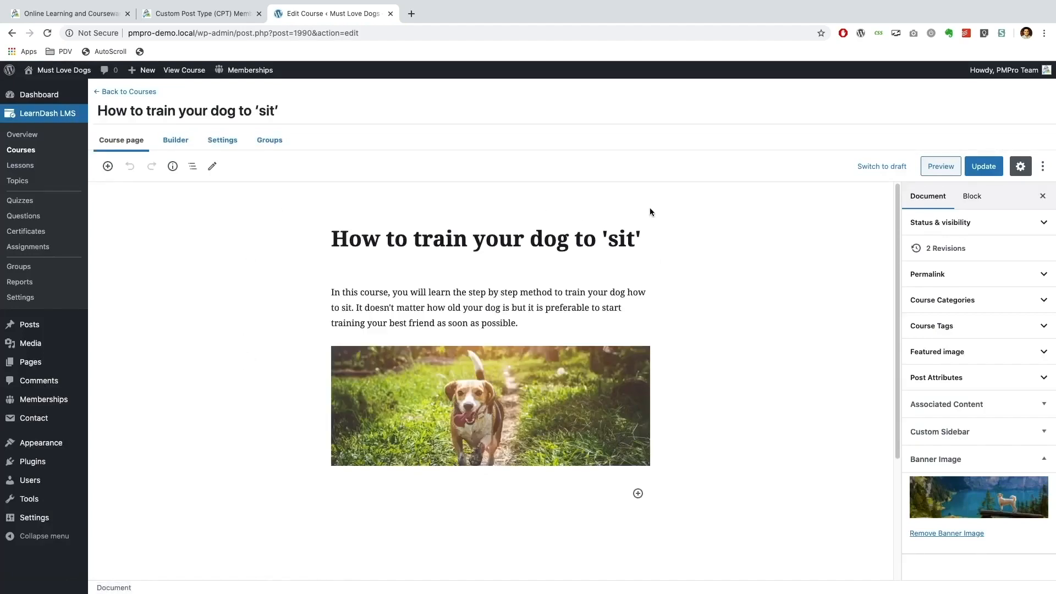
mouse_move(734, 258)
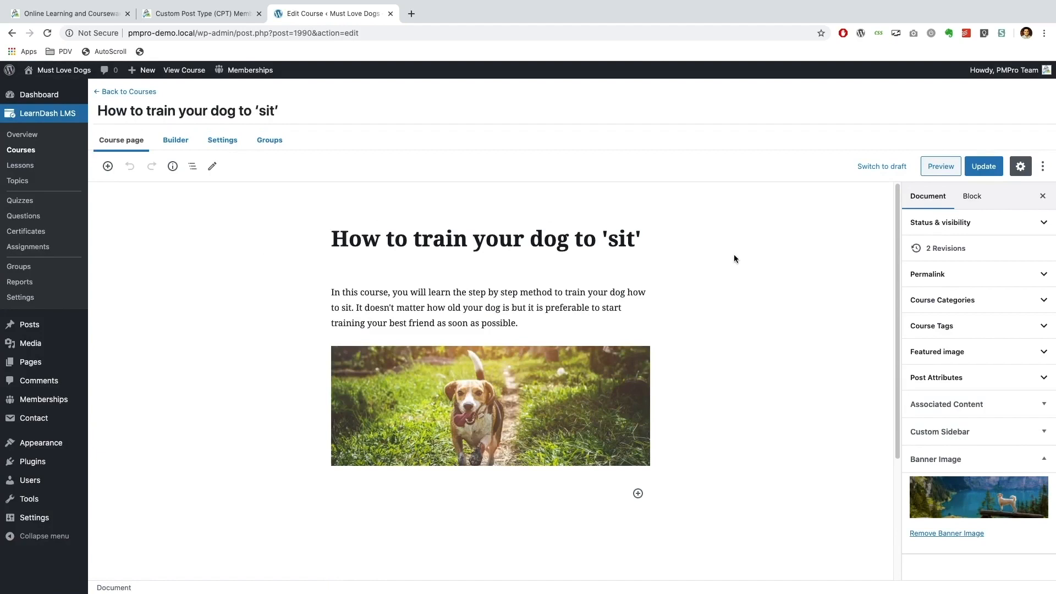
mouse_move(199, 41)
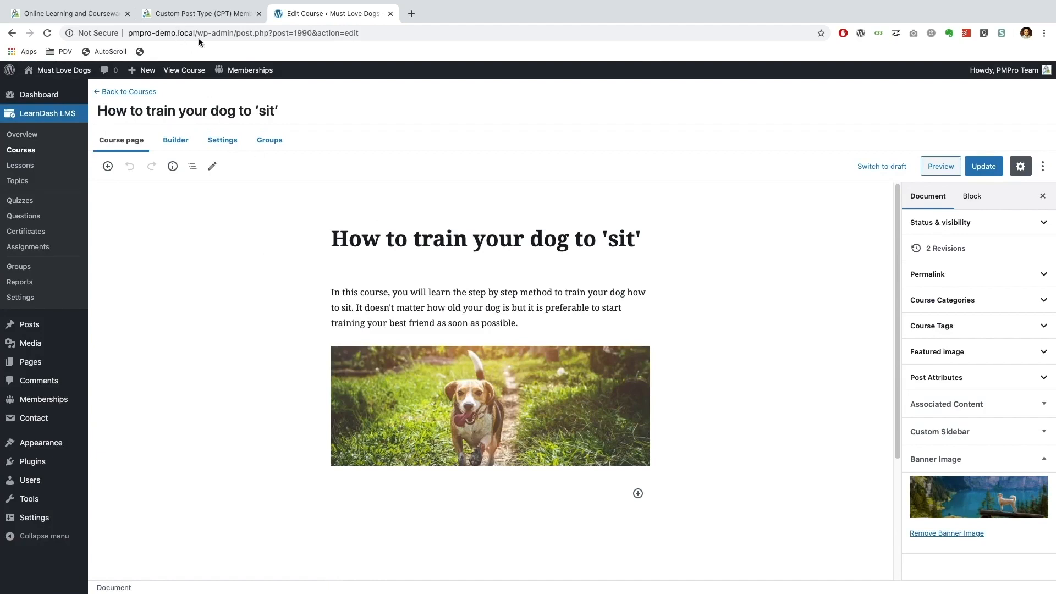
mouse_move(741, 297)
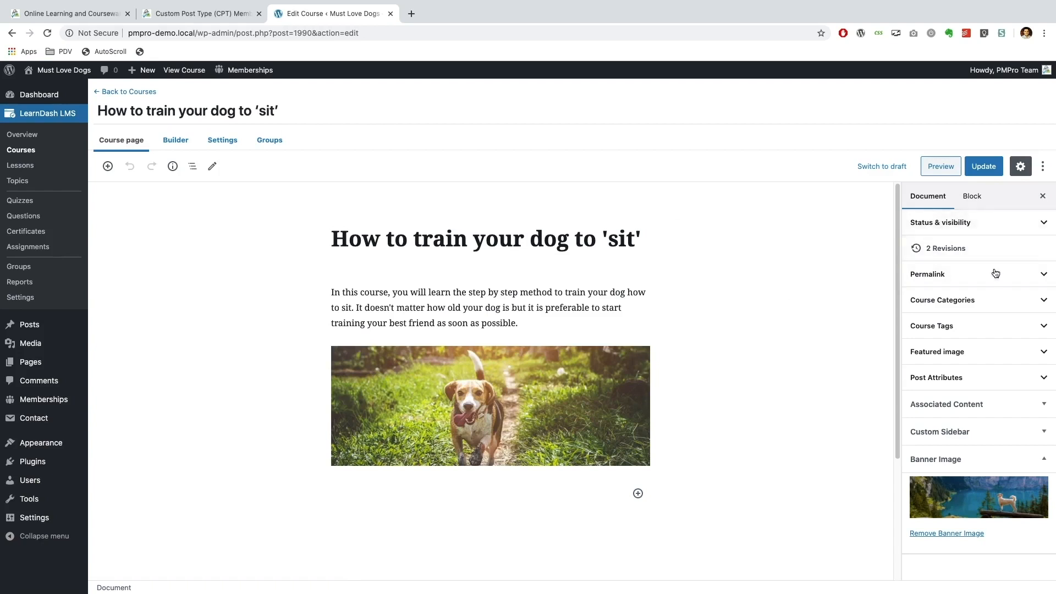
mouse_move(969, 313)
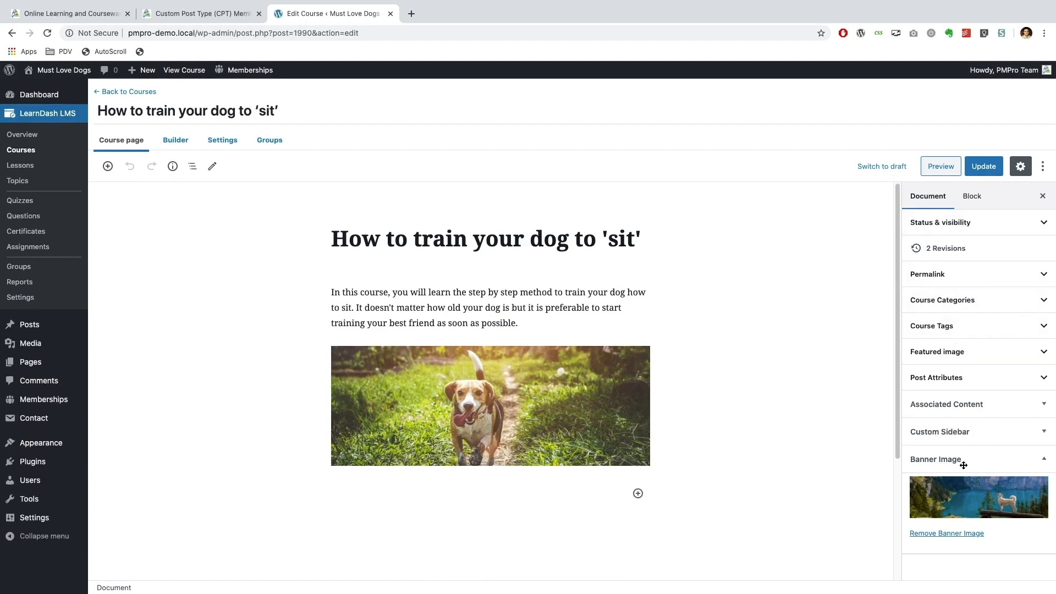
mouse_move(947, 443)
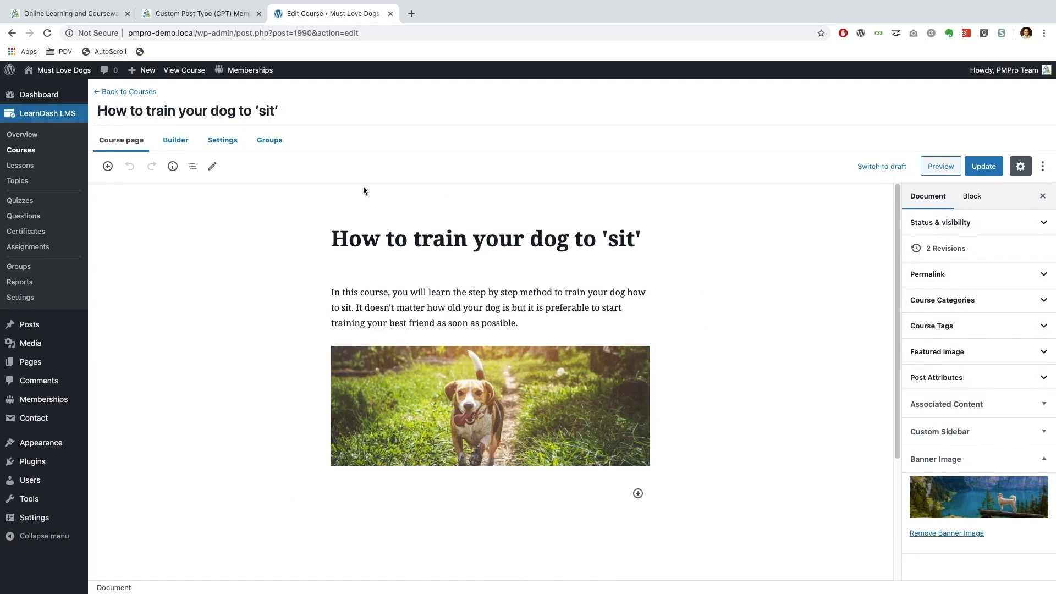
mouse_move(513, 229)
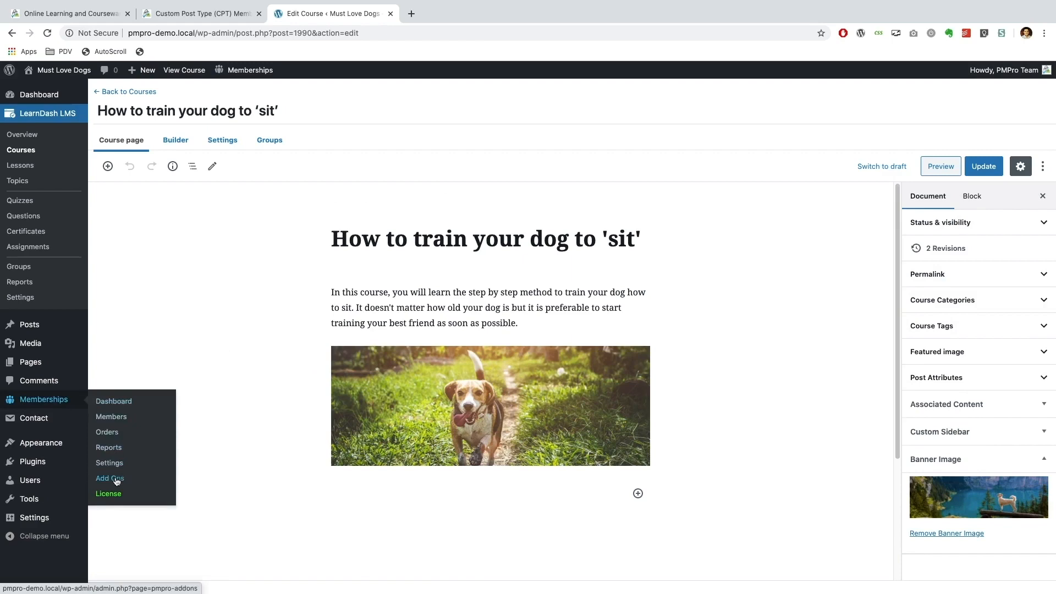
Step: Find the Custom Post Type Add On among the membership add-ons and install it
left_click(109, 477)
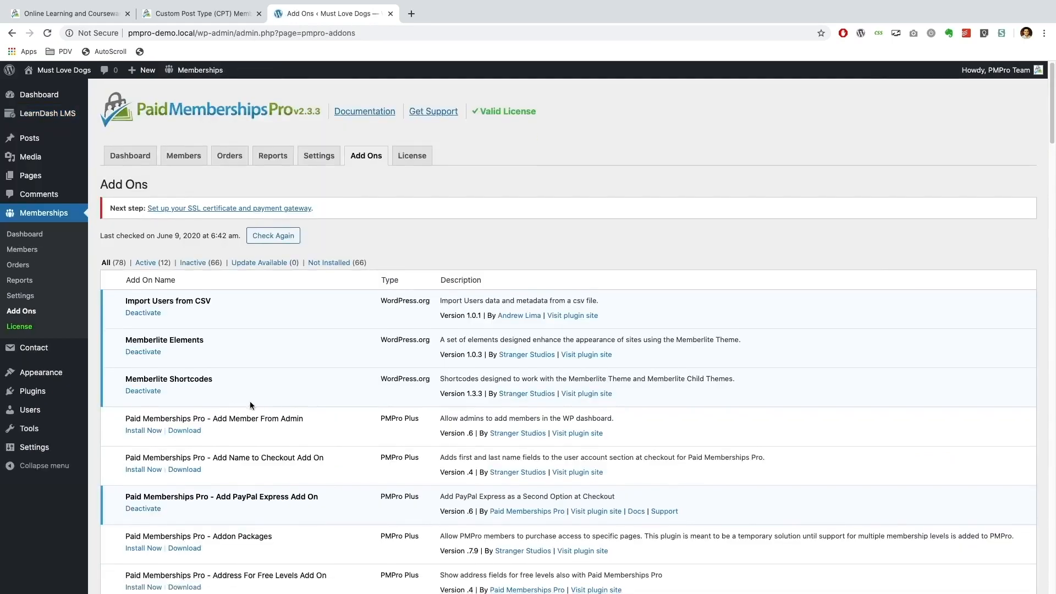
scroll("down", 3)
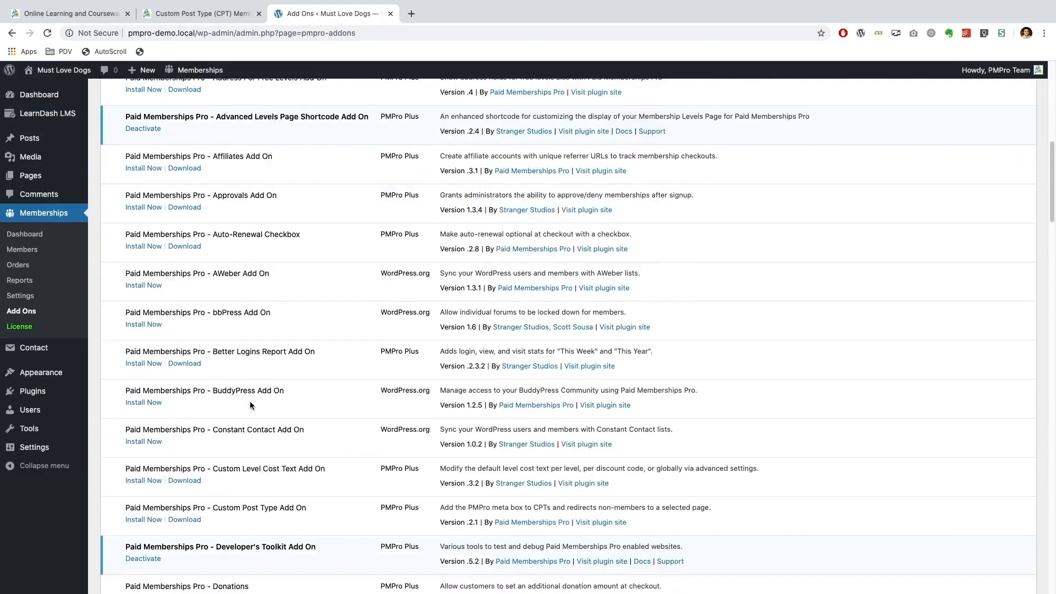
scroll("down", 3)
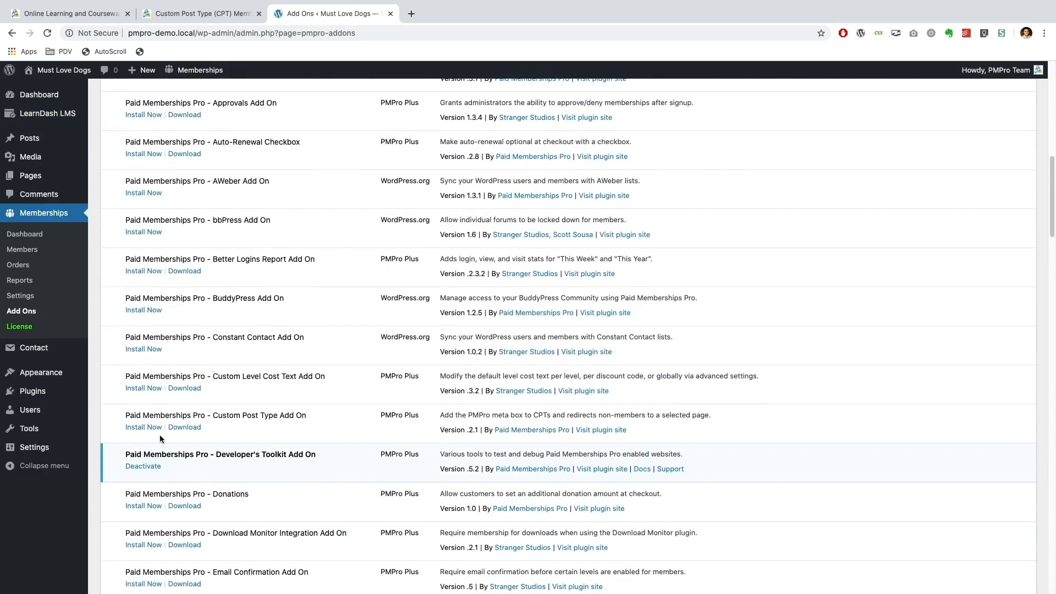
left_click(143, 426)
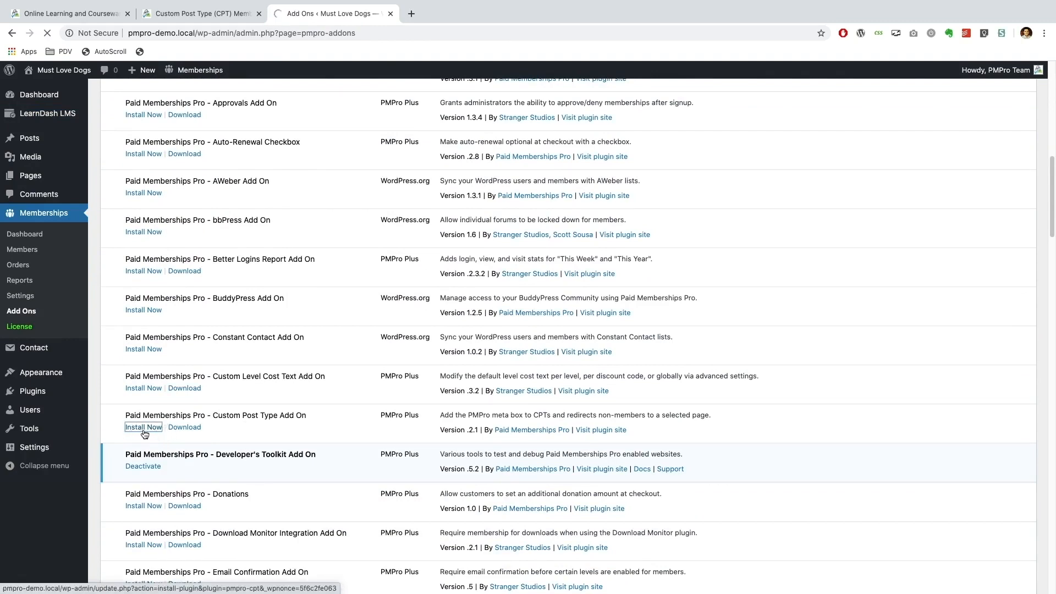
left_click(143, 427)
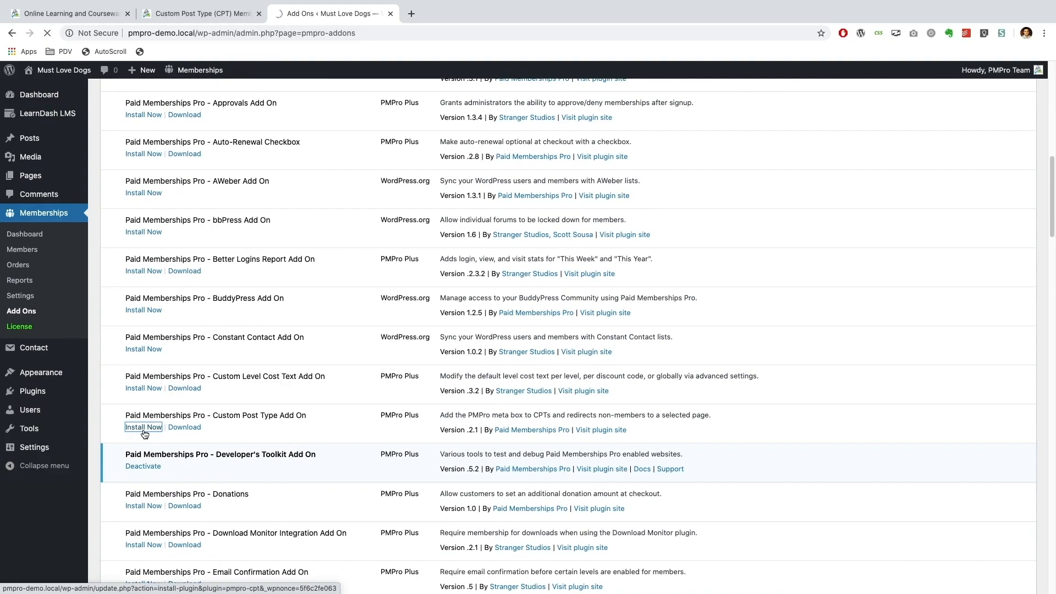
left_click(143, 426)
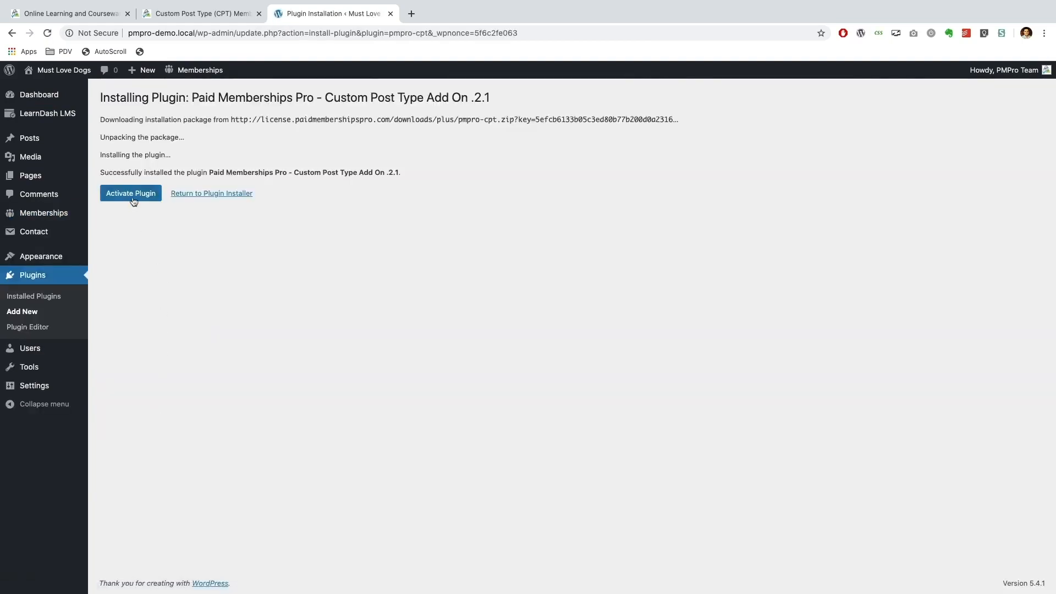
Step: Activate the Custom Post Type Add On and scroll to it in Installed Plugins
left_click(130, 193)
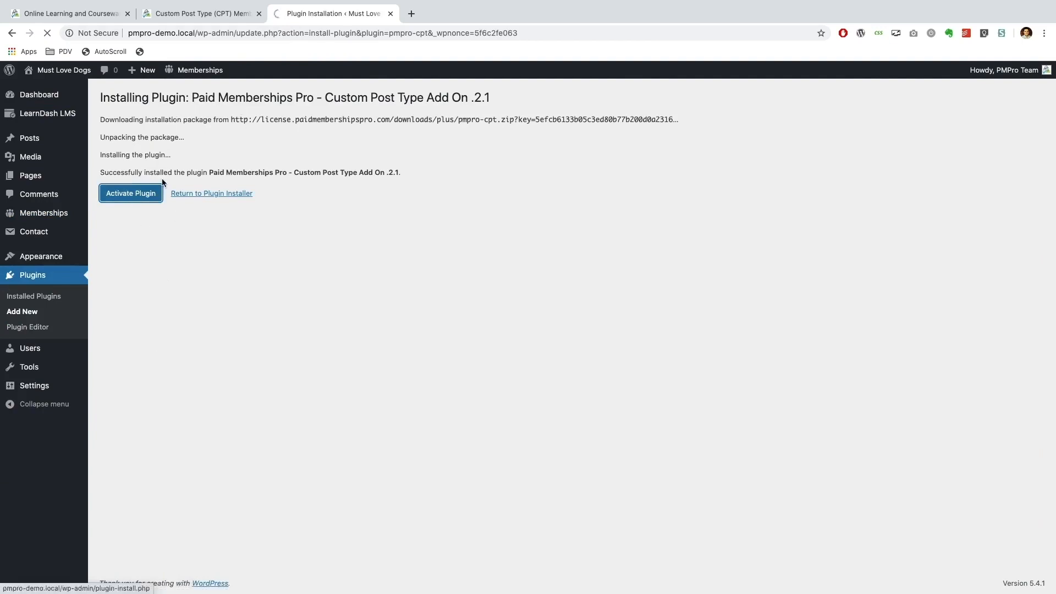
left_click(130, 193)
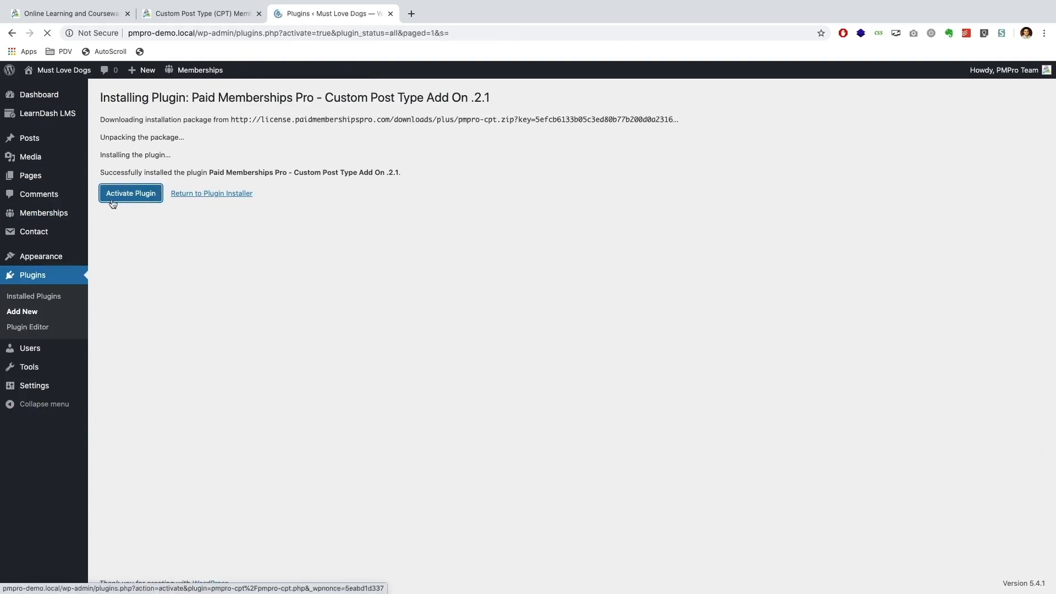
left_click(131, 193)
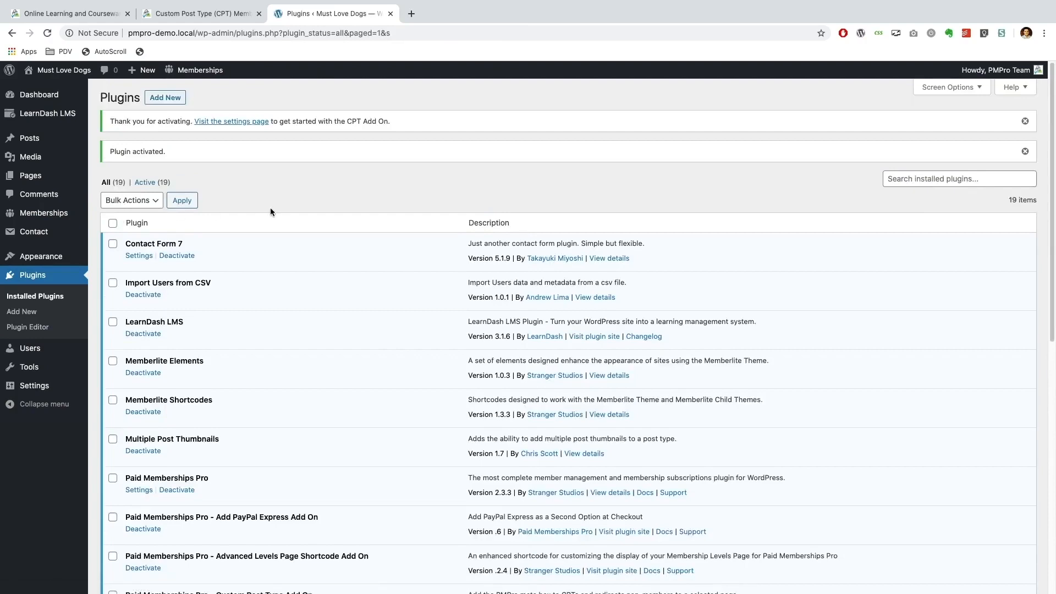
scroll("down", 3)
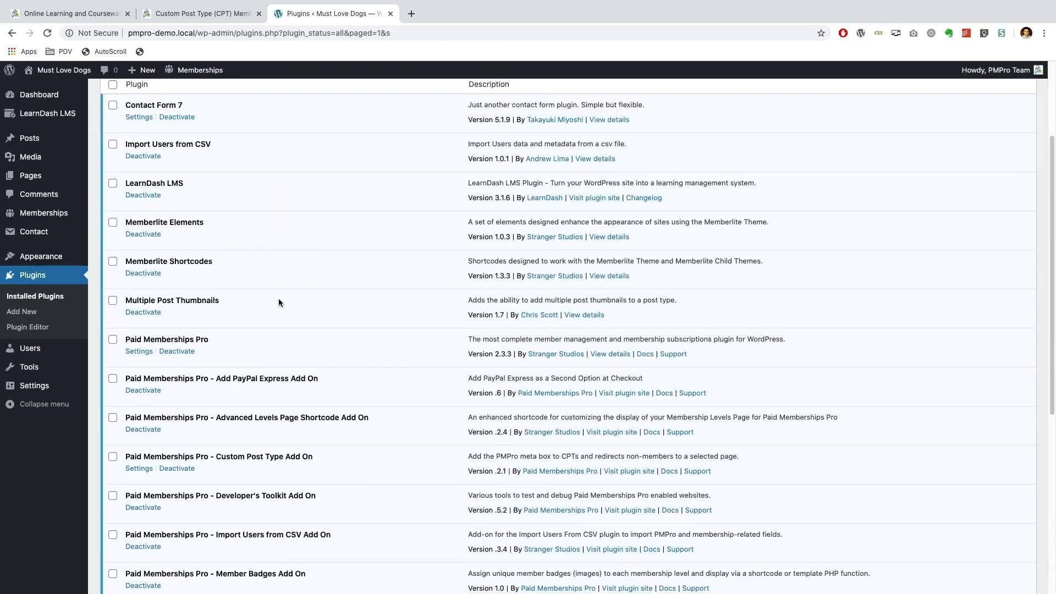
scroll("down", 3)
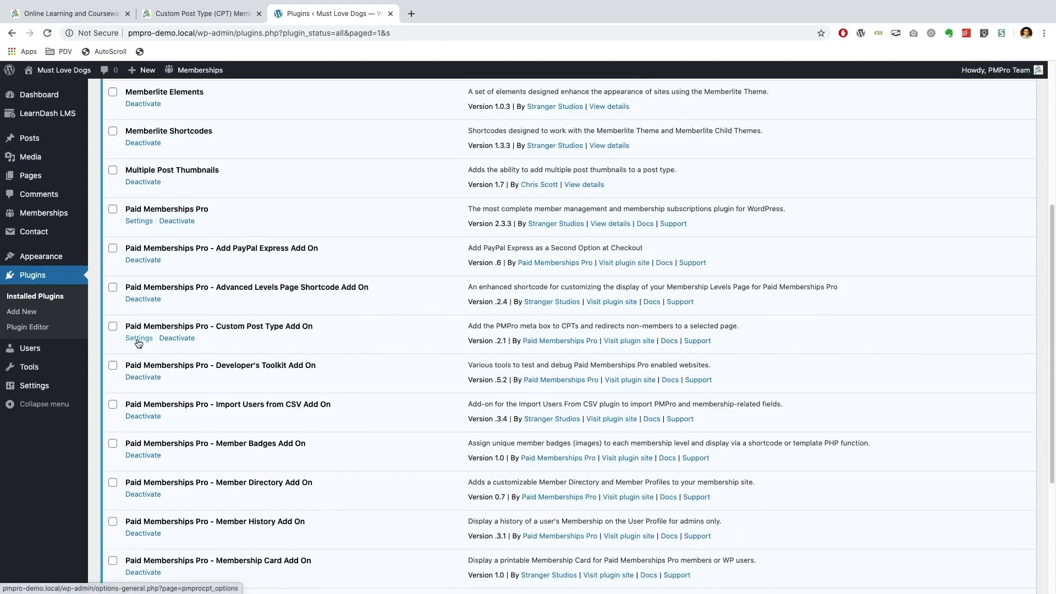
Step: Select LearnDash sfwd- post types like sfwd-certificates in PMPro CPTs settings, then view the docs
left_click(139, 337)
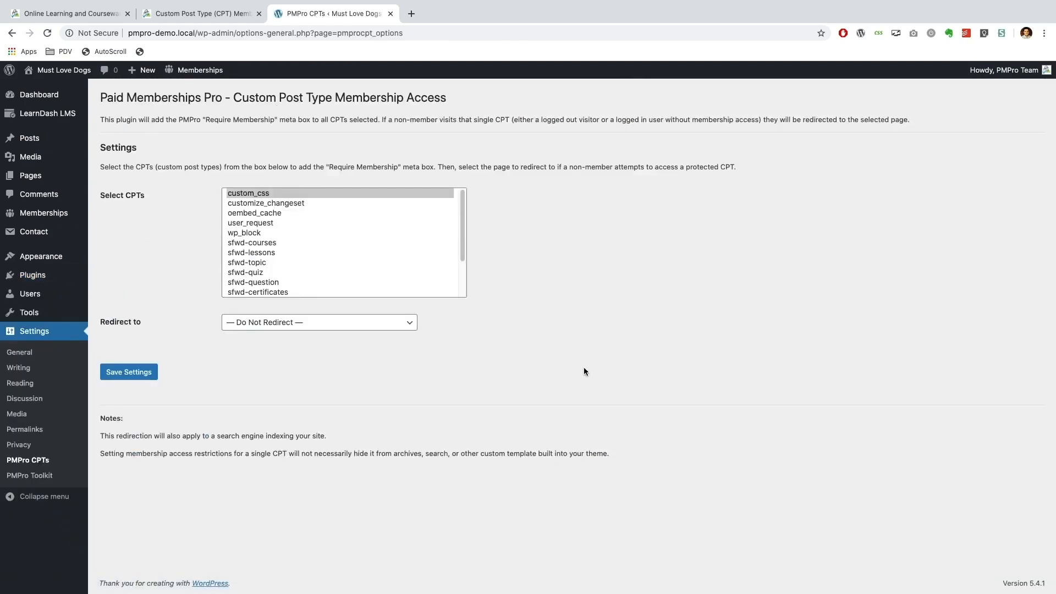
mouse_move(265, 396)
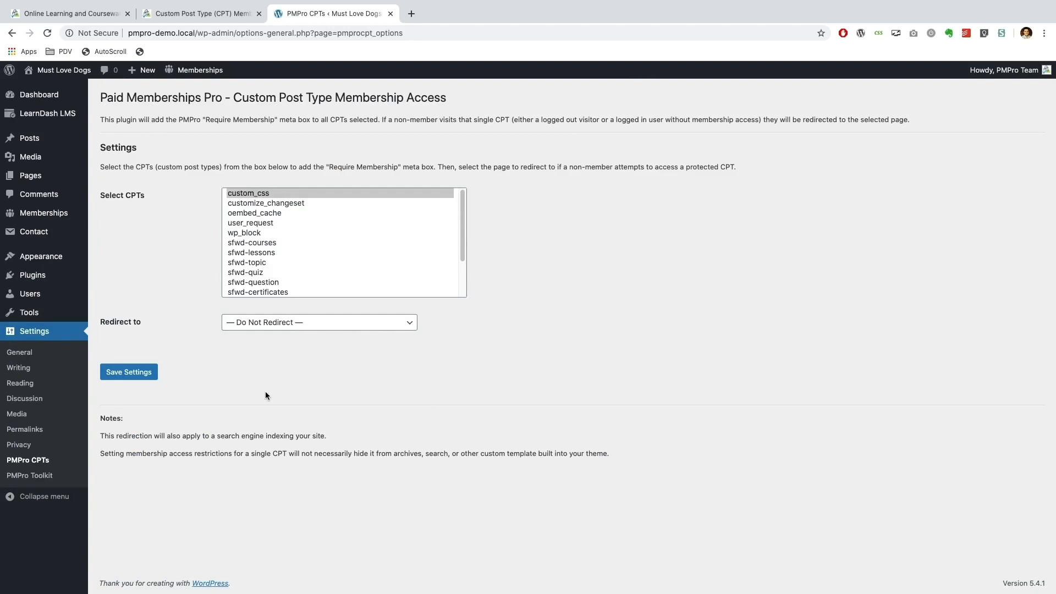
mouse_move(154, 273)
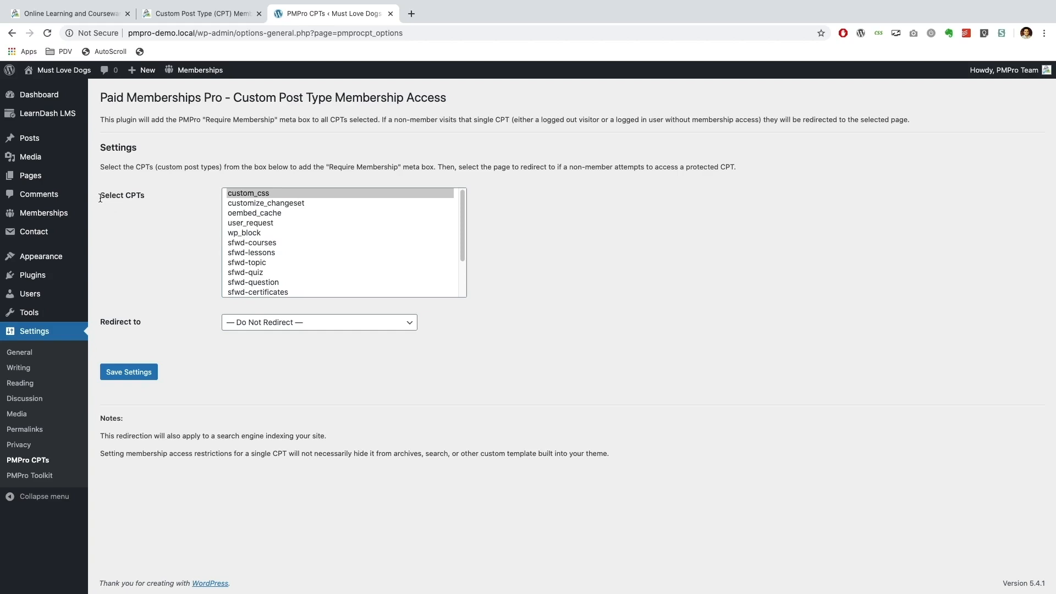
mouse_move(138, 198)
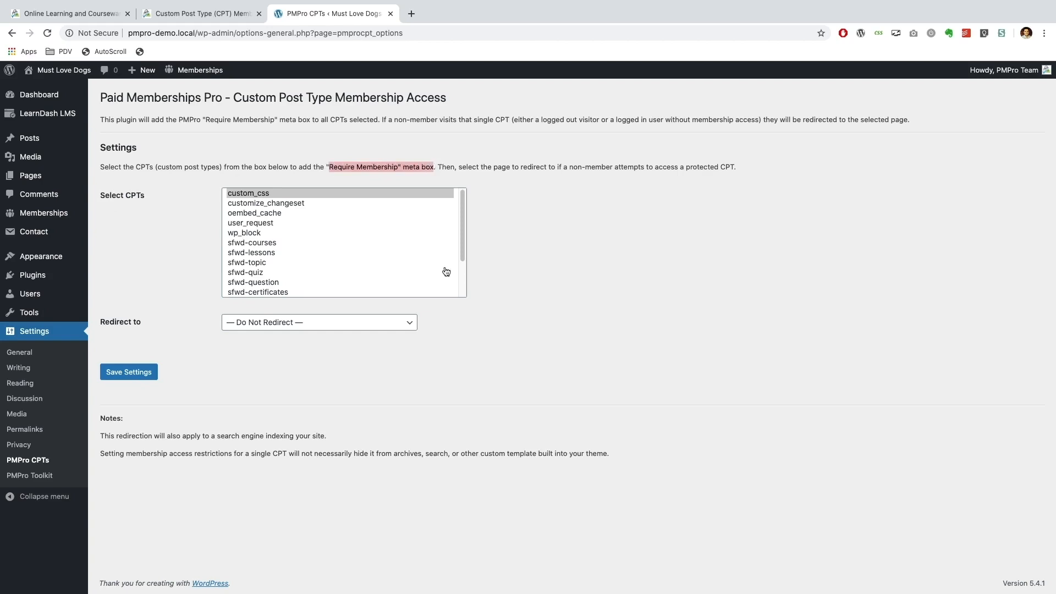
left_click(254, 213)
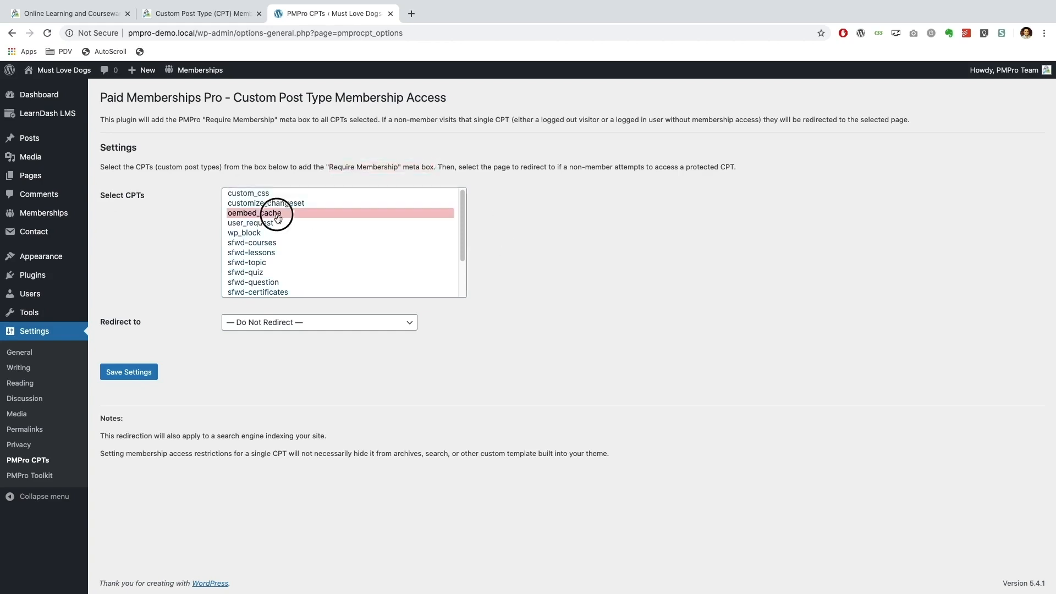
left_click(257, 292)
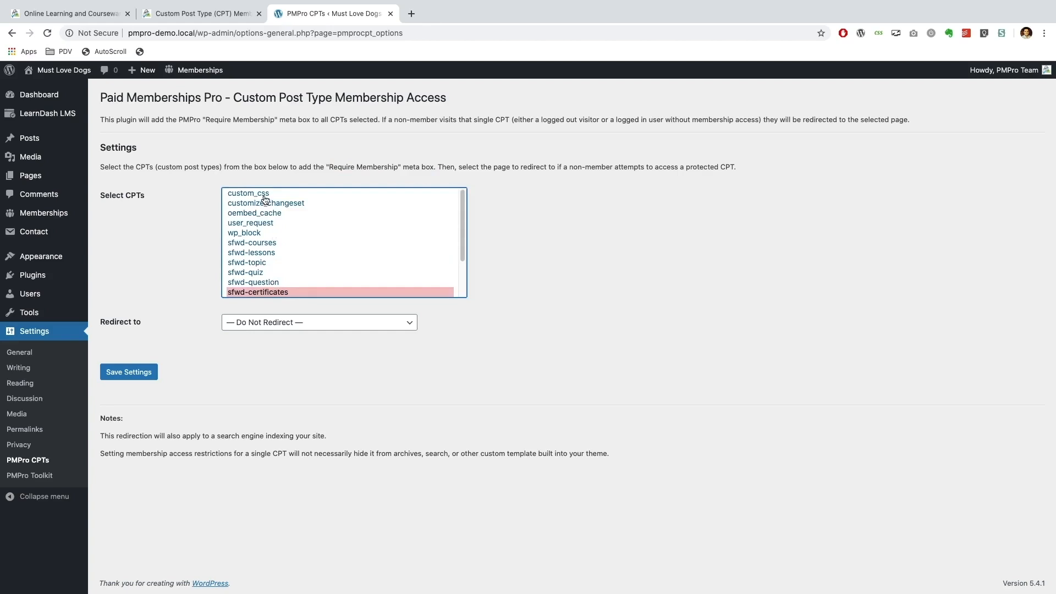
left_click(244, 232)
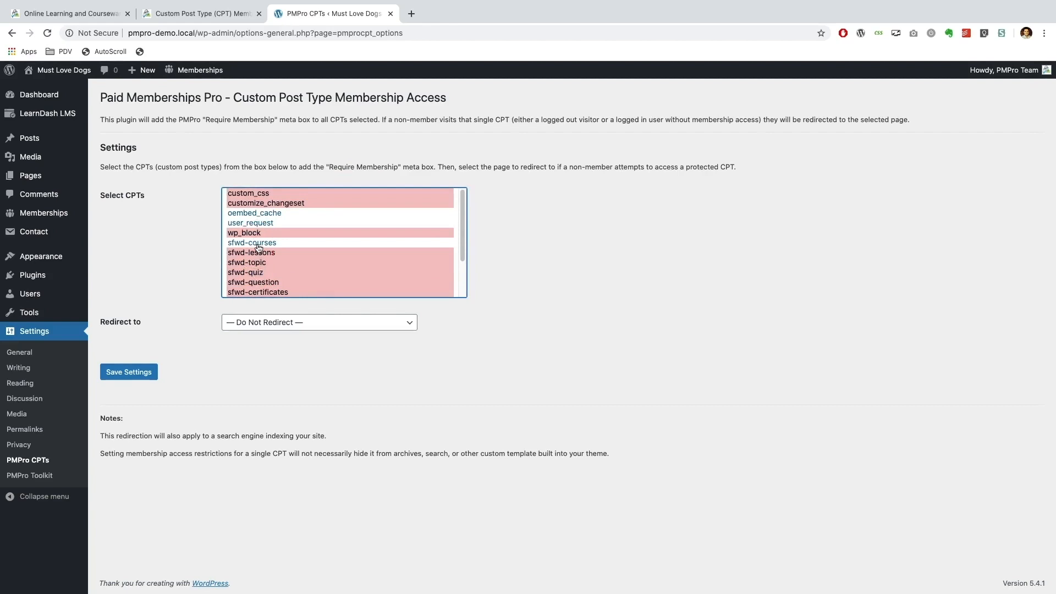
scroll("down", 3)
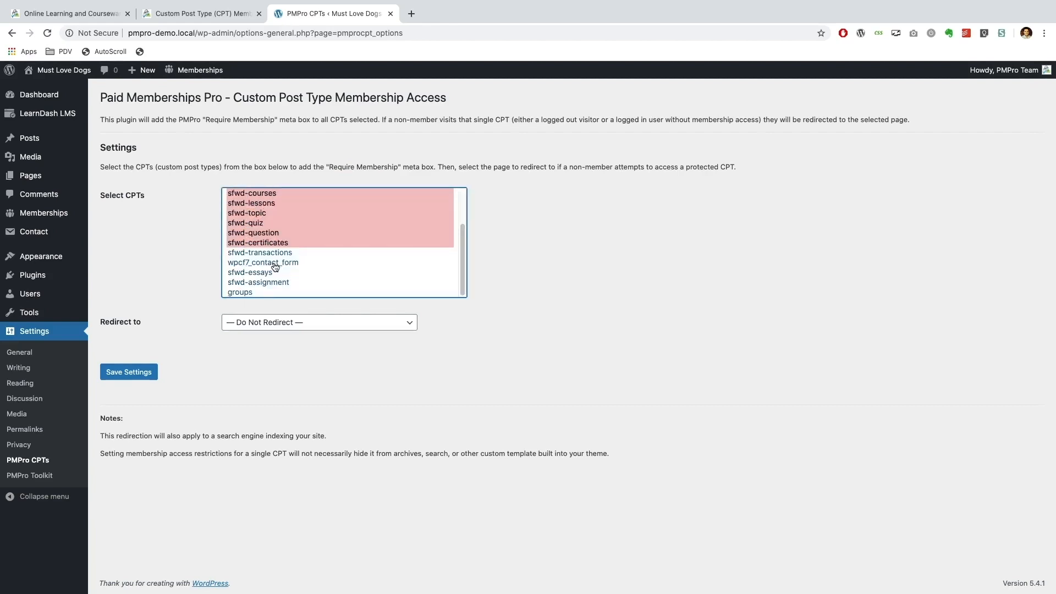
mouse_move(283, 233)
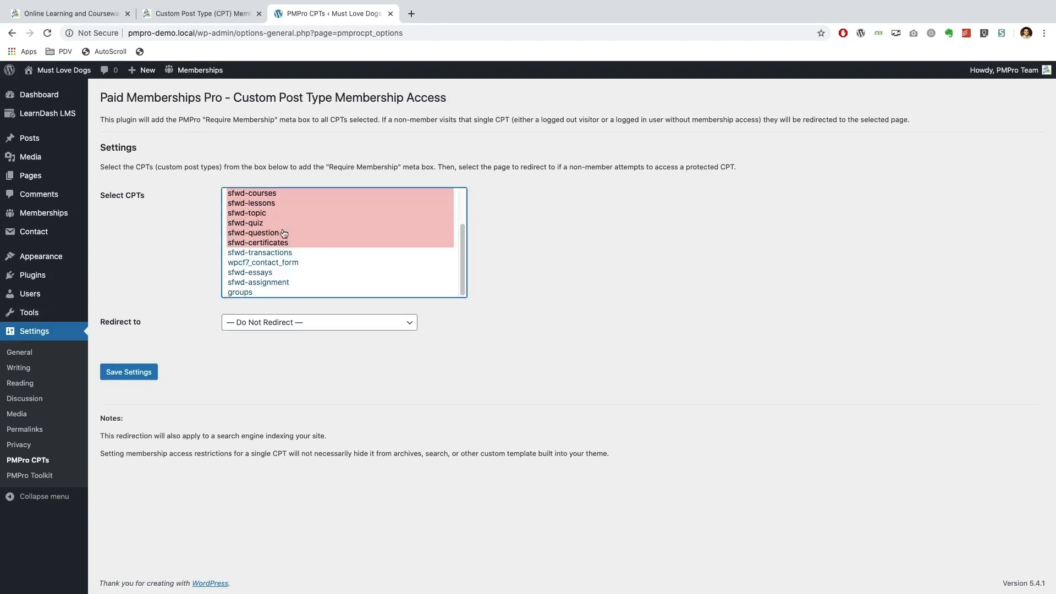
mouse_move(249, 256)
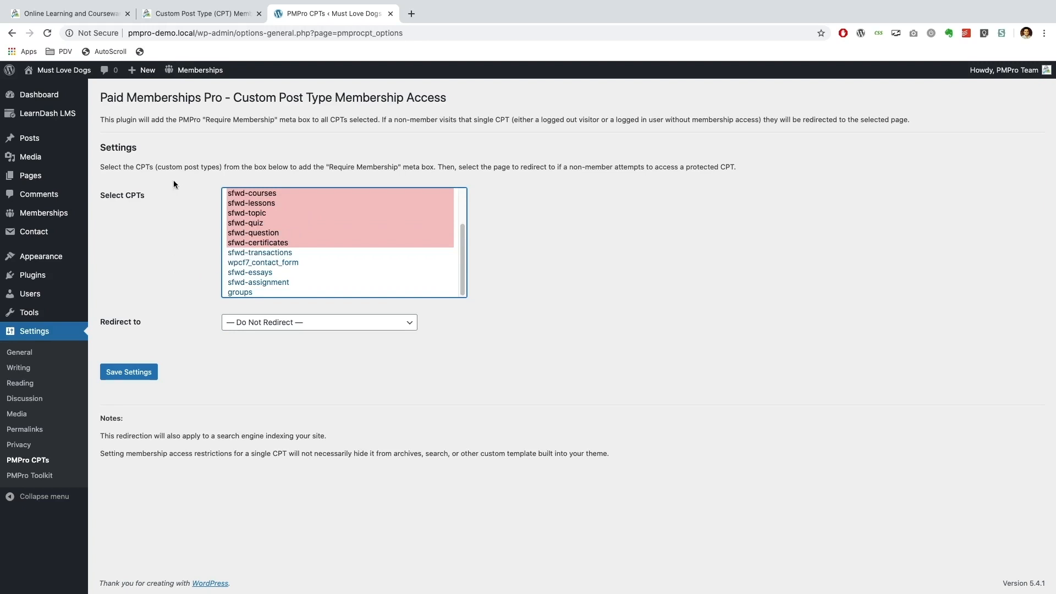
left_click(199, 13)
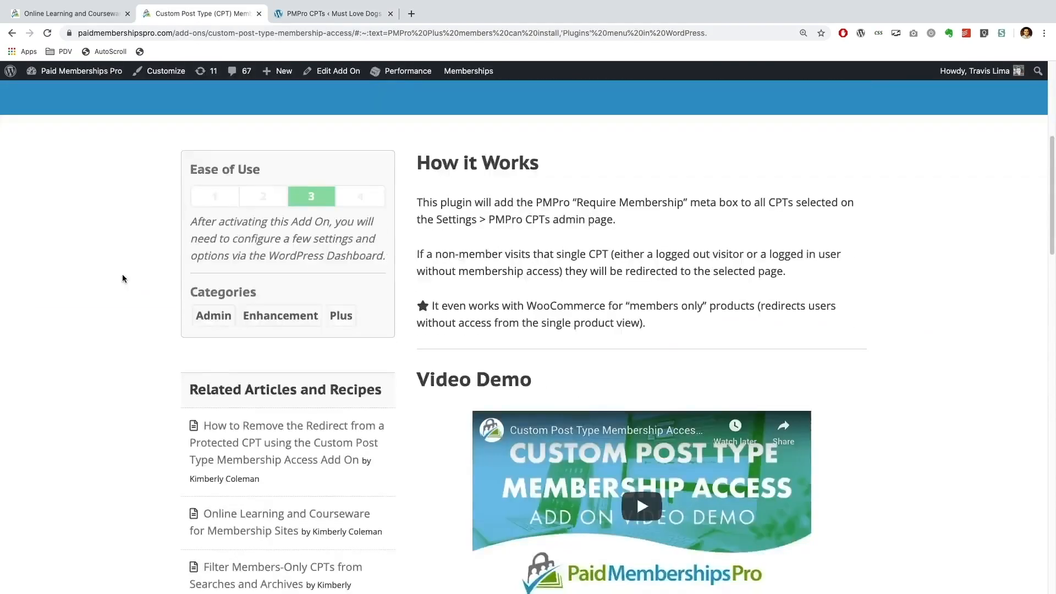
scroll("down", 3)
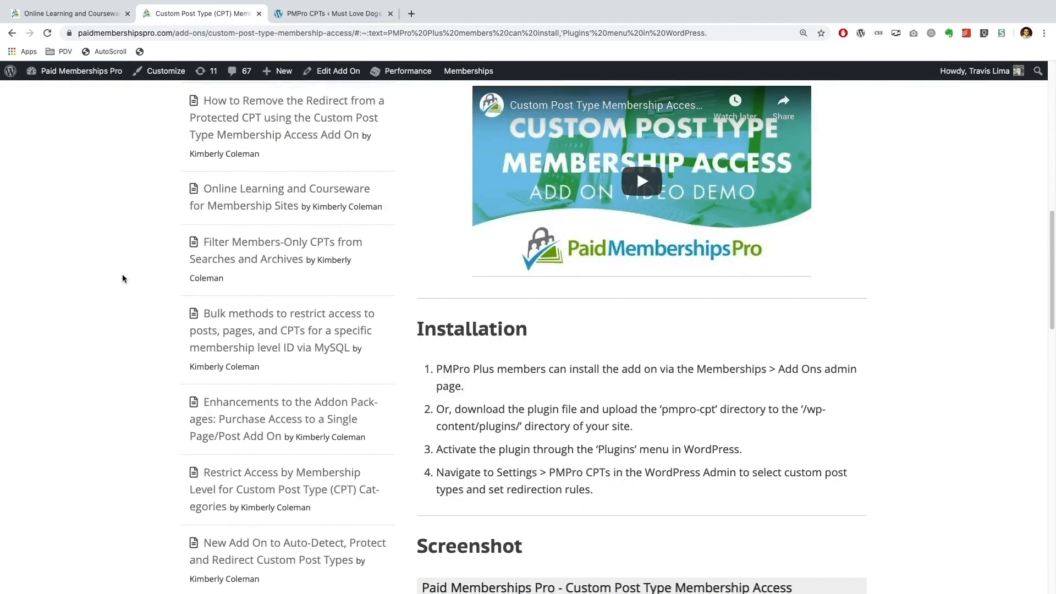
scroll("down", 3)
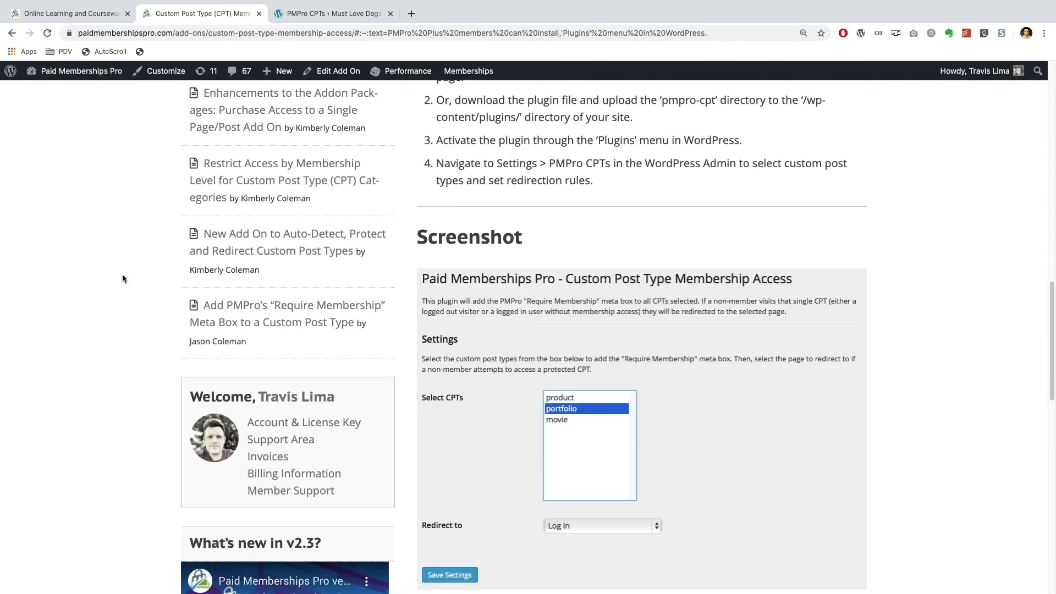
scroll("down", 3)
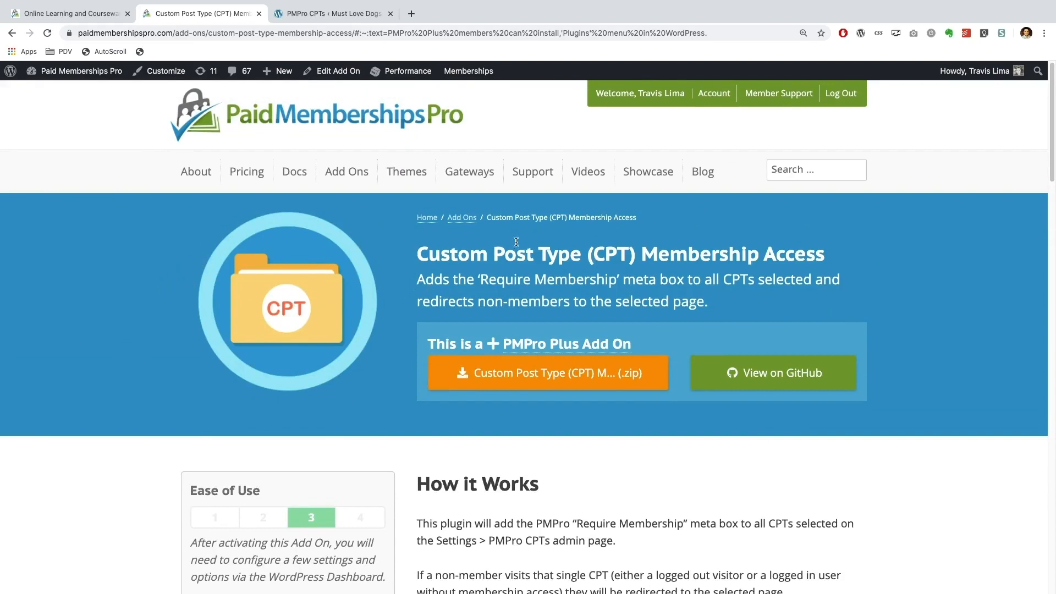
left_click(330, 12)
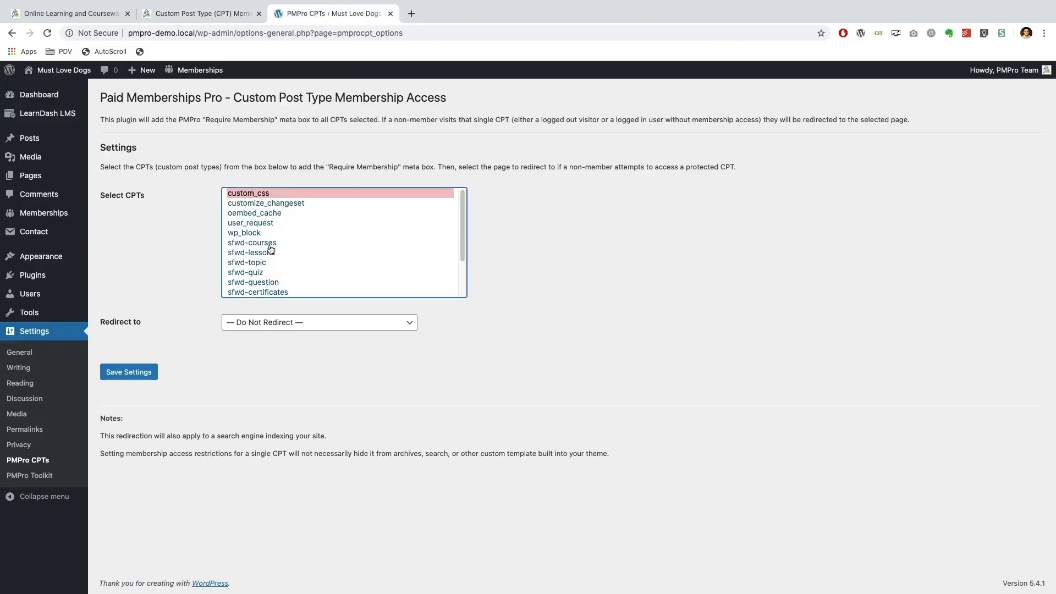
Step: Protect sfwd-courses, lessons, topic and quiz with Do Not Redirect, and save
left_click(252, 242)
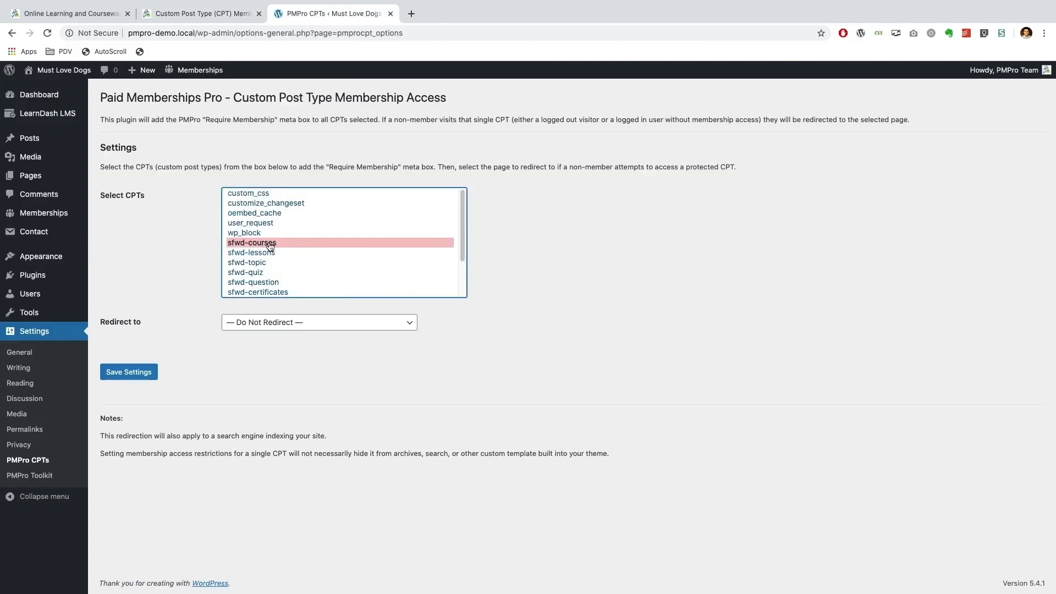
left_click(251, 252)
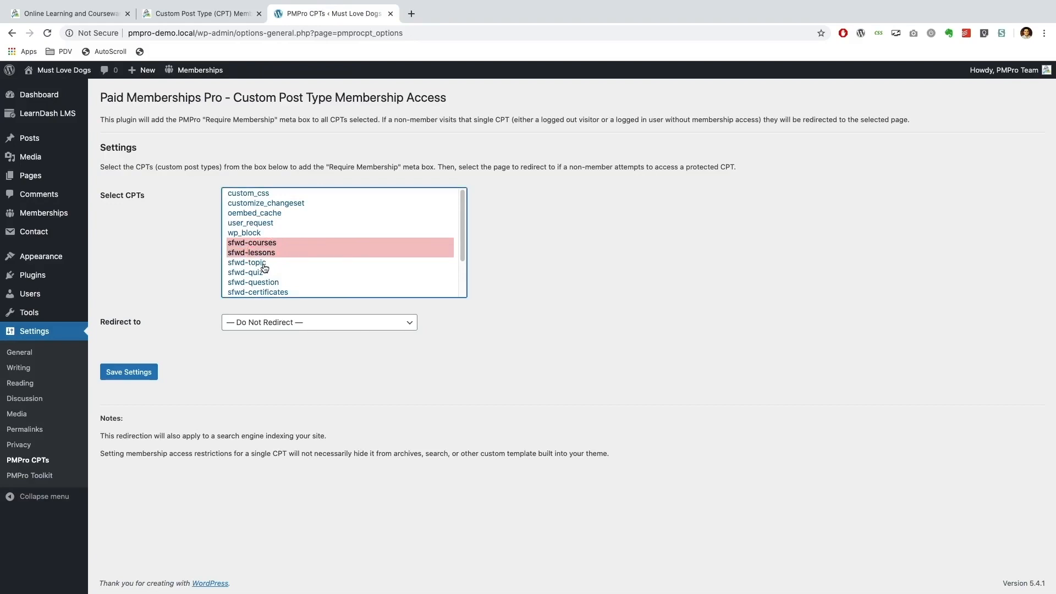
left_click(245, 272)
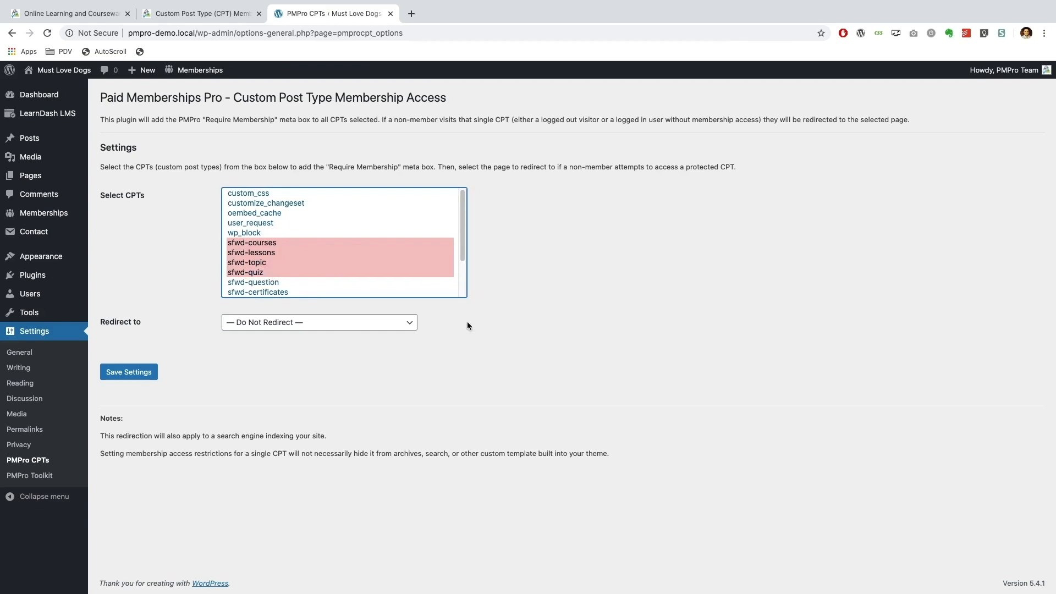
mouse_move(105, 331)
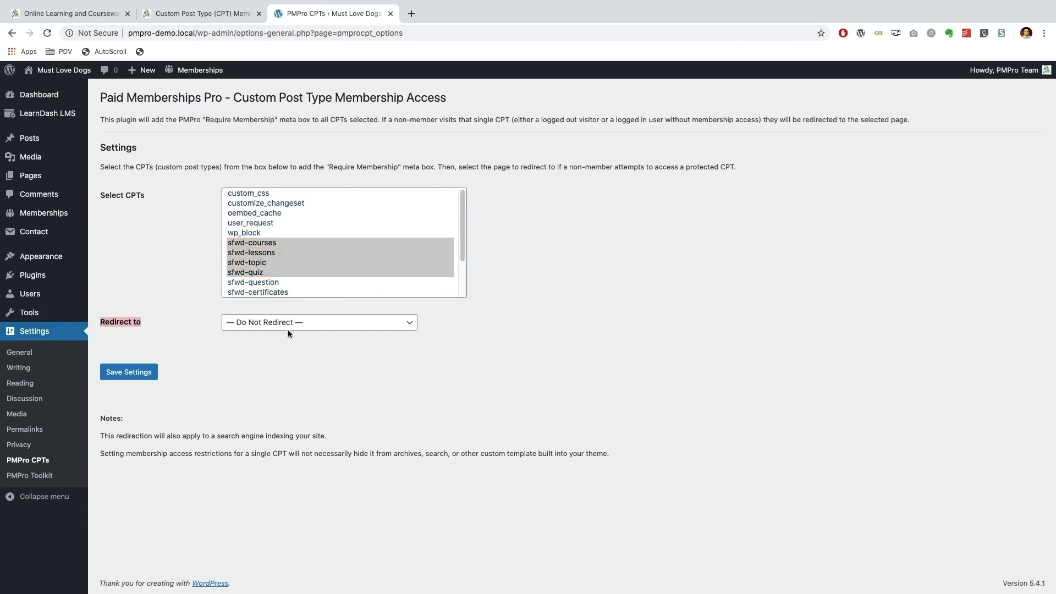
left_click(318, 322)
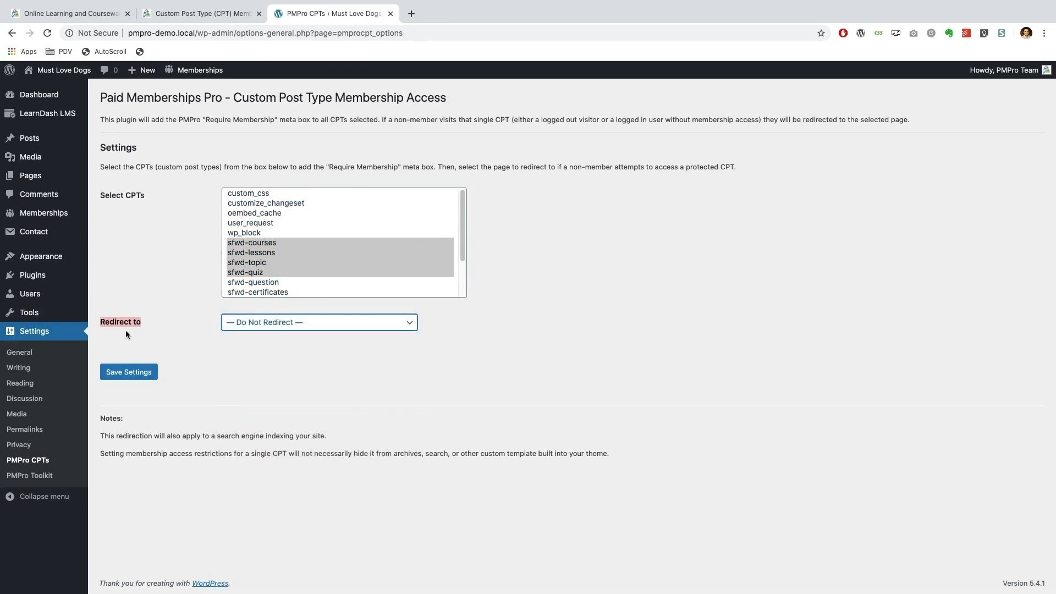
left_click(319, 322)
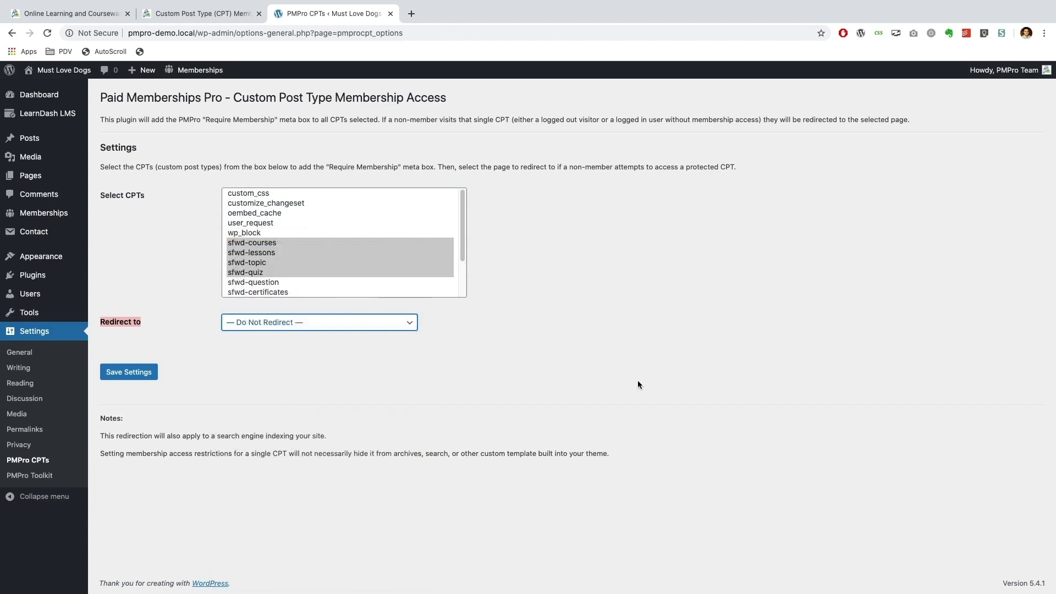
left_click(128, 371)
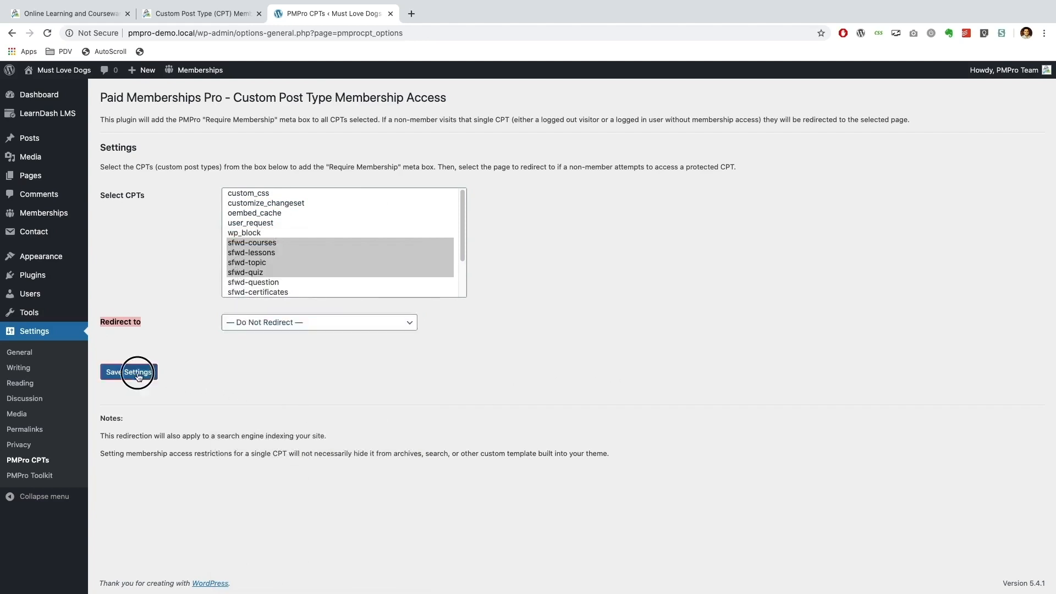
left_click(129, 371)
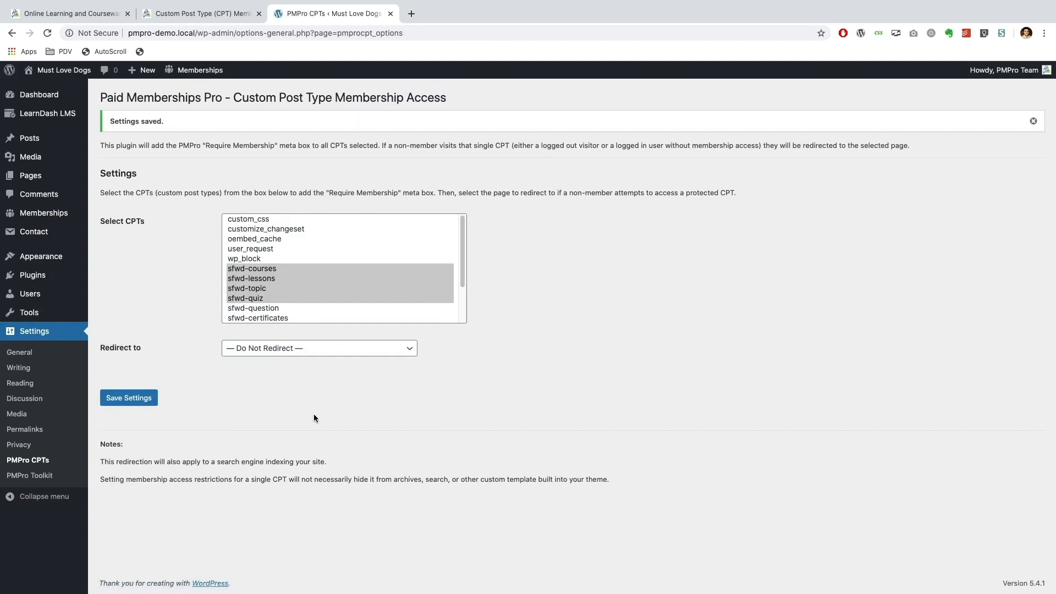
mouse_move(47, 114)
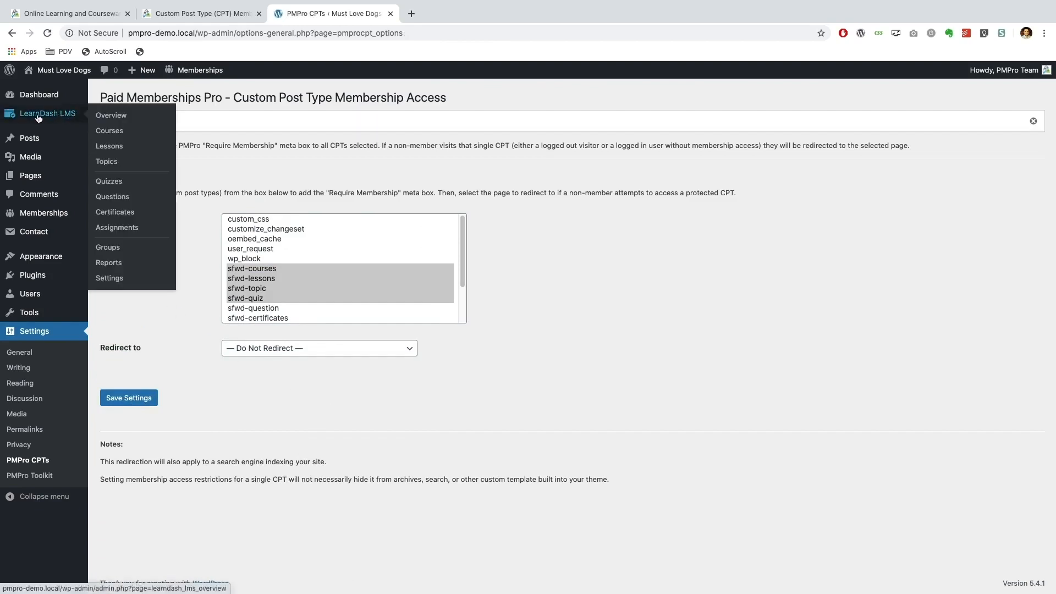
Step: Open "How to train your dog to 'sit'" for editing from LearnDash LMS Courses
left_click(109, 130)
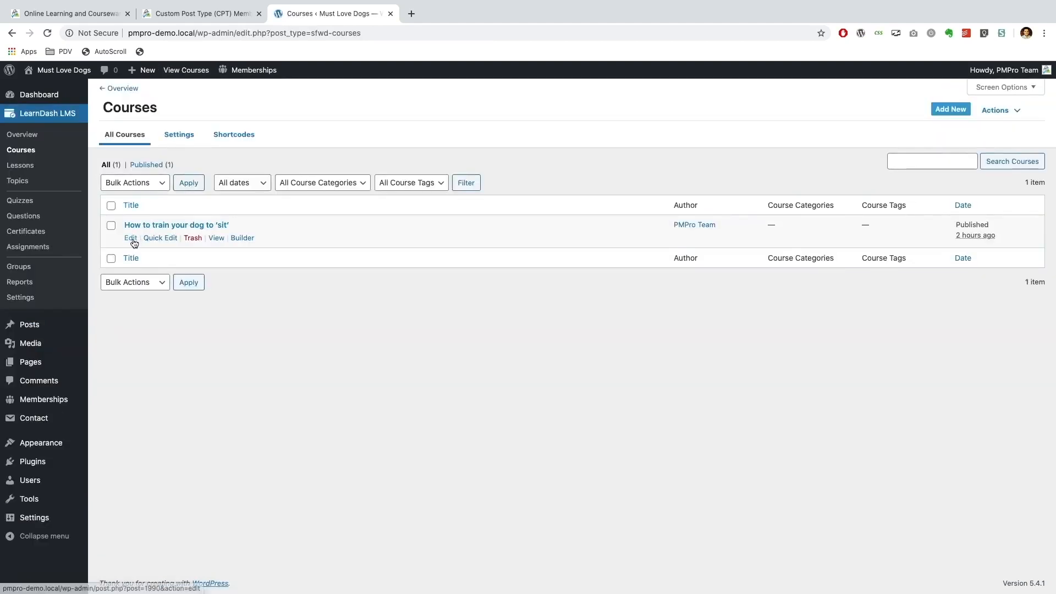
left_click(130, 237)
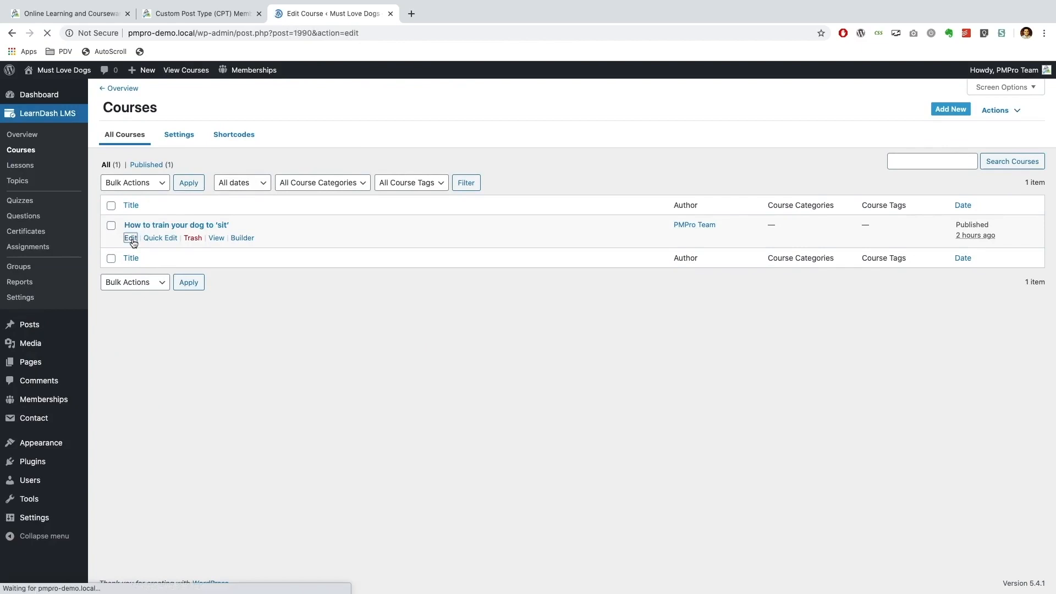
left_click(129, 238)
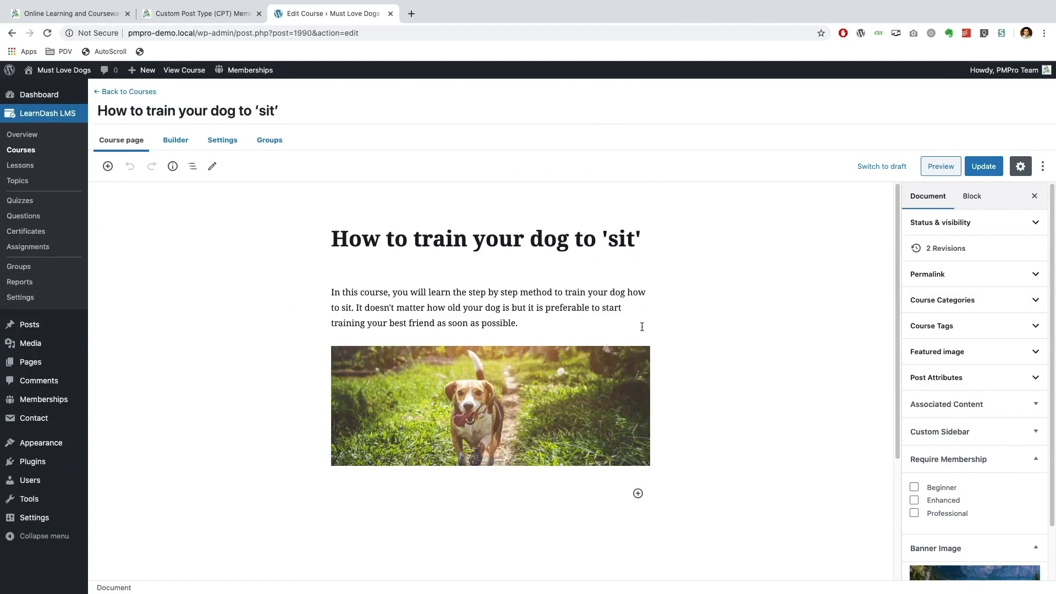
mouse_move(375, 227)
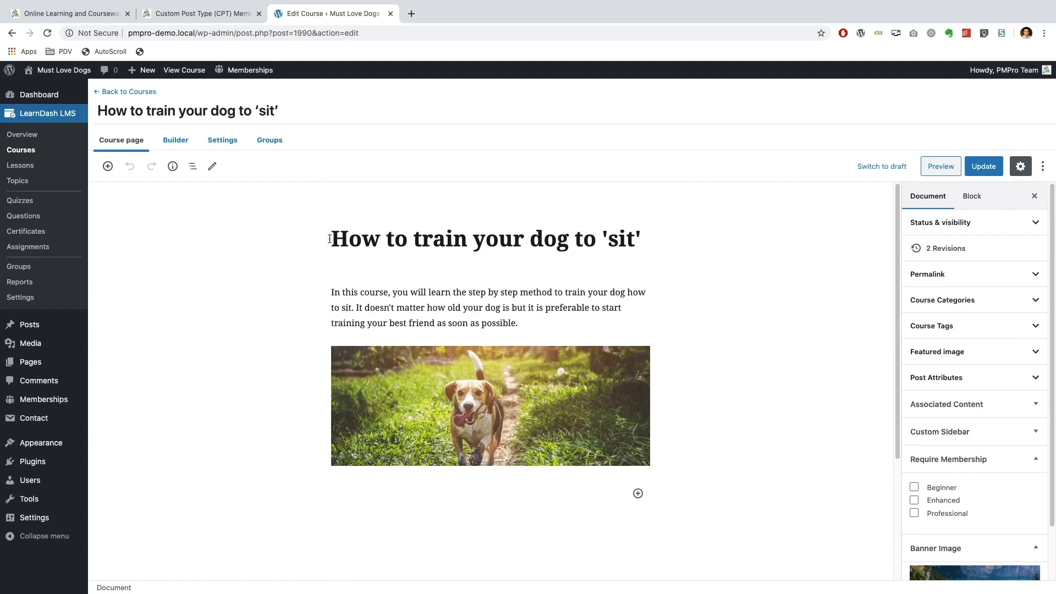
mouse_move(576, 248)
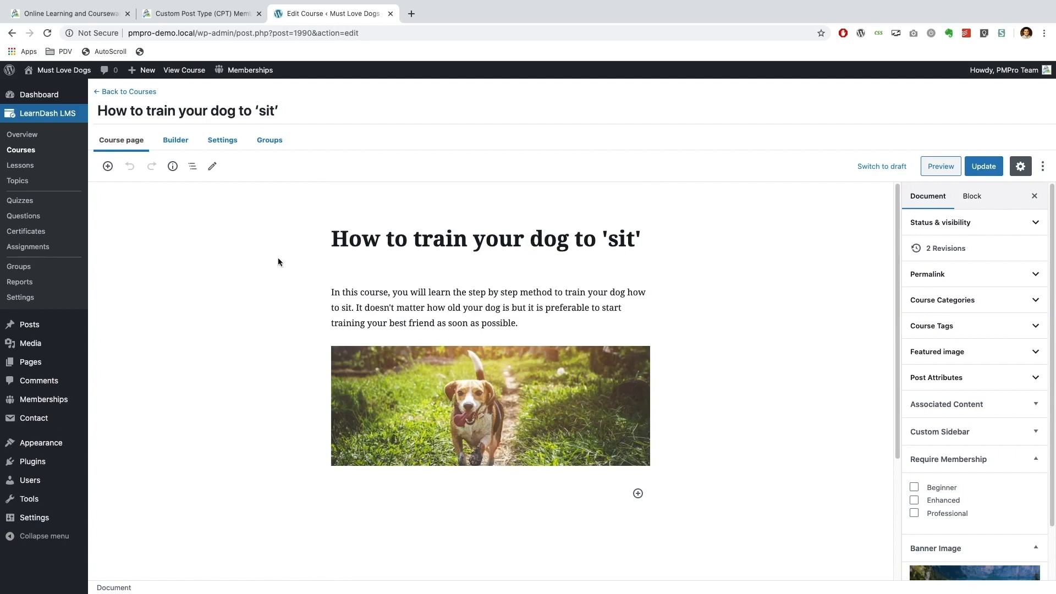
mouse_move(375, 262)
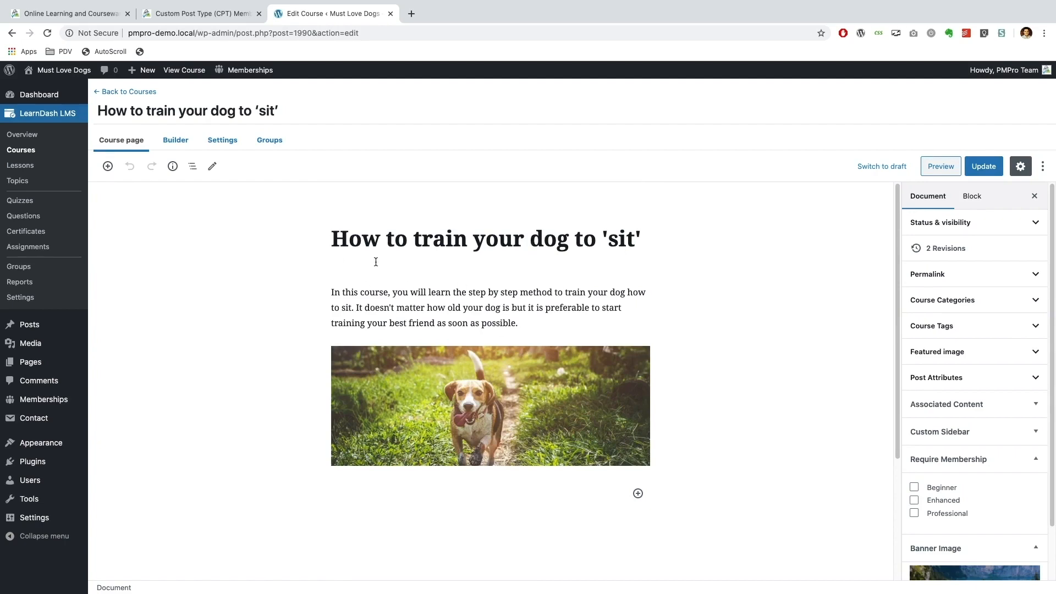
mouse_move(479, 262)
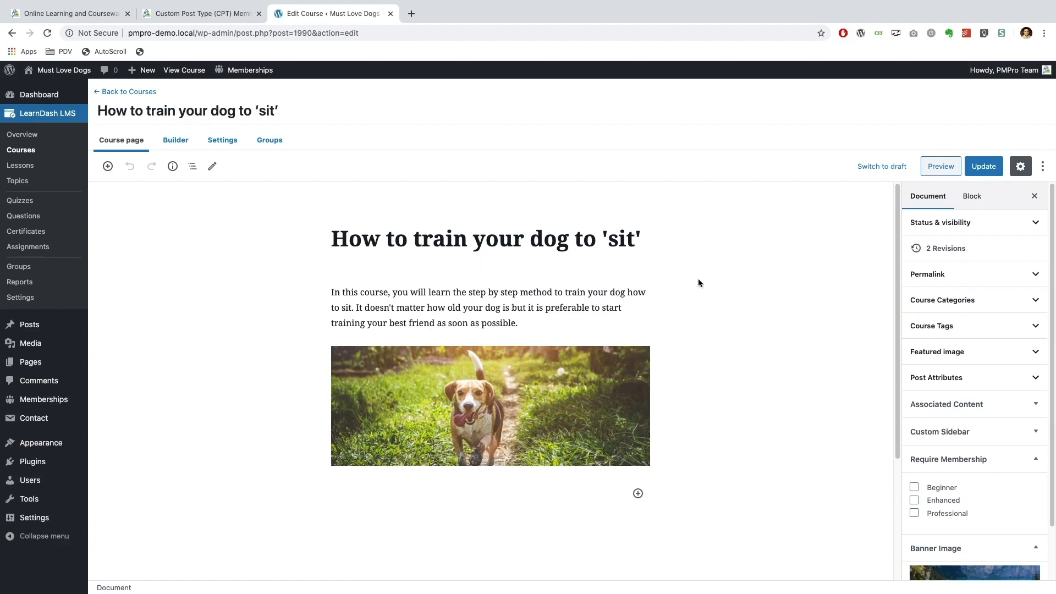
mouse_move(709, 284)
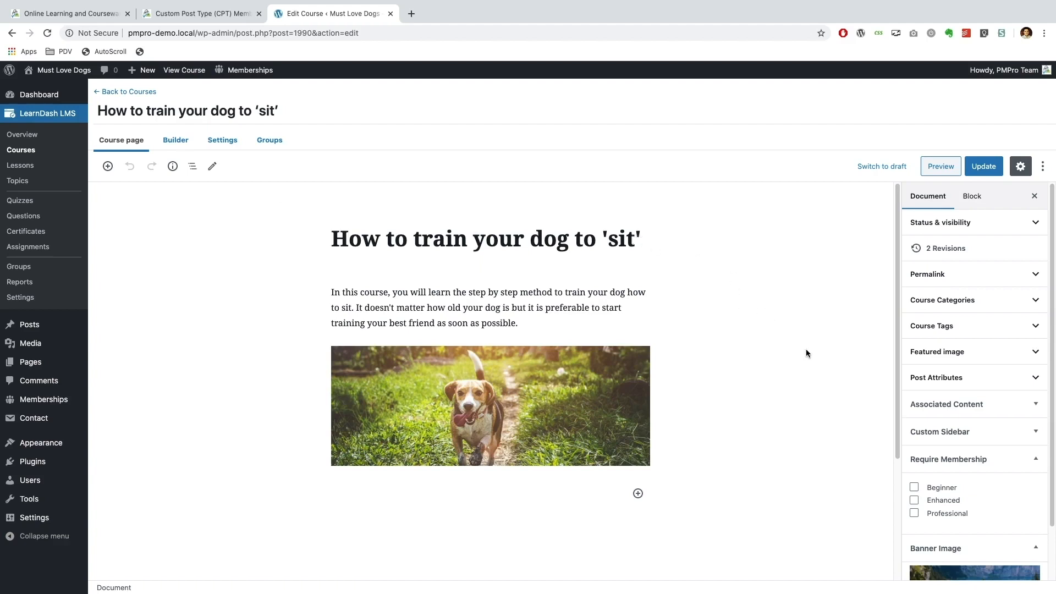
mouse_move(962, 469)
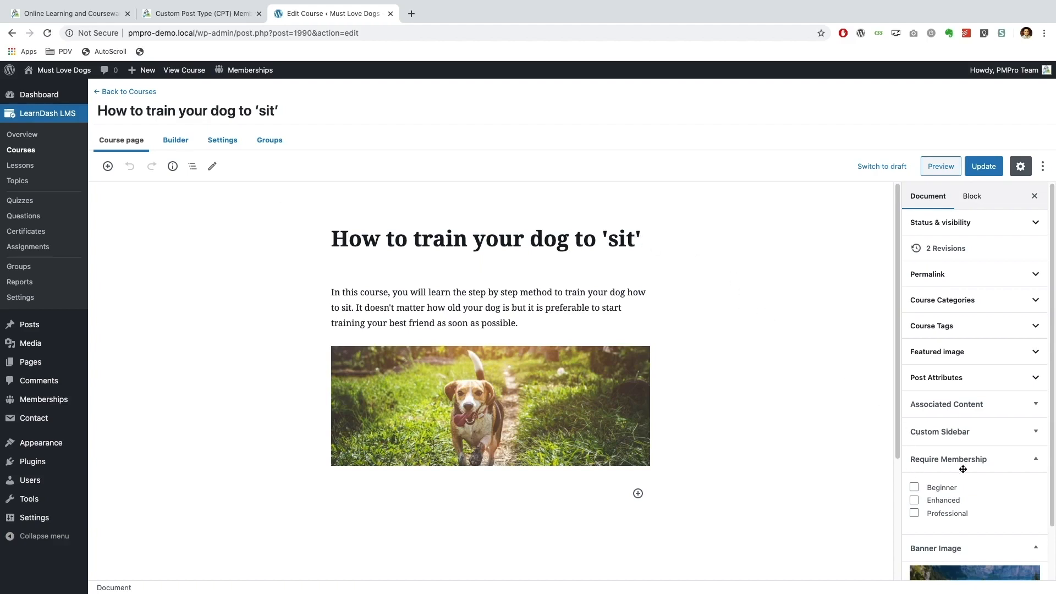
mouse_move(977, 465)
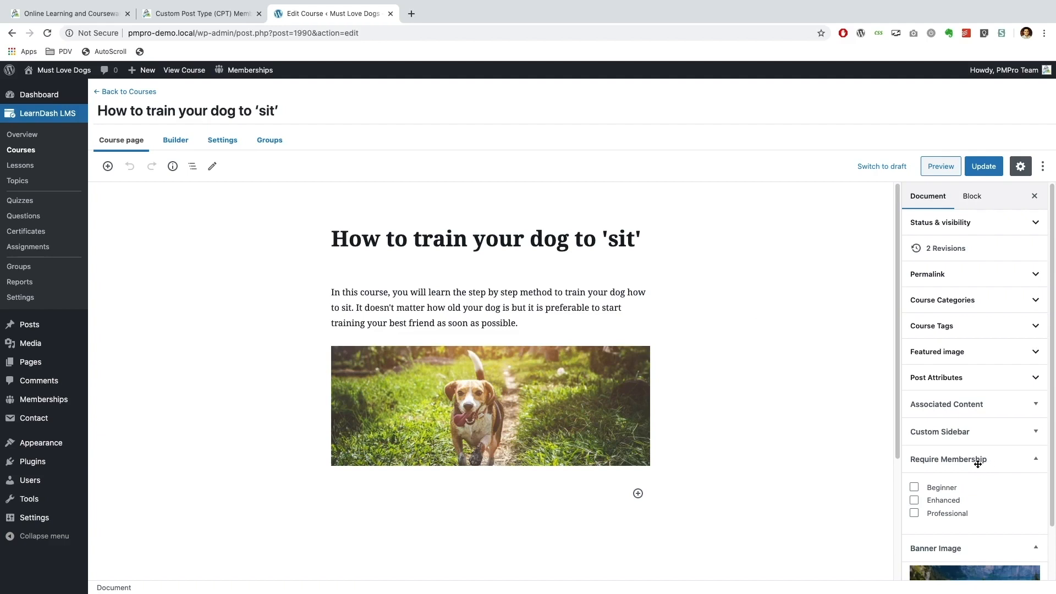
mouse_move(919, 464)
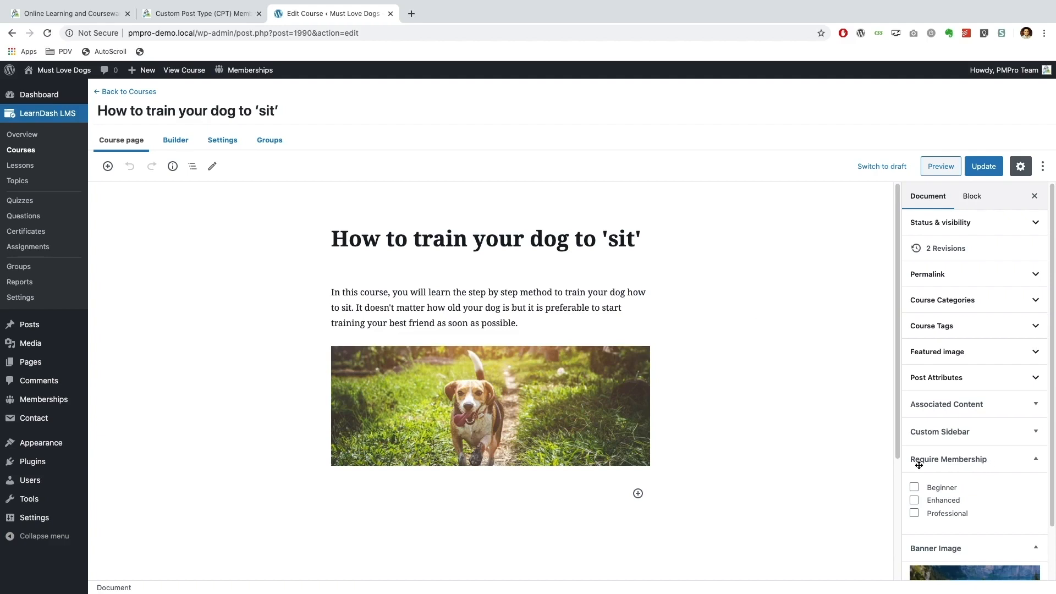
mouse_move(976, 468)
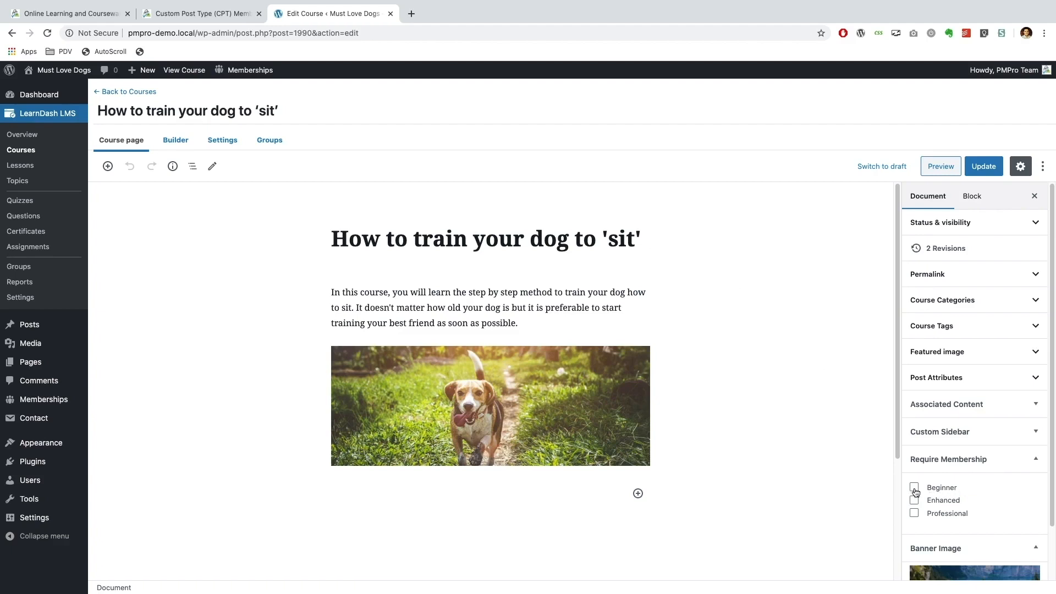
Step: Tick Beginner under Require Membership and update the course
left_click(915, 486)
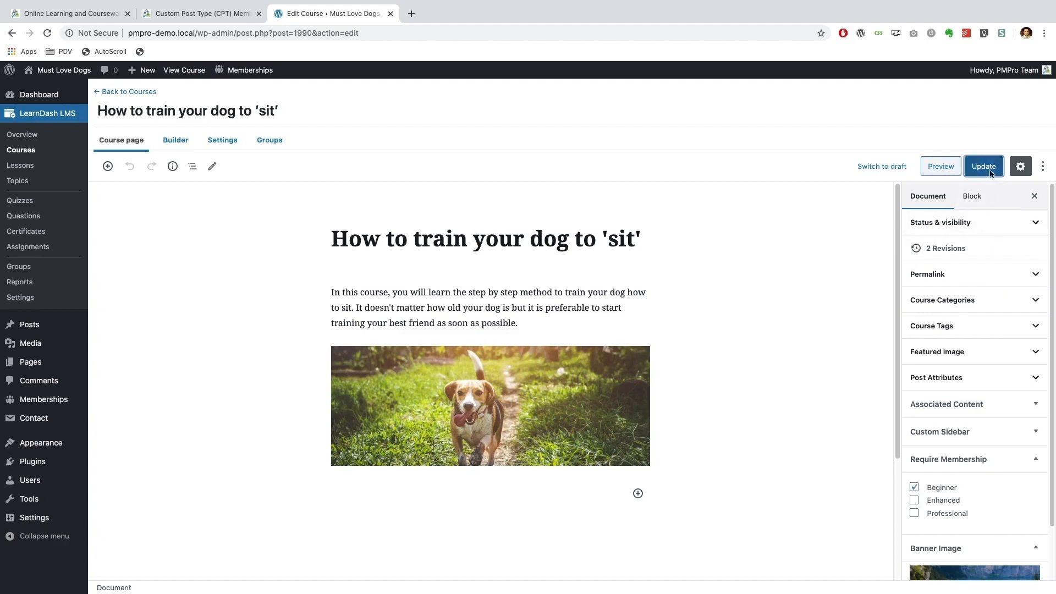
left_click(982, 166)
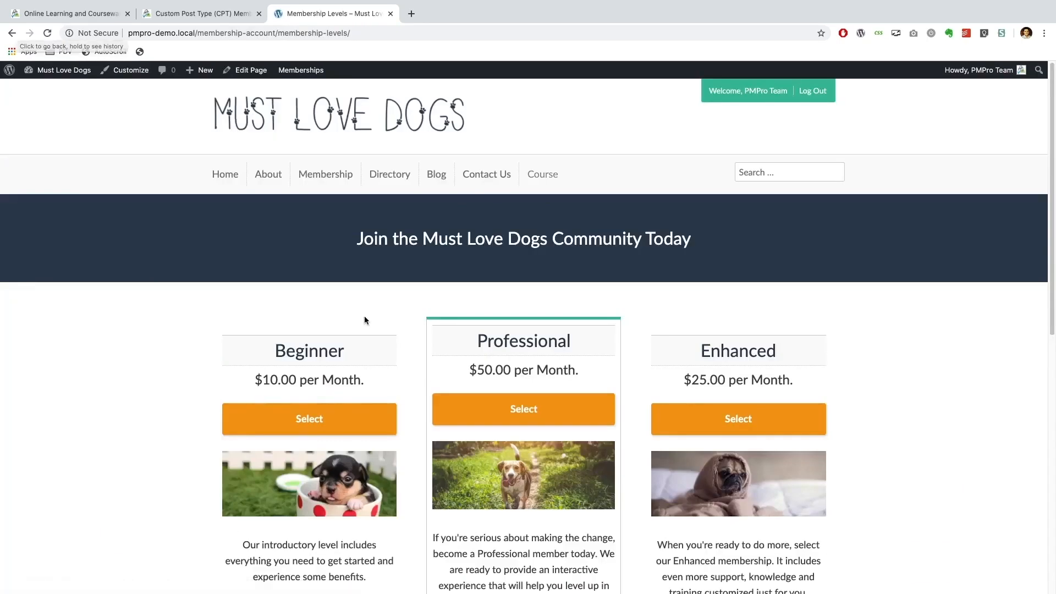
mouse_move(542, 174)
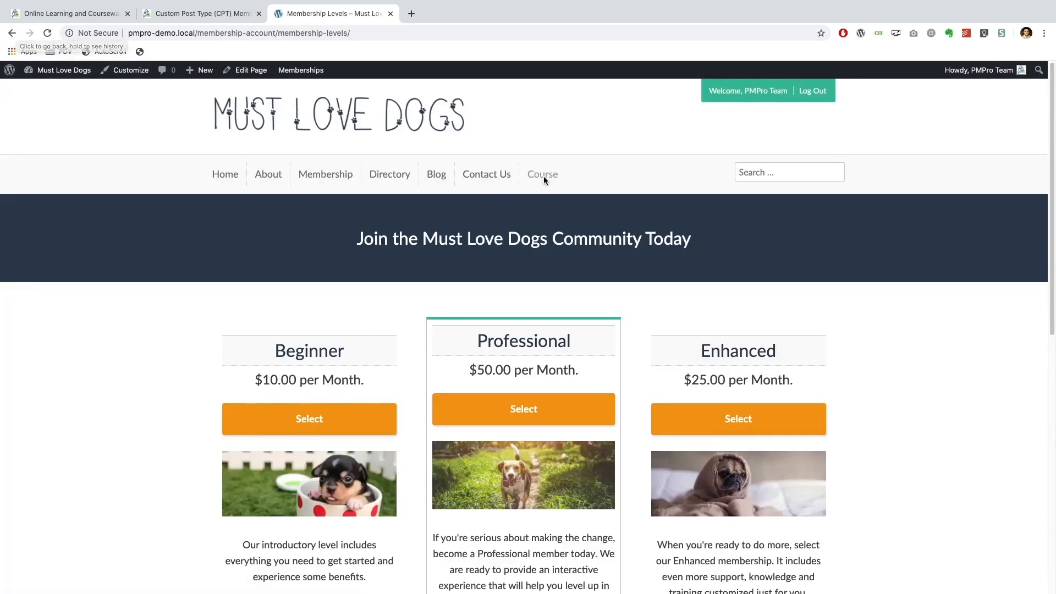
left_click(309, 418)
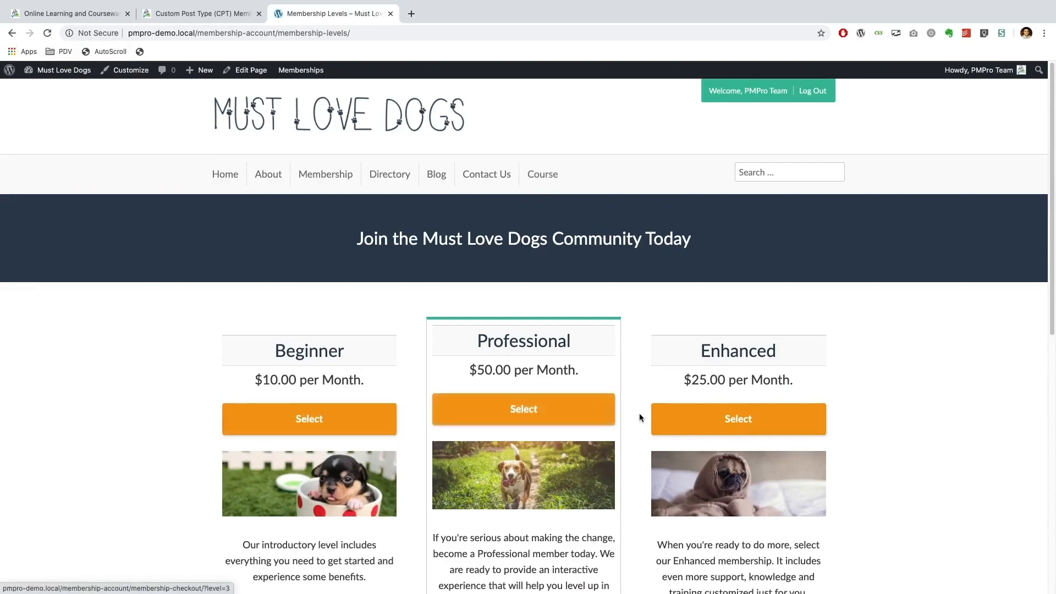
mouse_move(309, 418)
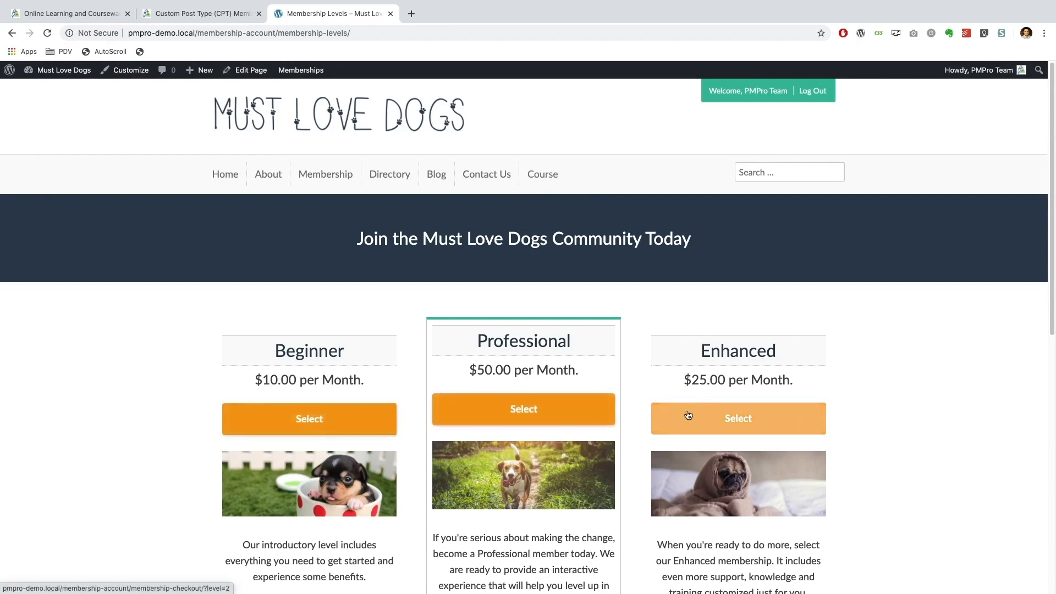
left_click(64, 70)
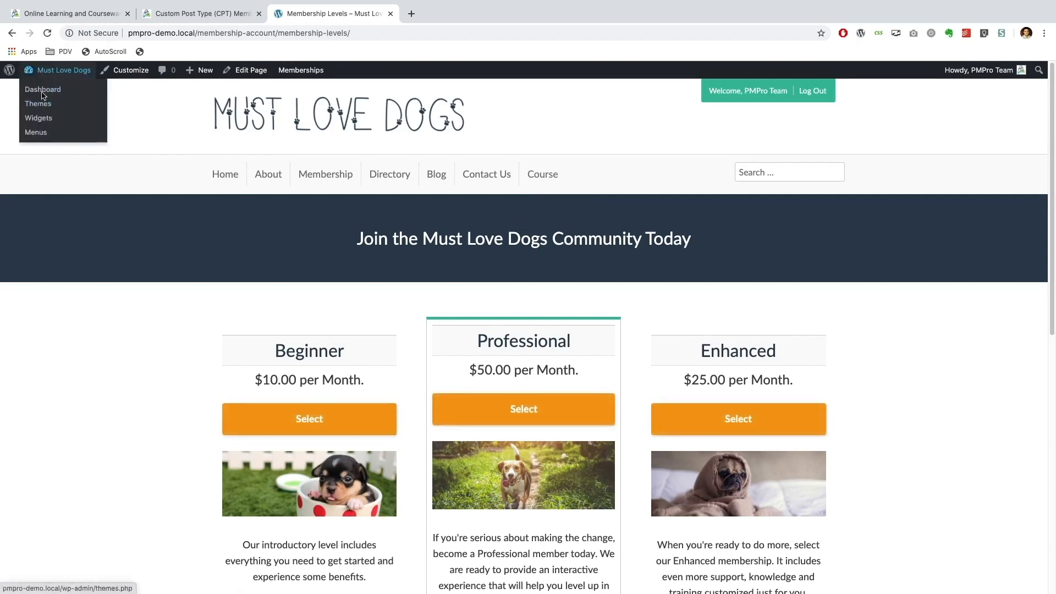
Step: Redirect non-members to "Teach your dog how to 'sit'" in PMPro CPTs settings and save
left_click(42, 89)
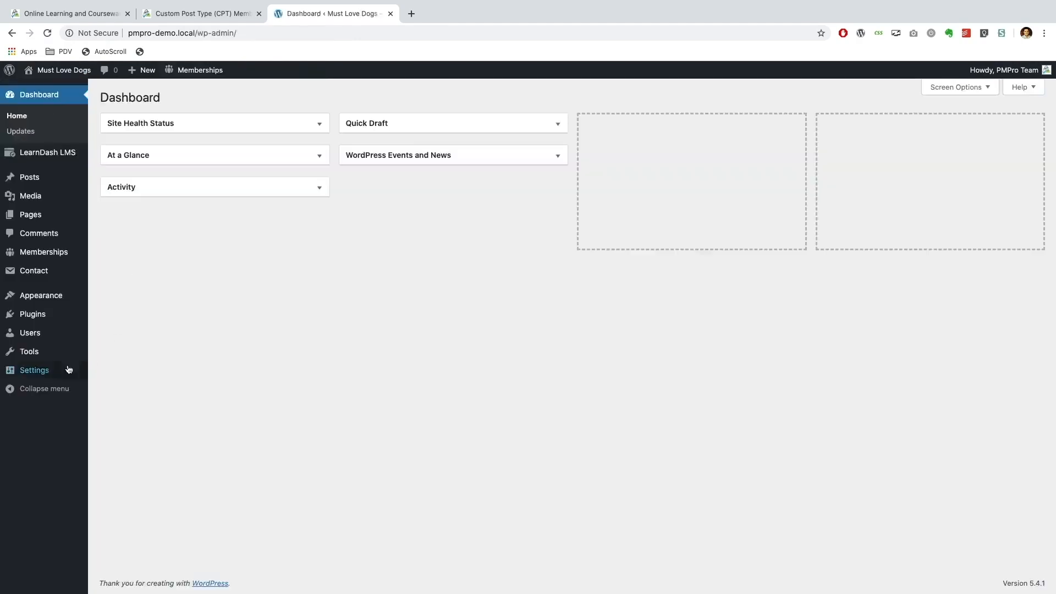
mouse_move(33, 369)
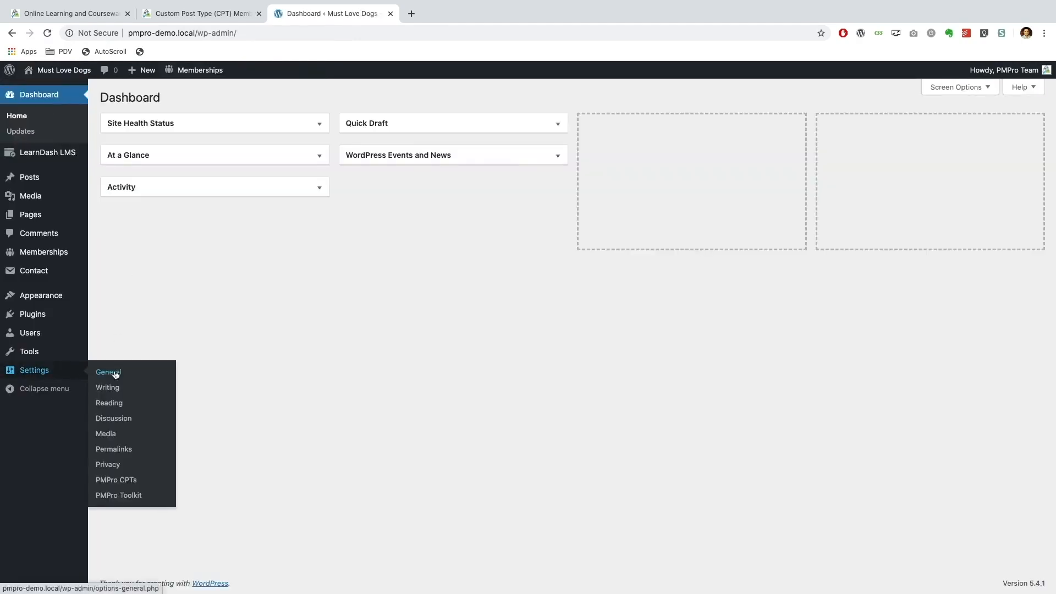
mouse_move(116, 480)
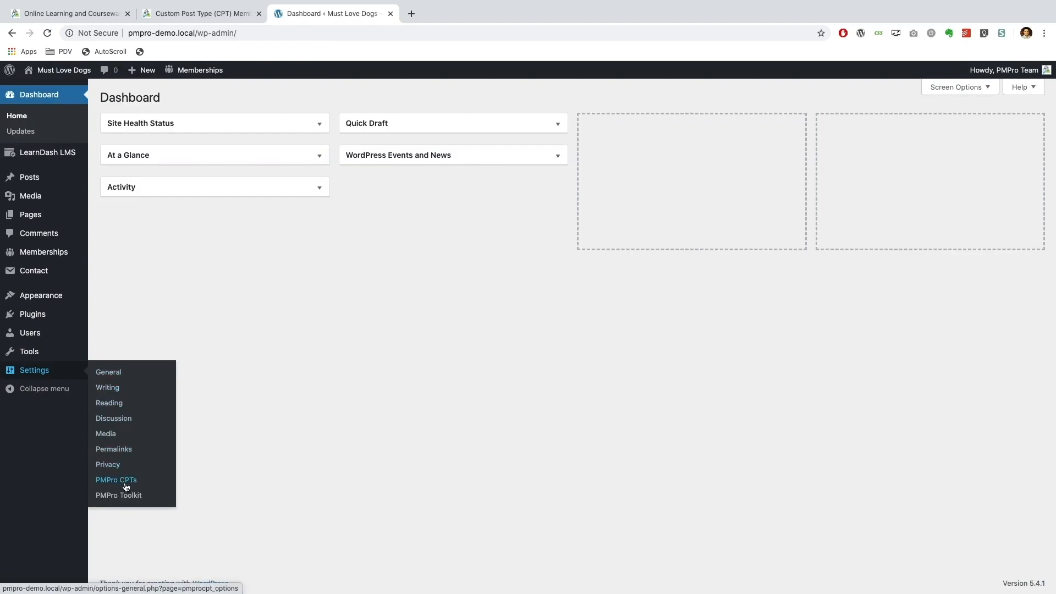
left_click(116, 479)
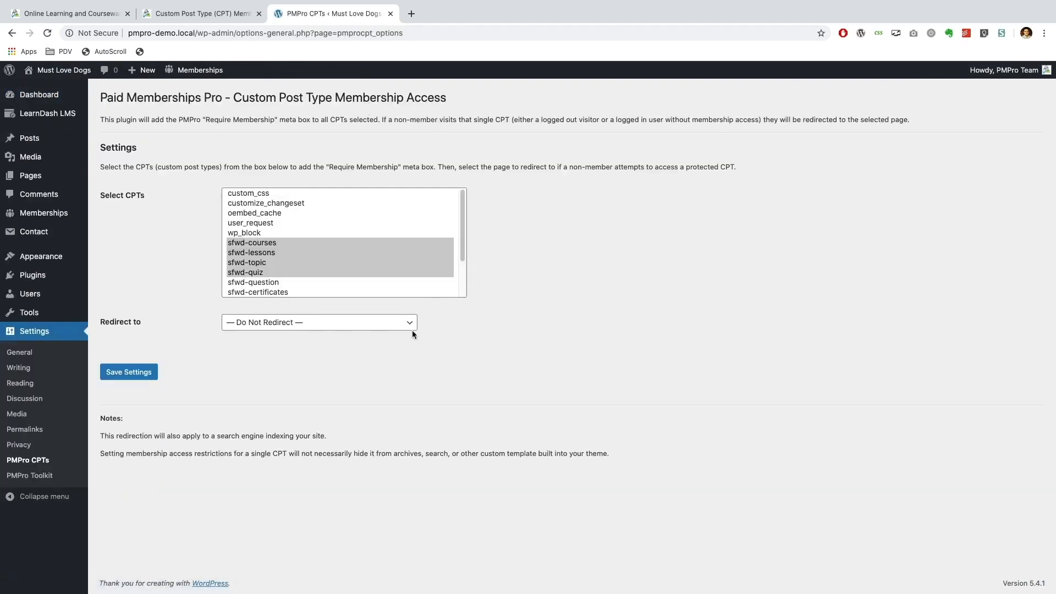
mouse_move(32, 275)
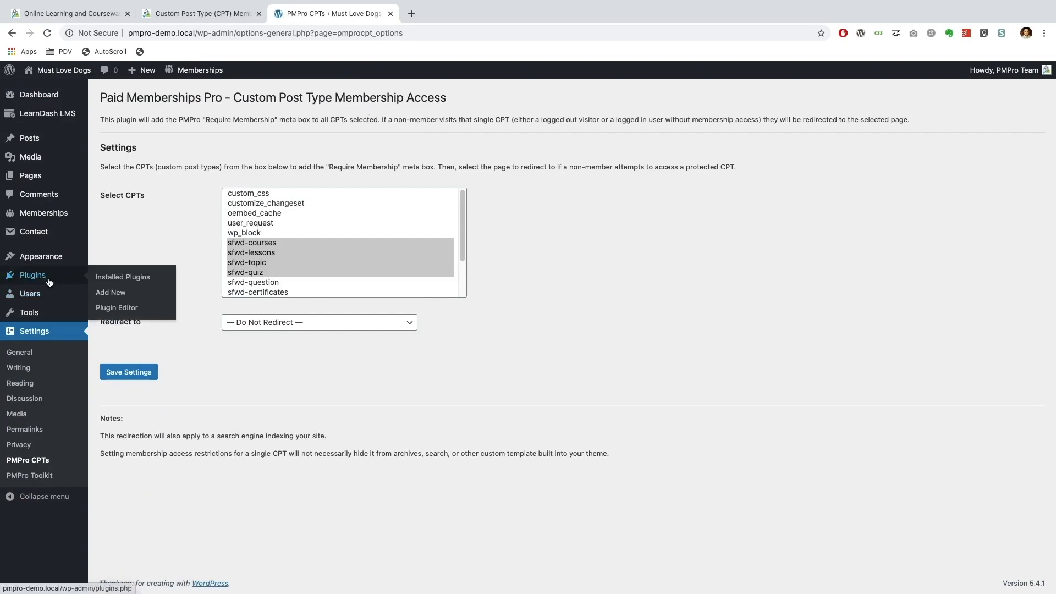
mouse_move(189, 222)
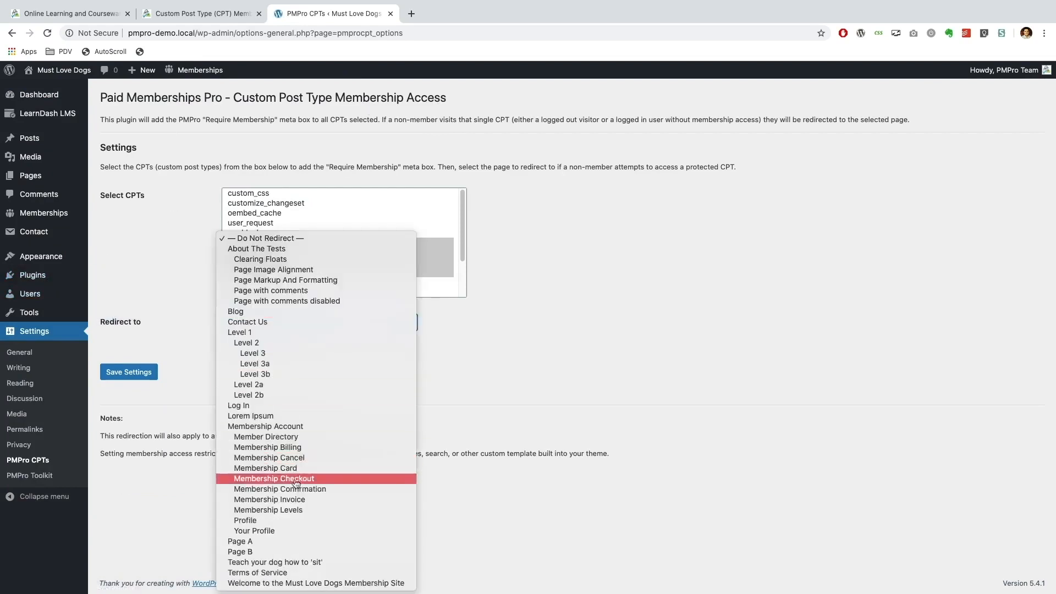
mouse_move(293, 566)
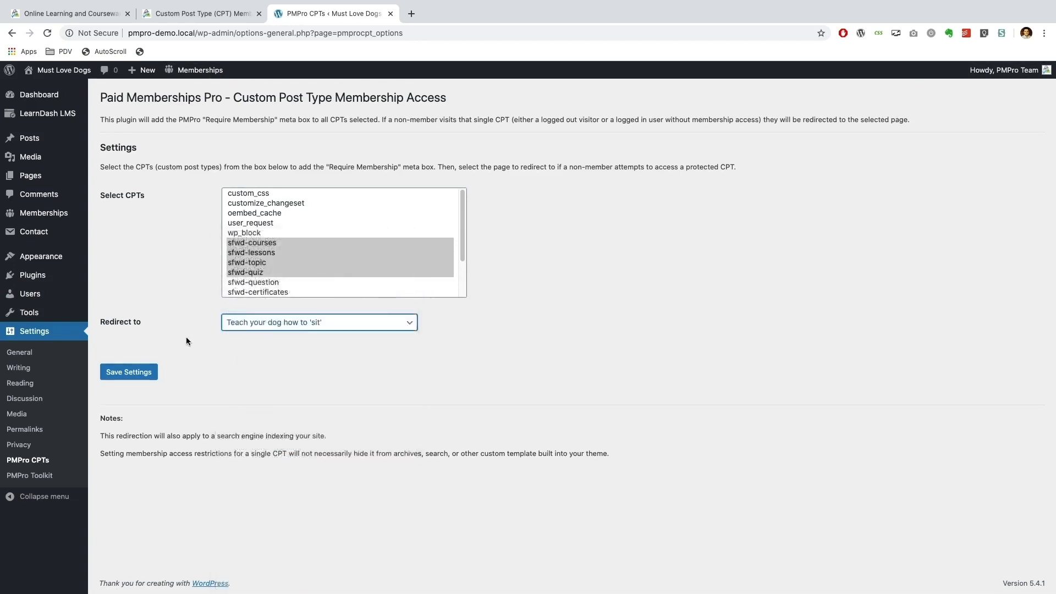
left_click(128, 371)
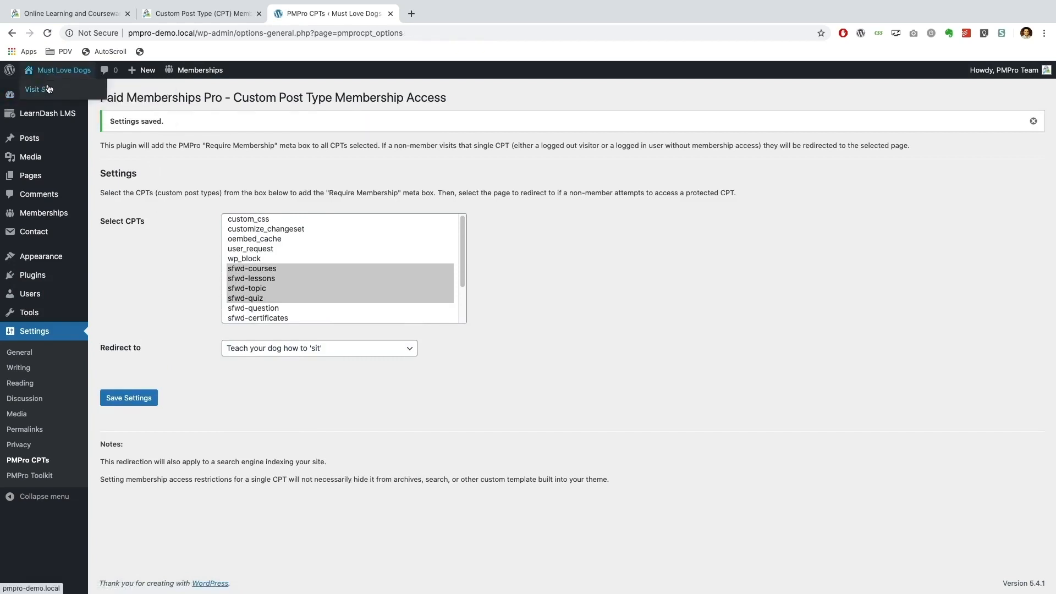
Step: Open the course as a non-member and scroll the redirected page to the Sign up button
left_click(38, 89)
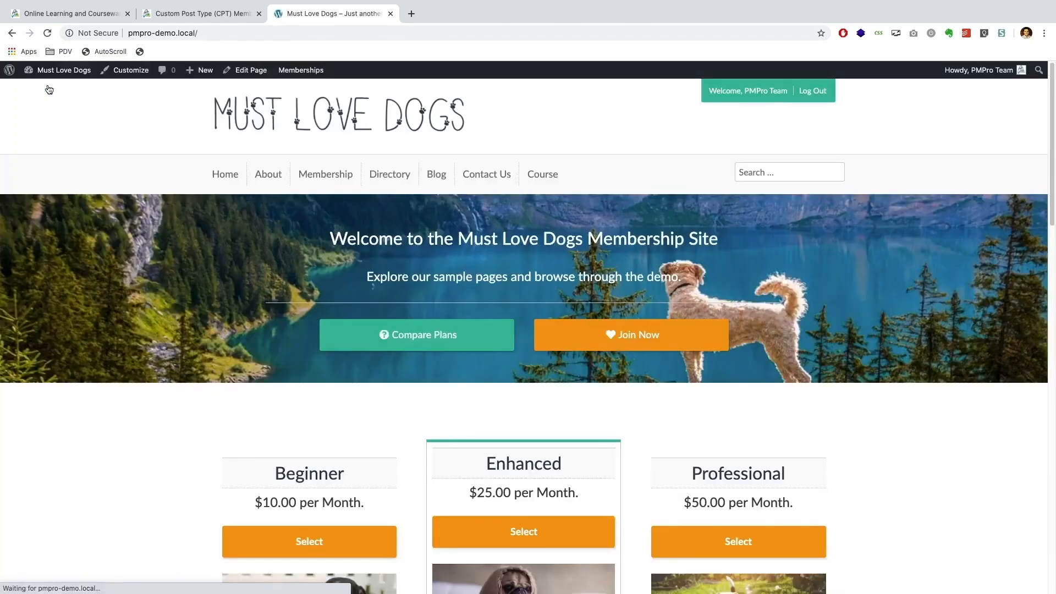
mouse_move(543, 174)
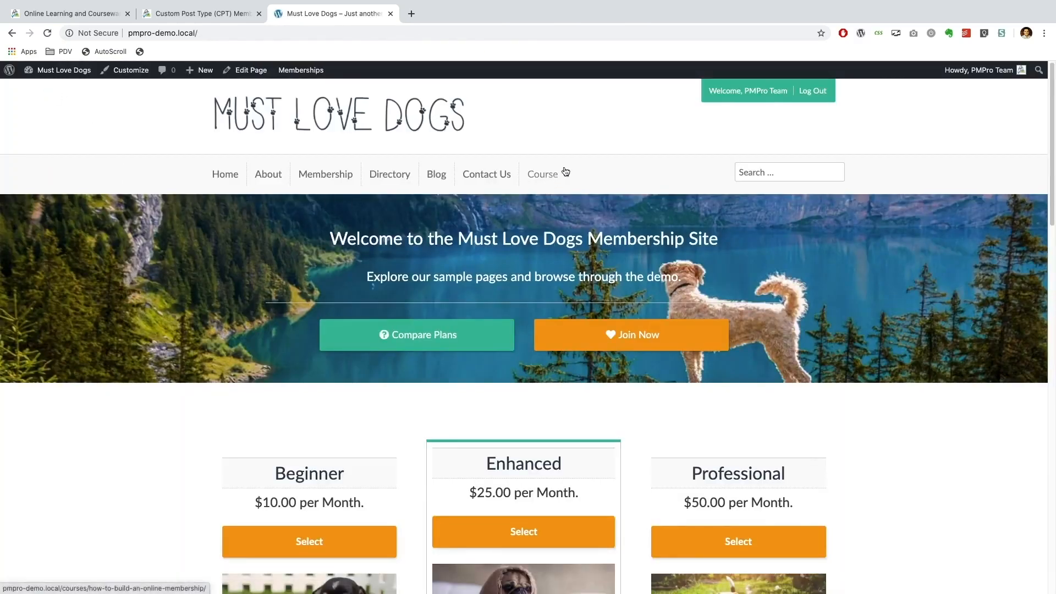
mouse_move(764, 97)
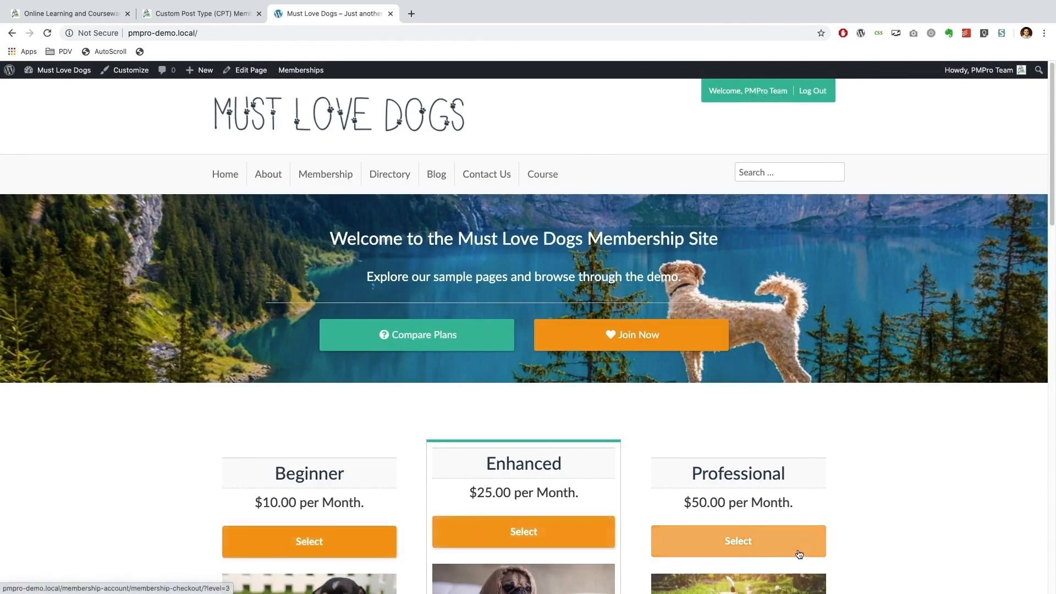
mouse_move(543, 174)
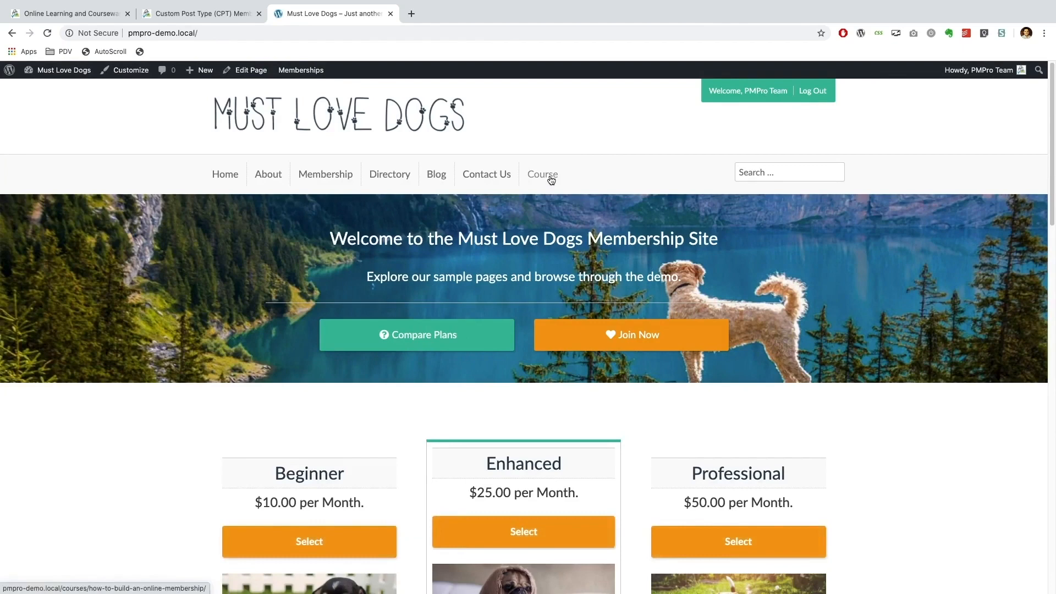
left_click(542, 174)
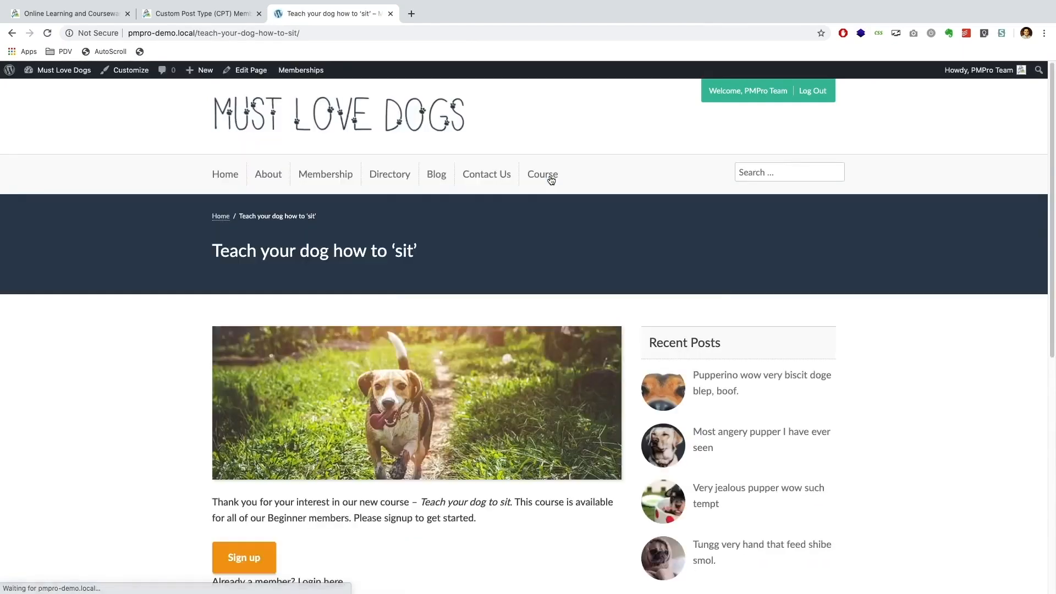
scroll("down", 3)
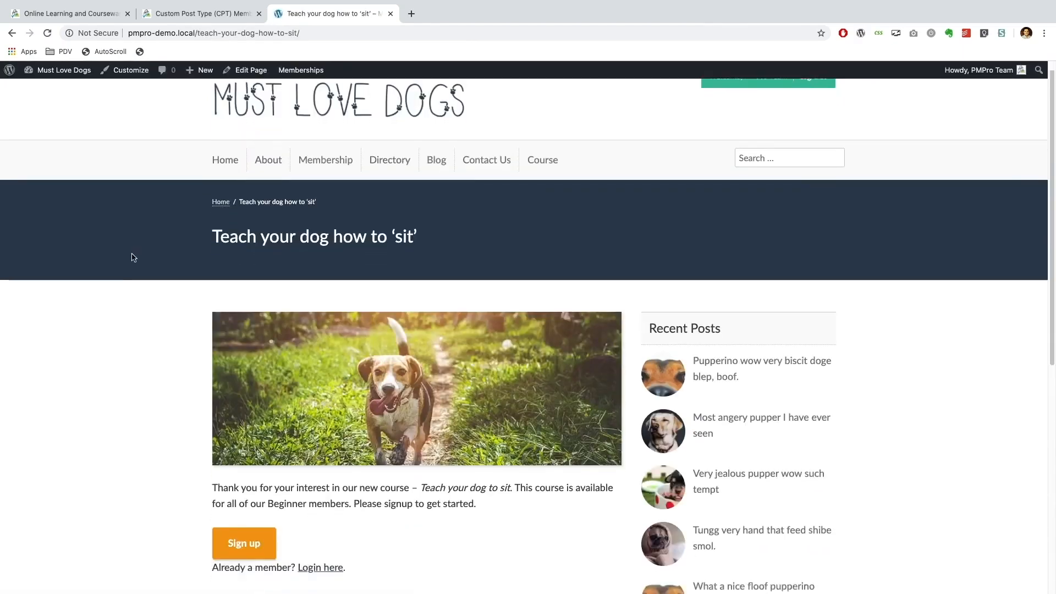
scroll("down", 3)
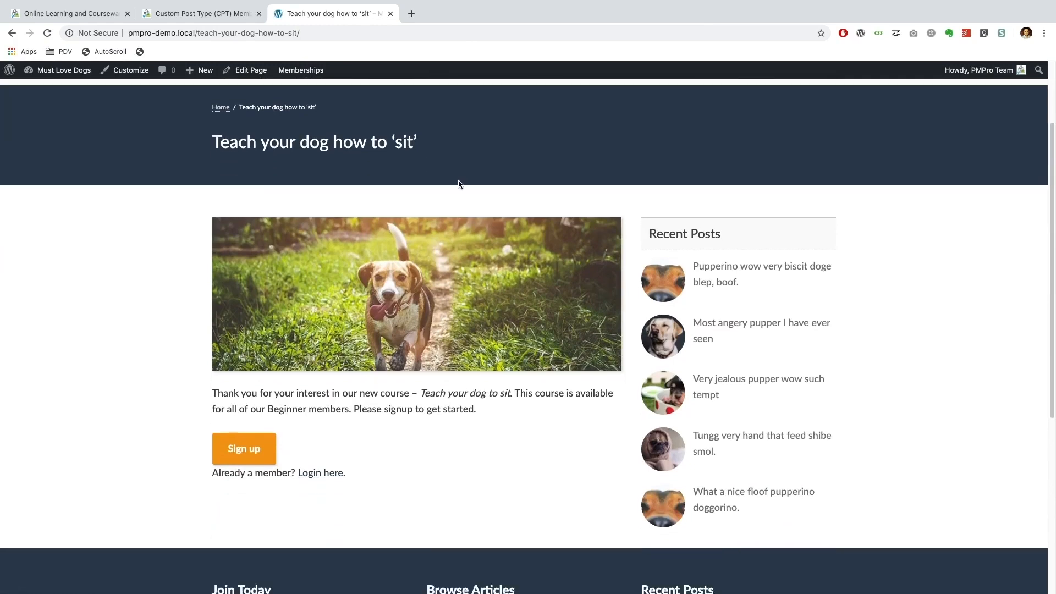
scroll("down", 3)
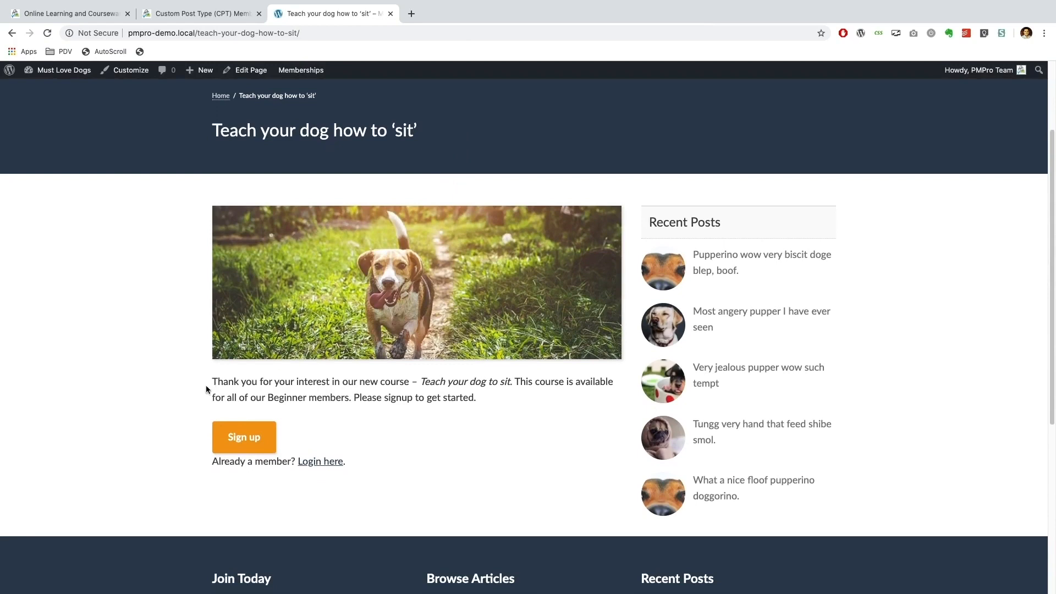
mouse_move(469, 385)
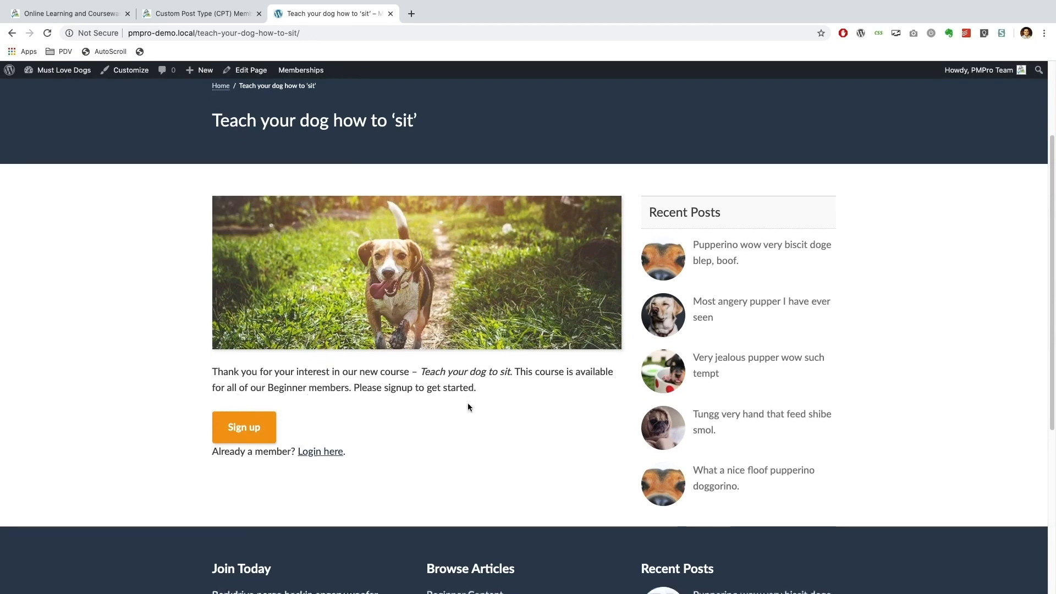
scroll("down", 3)
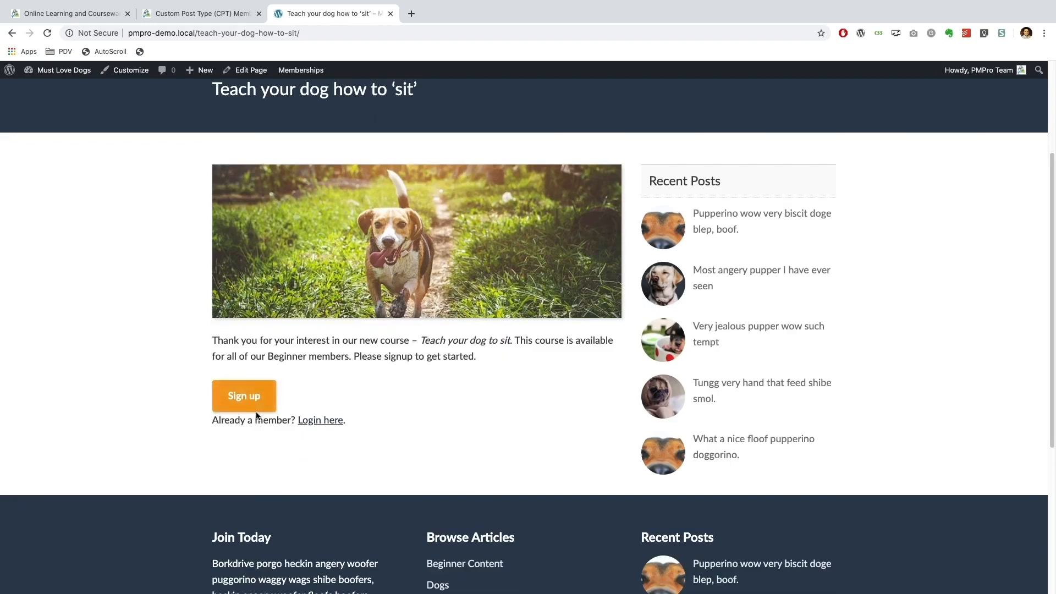
mouse_move(244, 395)
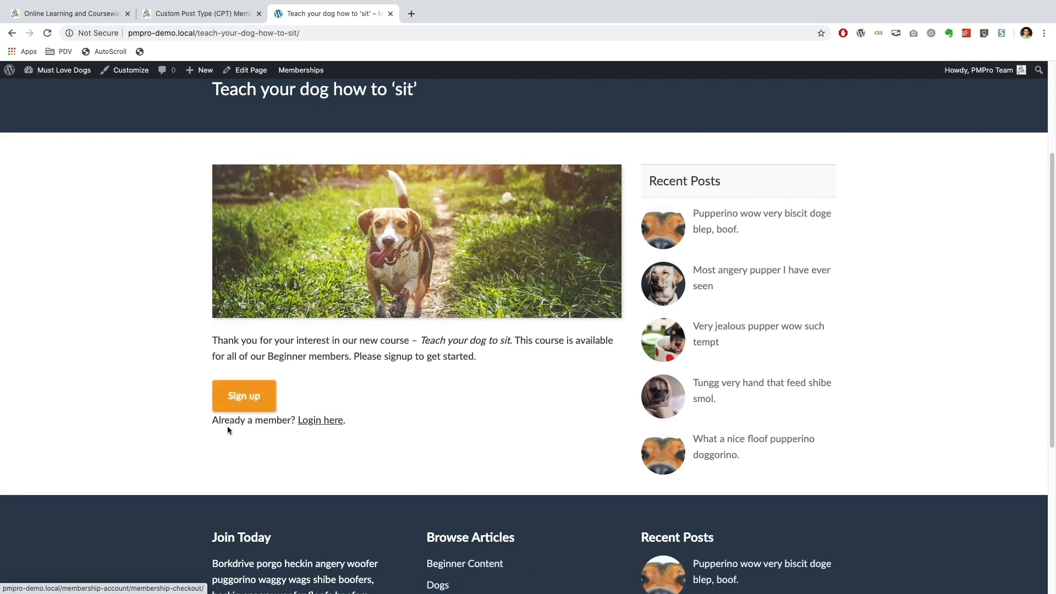
mouse_move(292, 424)
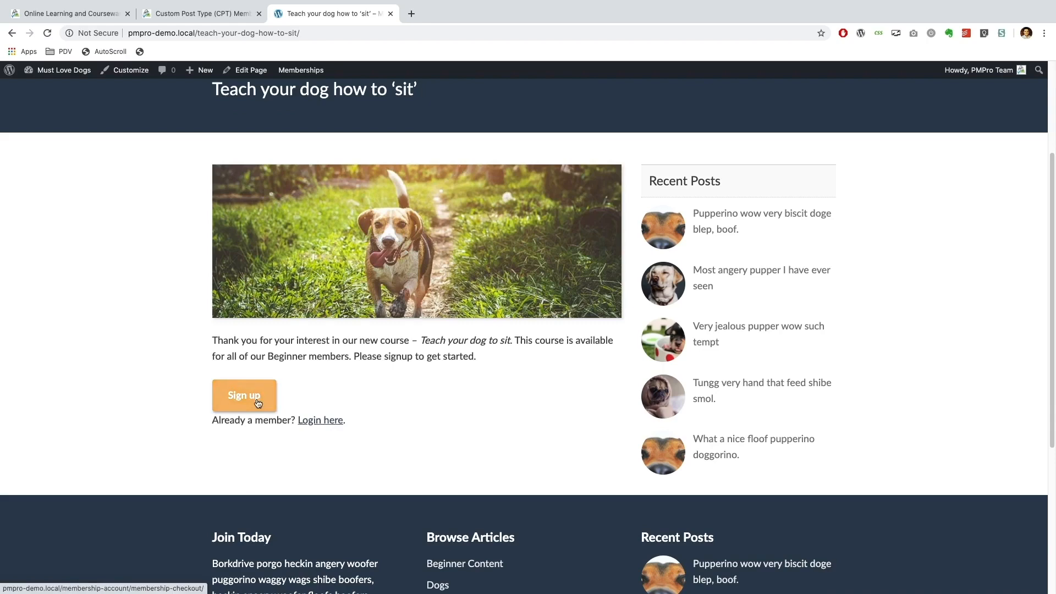
Step: Start the Beginner membership sign-up and enter the card number and CVC
left_click(243, 395)
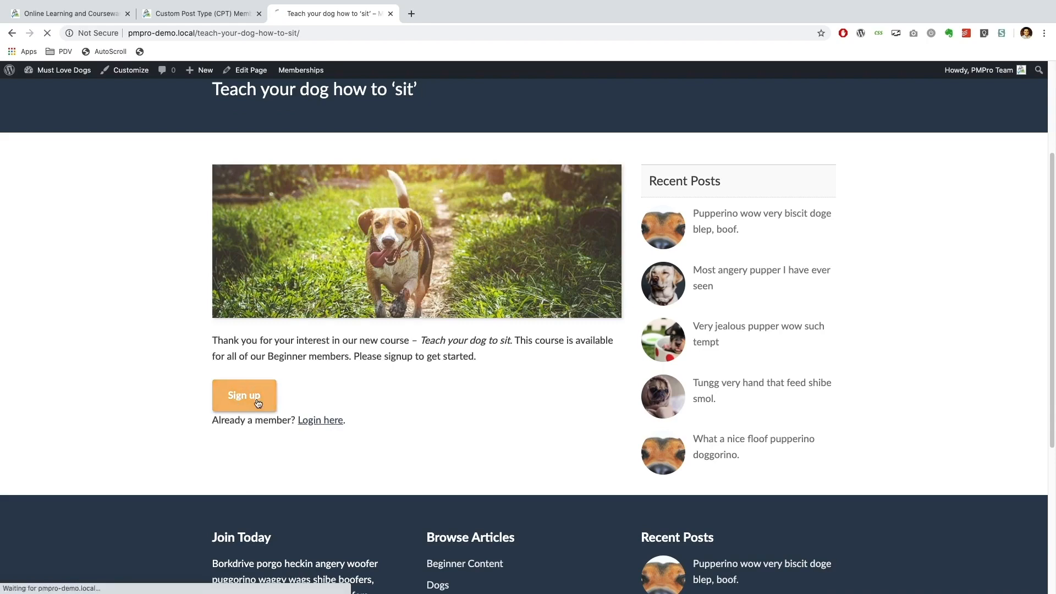
left_click(244, 395)
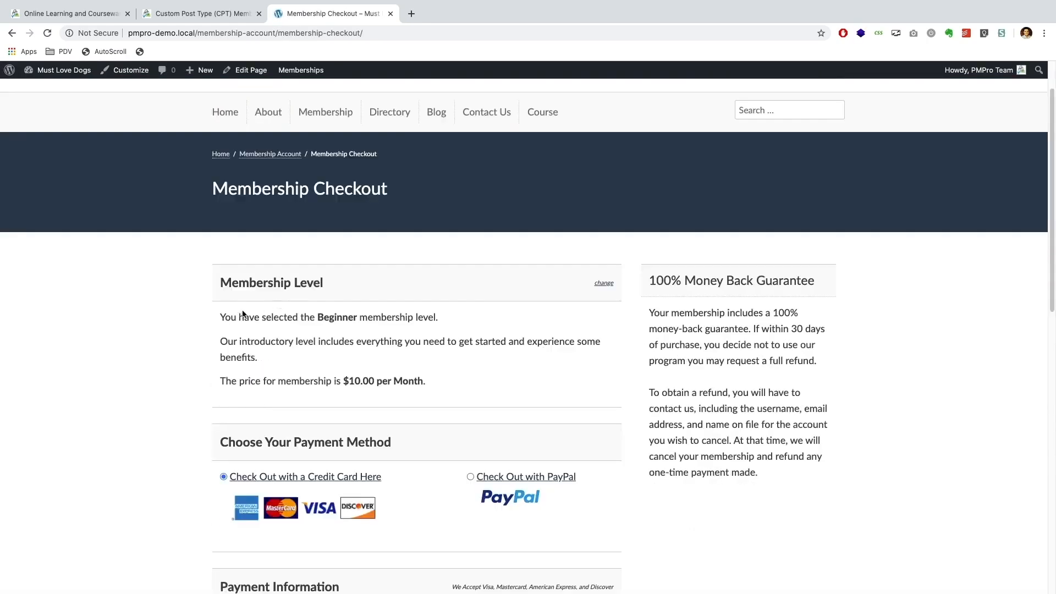
scroll("down", 3)
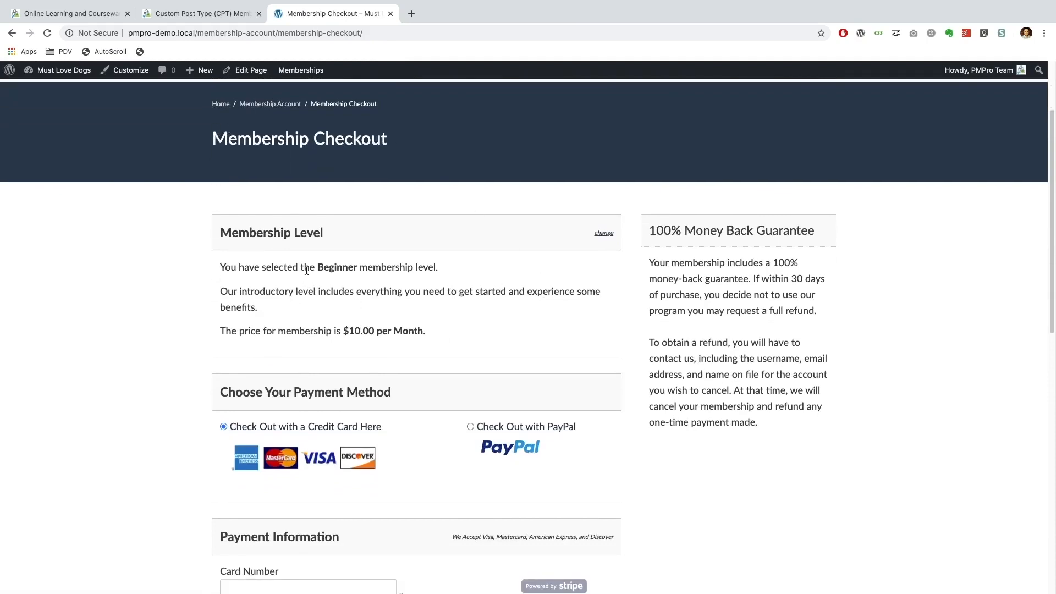
scroll("down", 3)
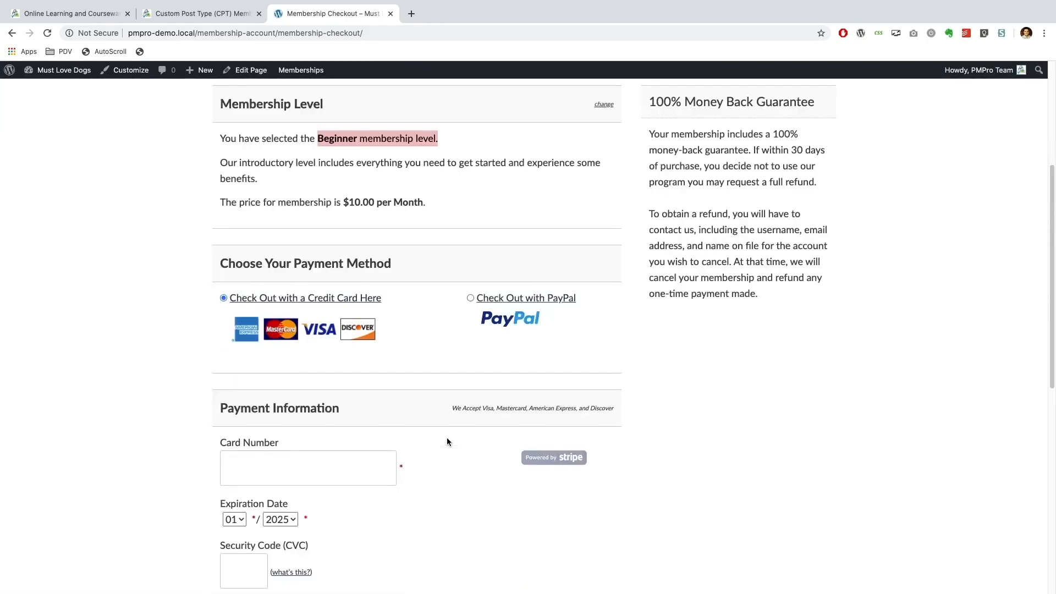
type("123")
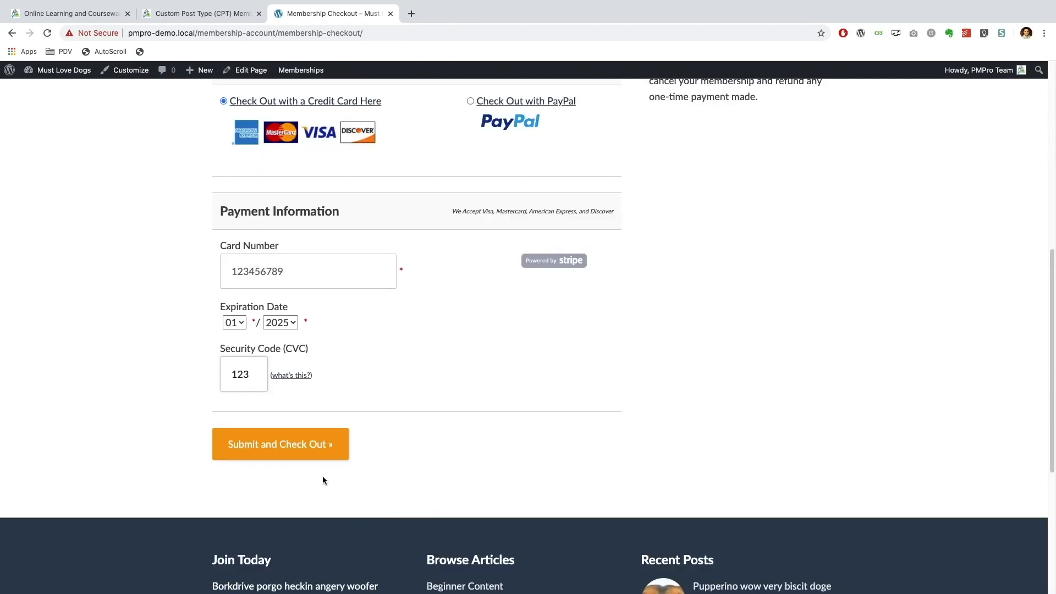
Step: Submit the checkout and review the Membership Confirmation showing Beginner active
left_click(280, 444)
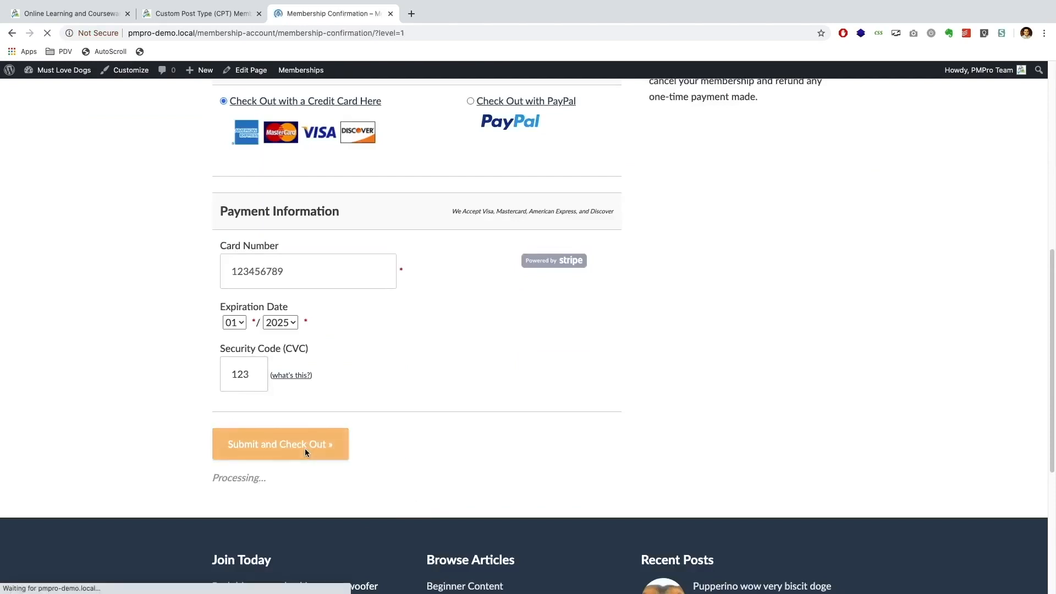
left_click(280, 444)
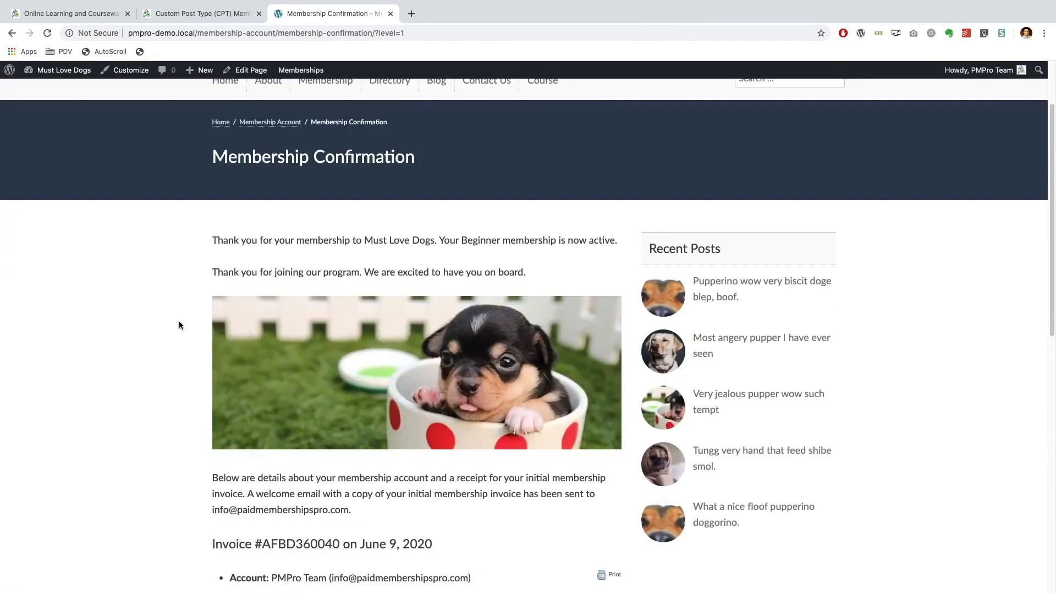
scroll("down", 3)
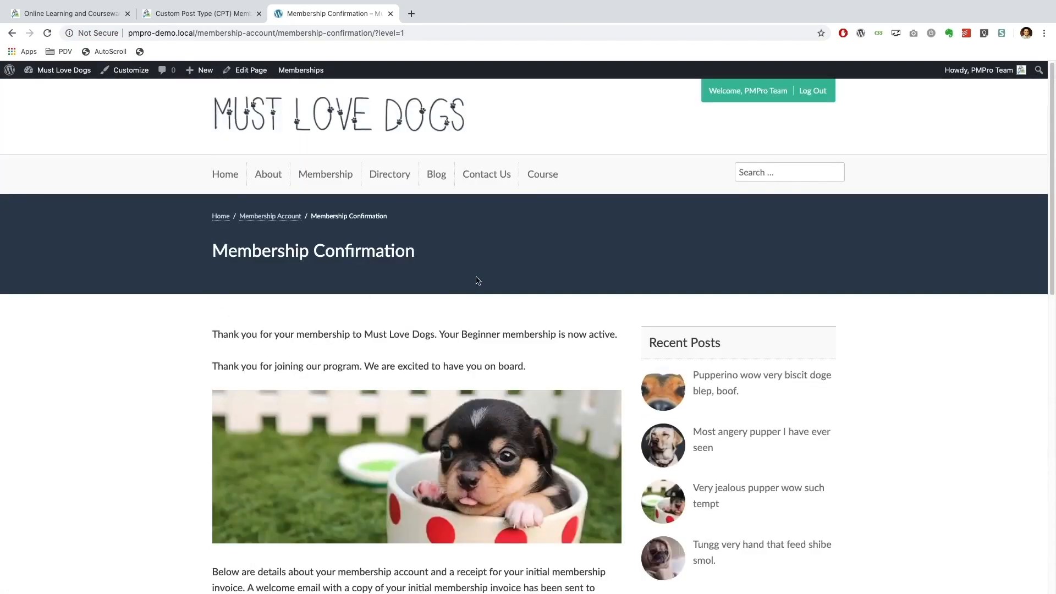
mouse_move(543, 173)
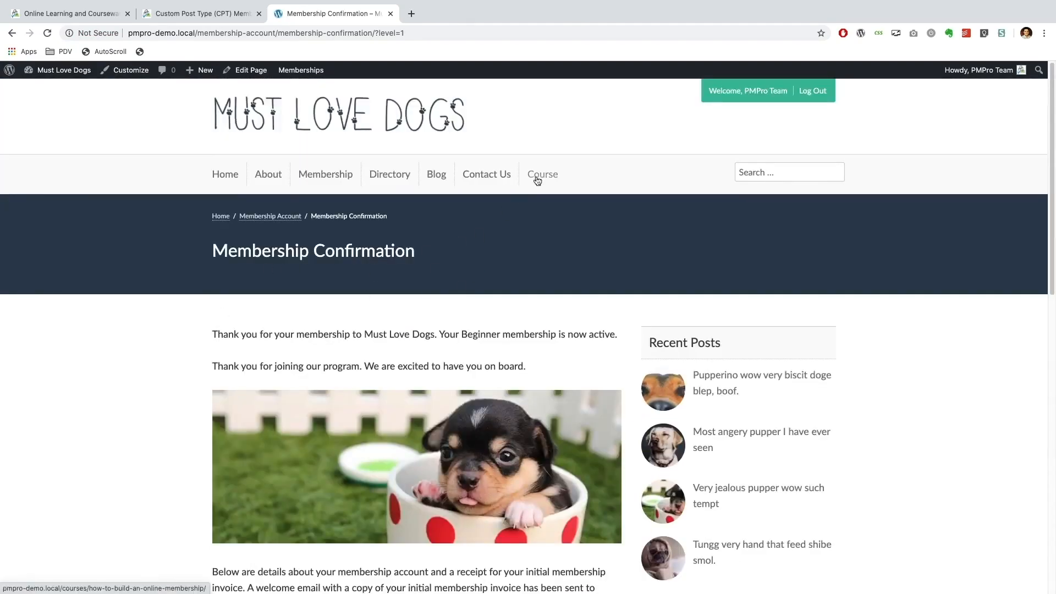
Step: Open the dog-sit course as a member and its 'What you need to get started.' topic
left_click(542, 174)
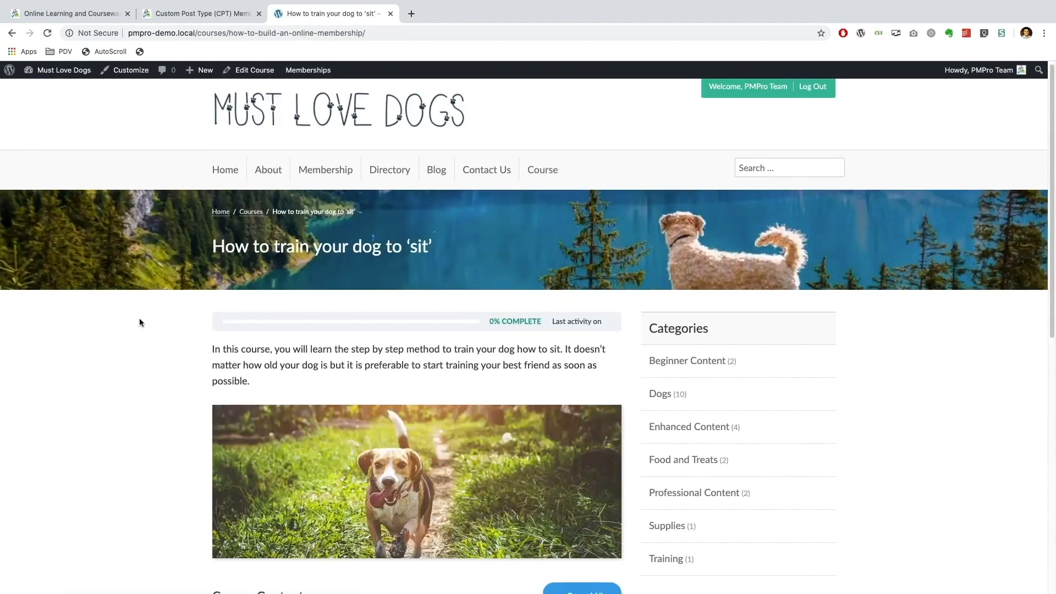
scroll("down", 3)
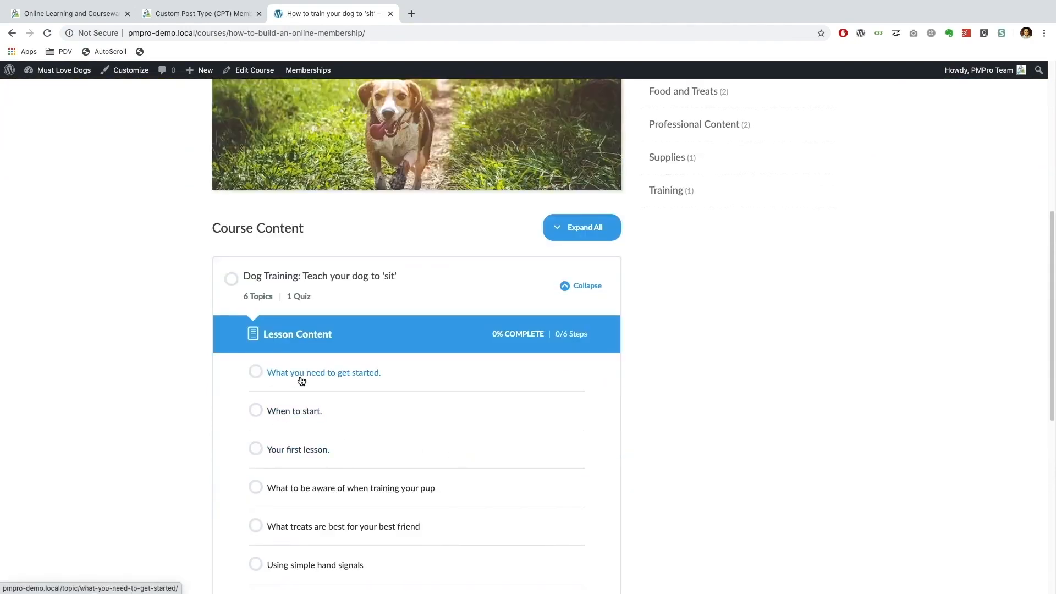
left_click(323, 373)
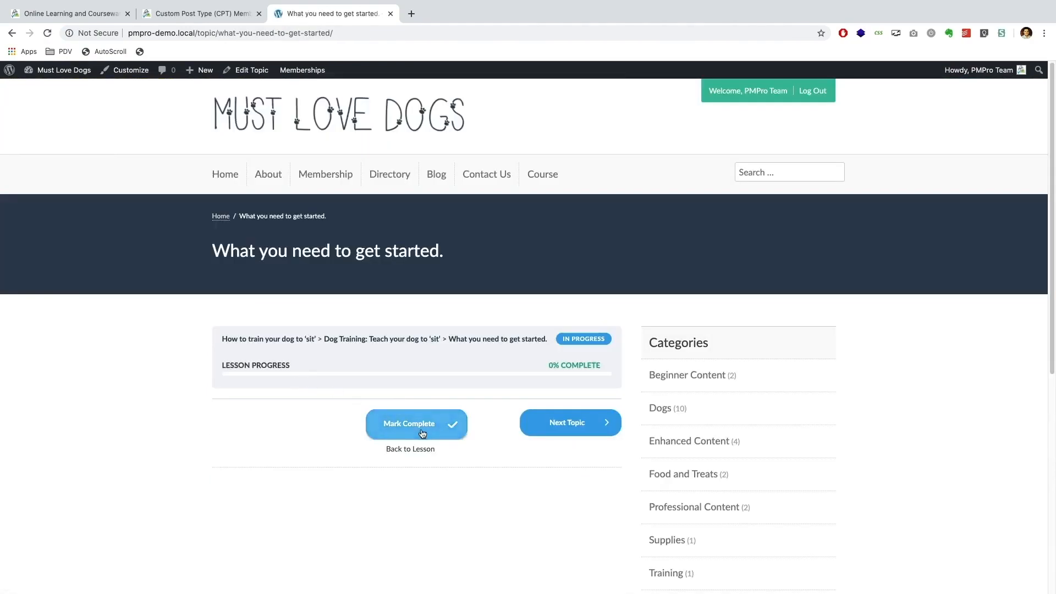
Step: Mark successive topics complete and return to the course overview showing 28% progress
left_click(417, 423)
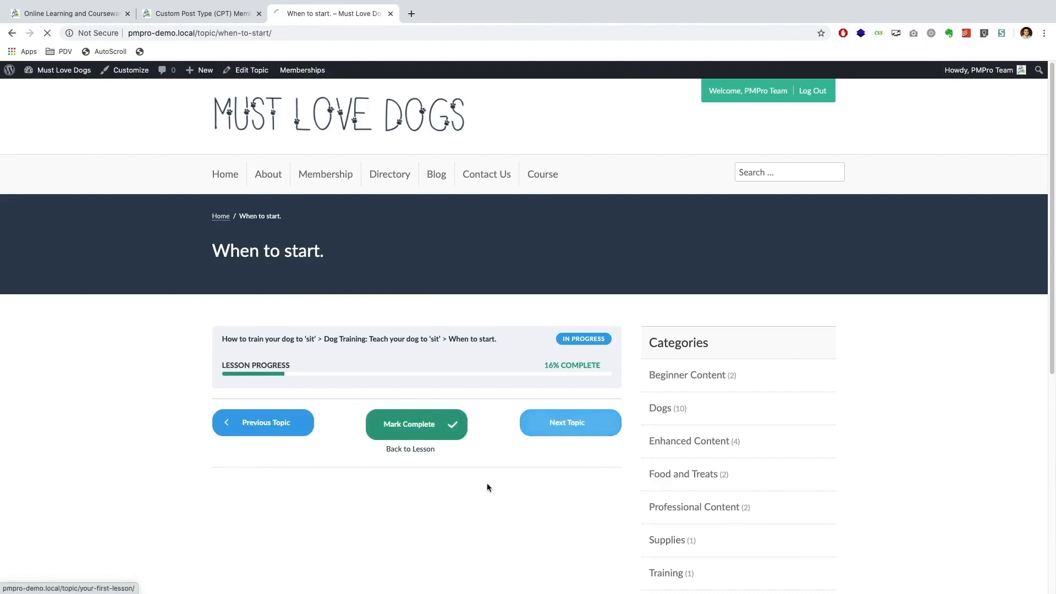
left_click(263, 423)
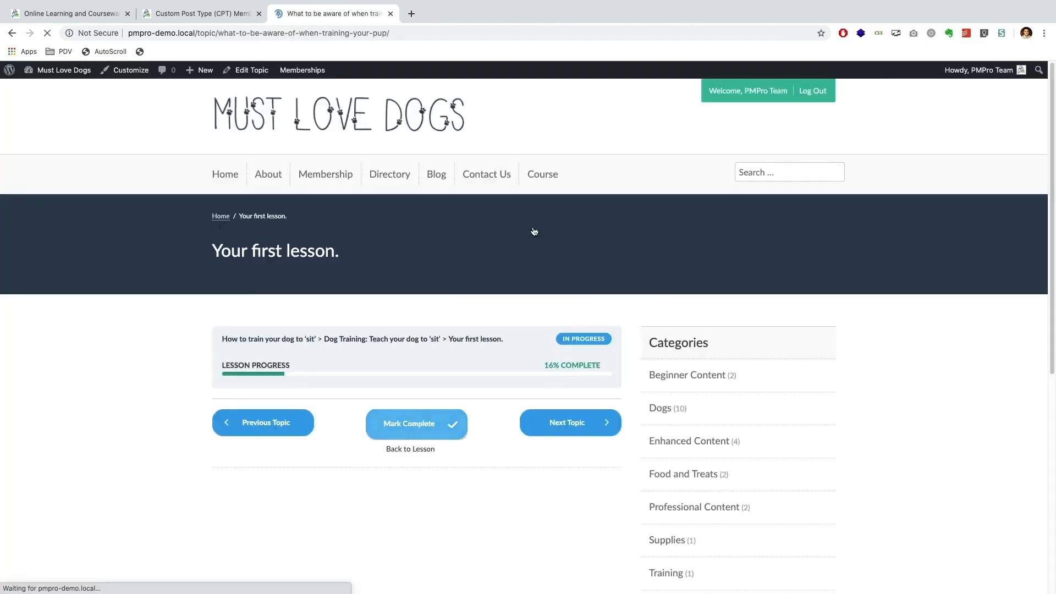
left_click(416, 424)
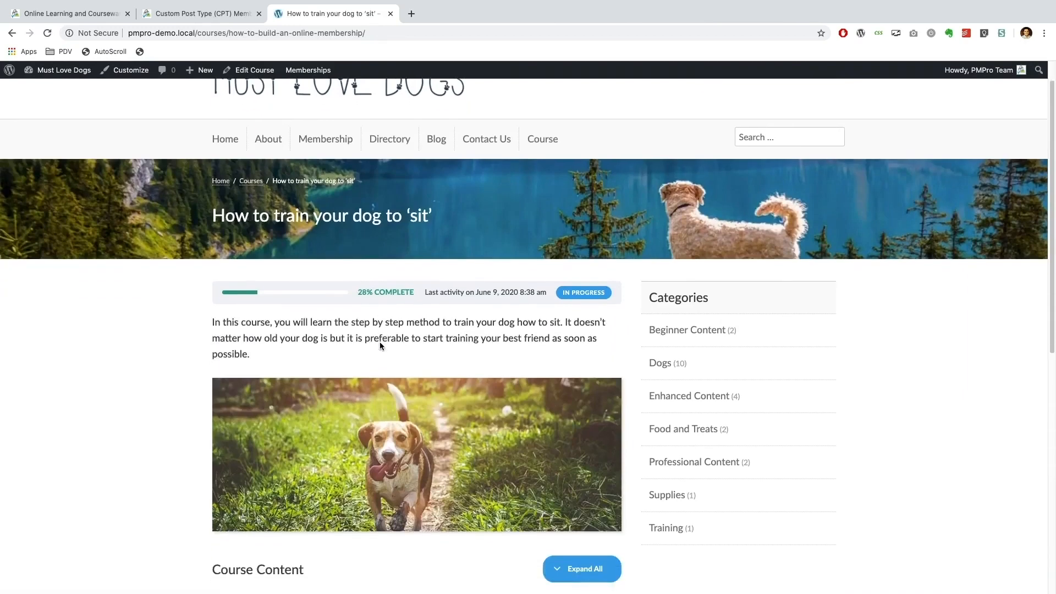
scroll("down", 3)
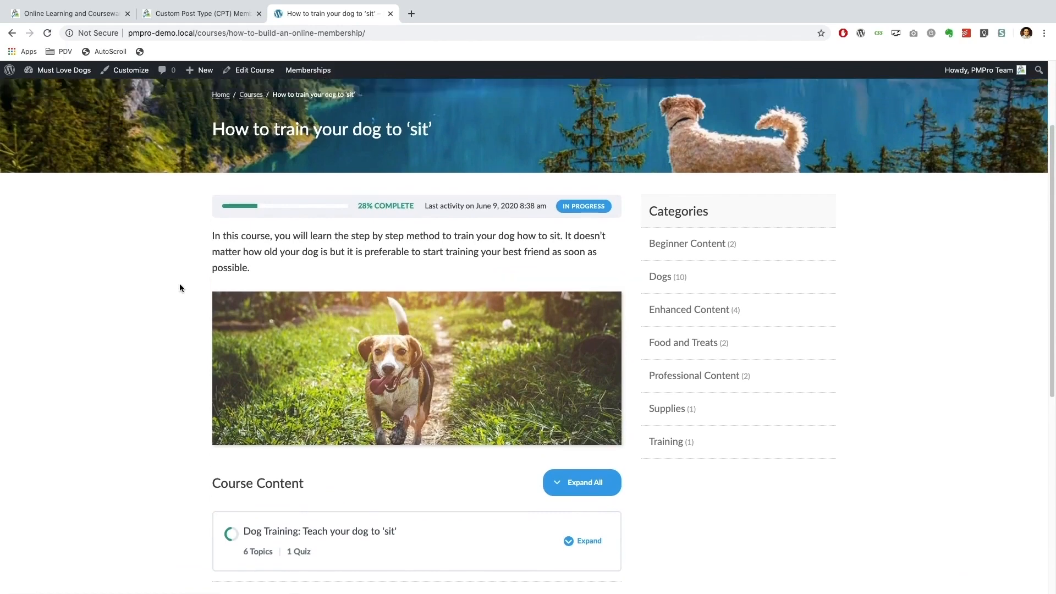
left_click(202, 13)
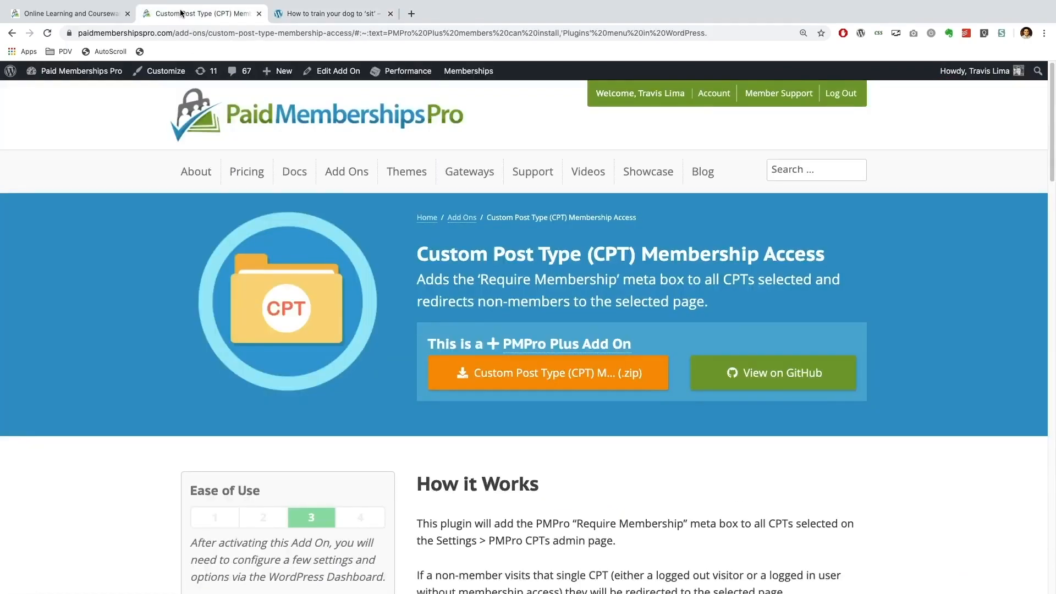
mouse_move(414, 129)
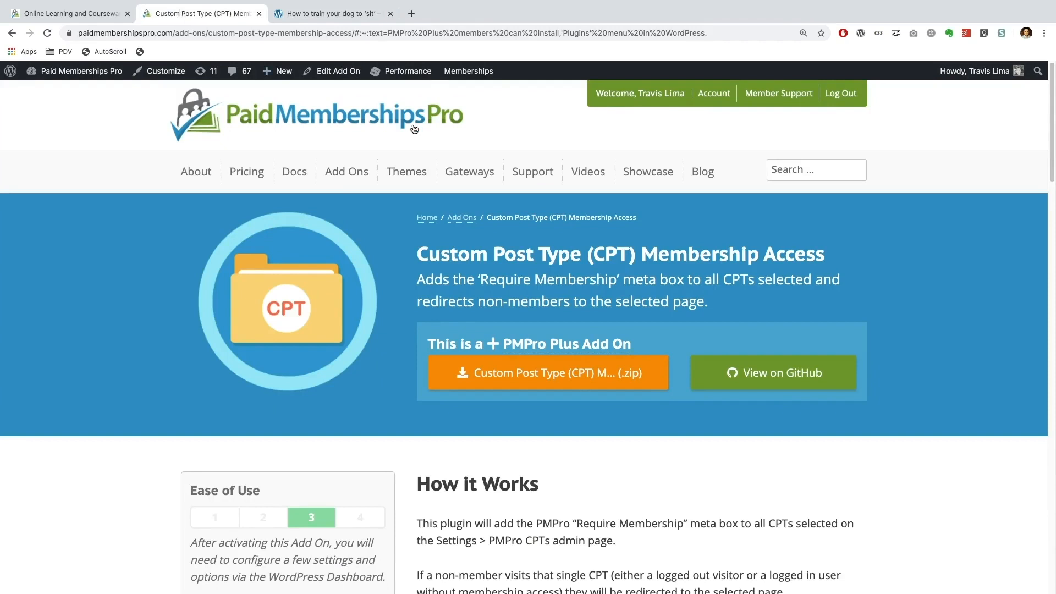
mouse_move(643, 255)
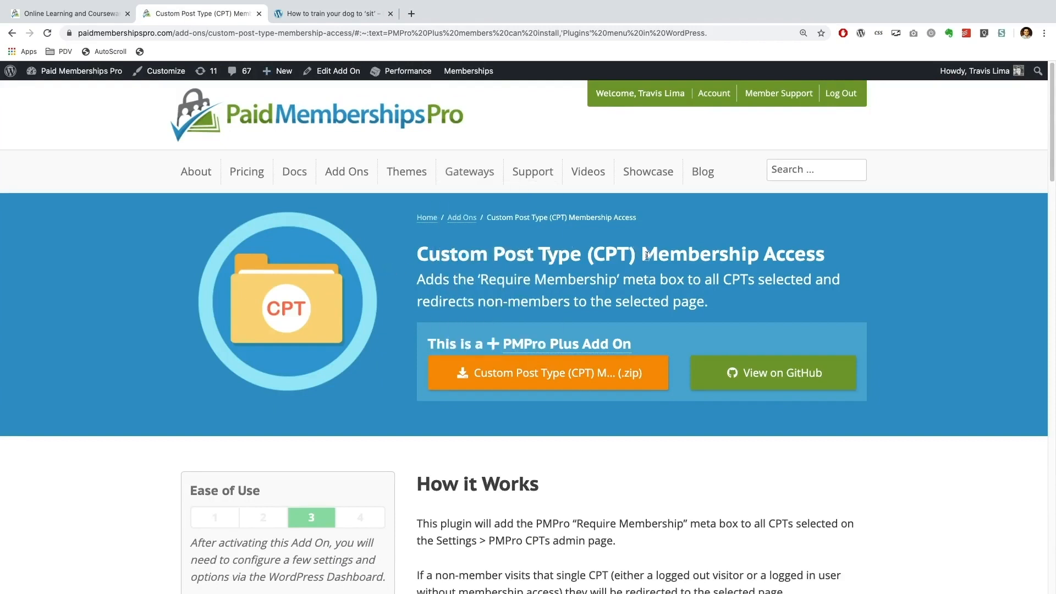
mouse_move(365, 251)
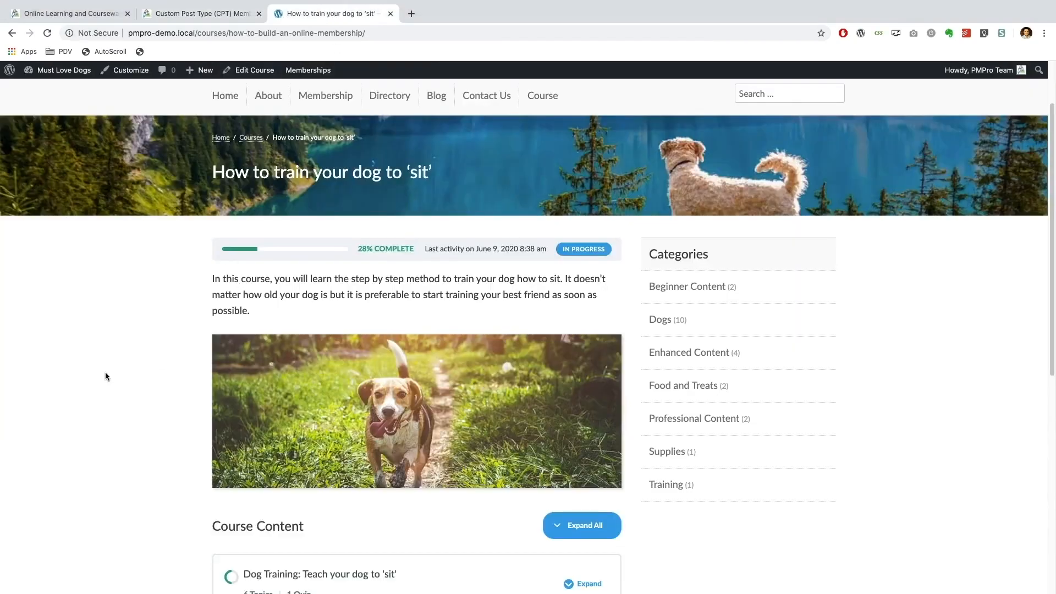
scroll("down", 3)
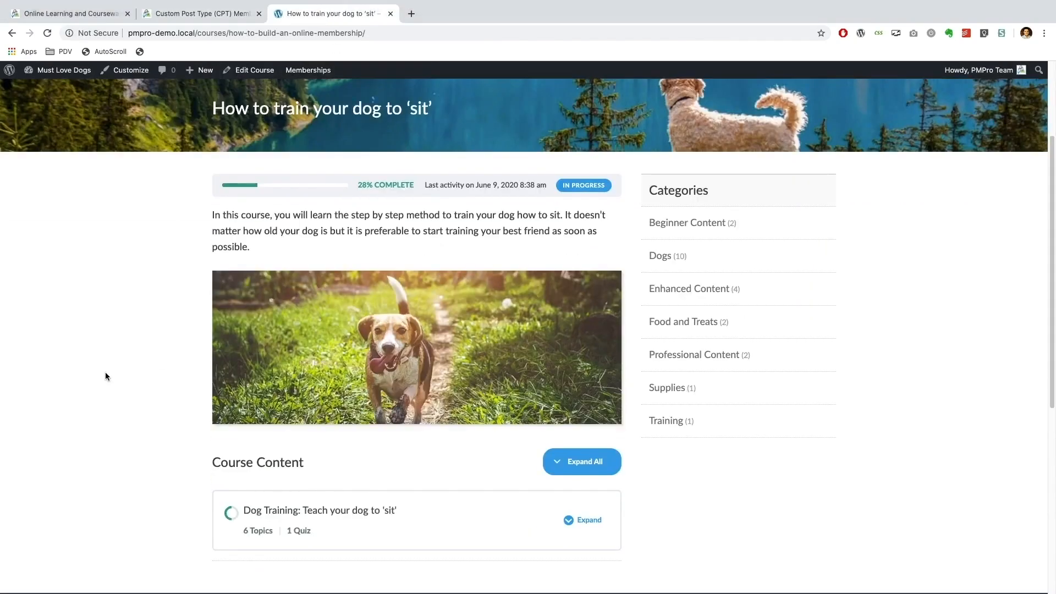